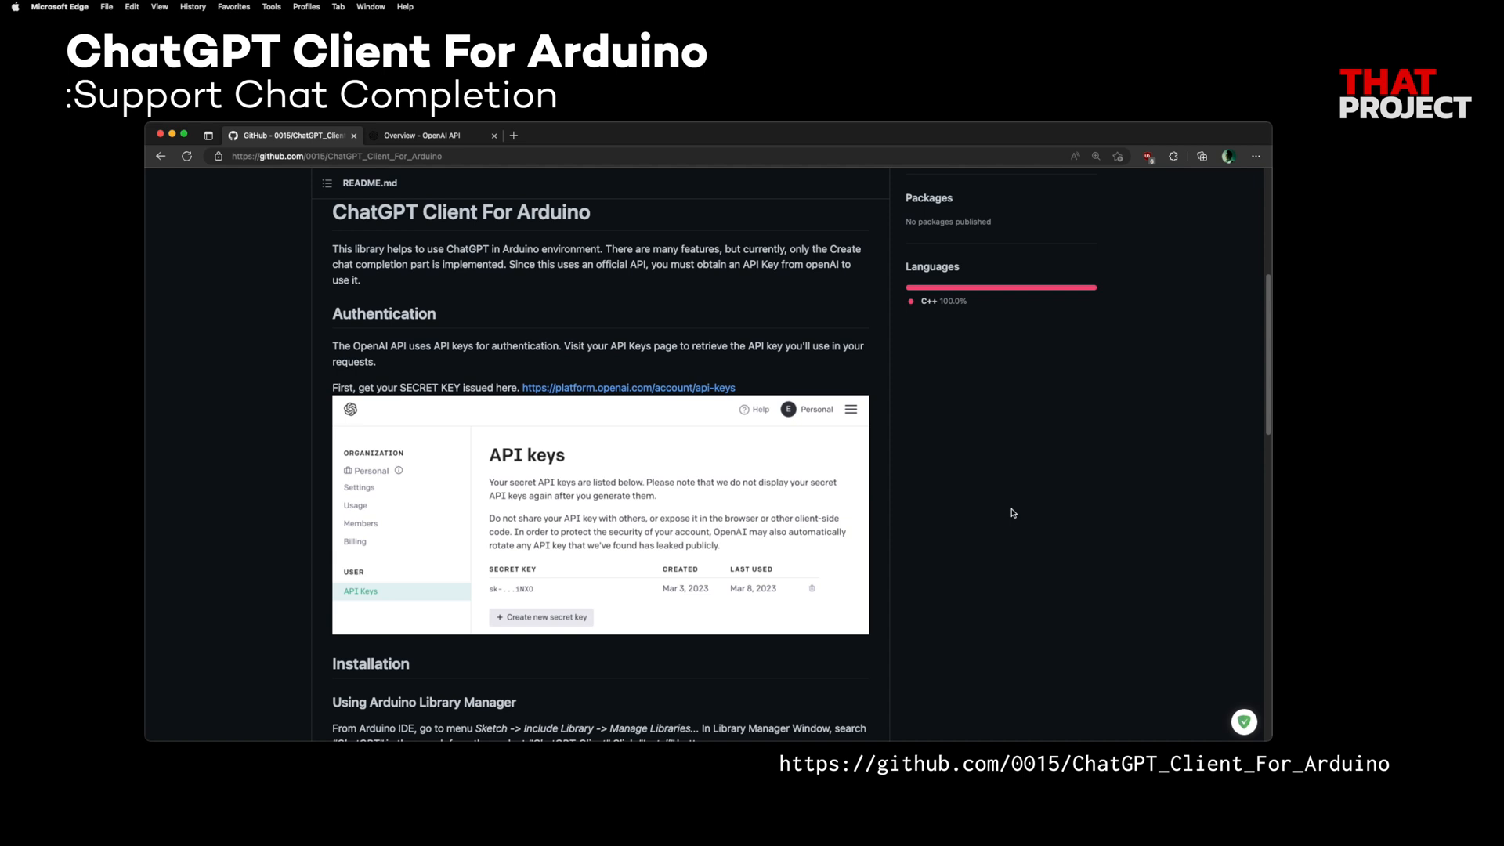
Scroll down through the current page before switching to the OpenAI API site.
scroll(down, 3)
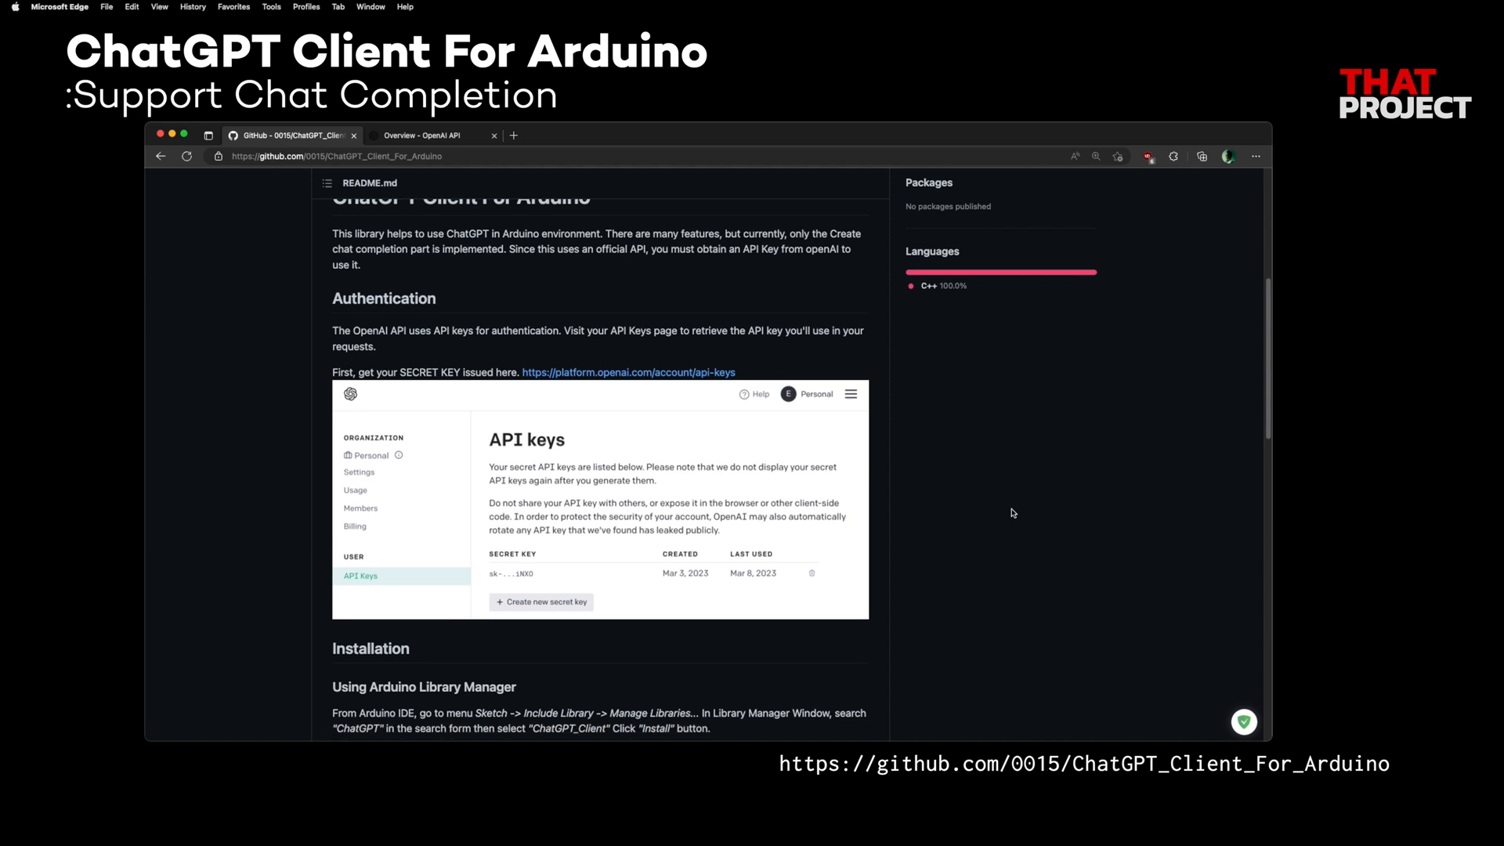
scroll(down, 3)
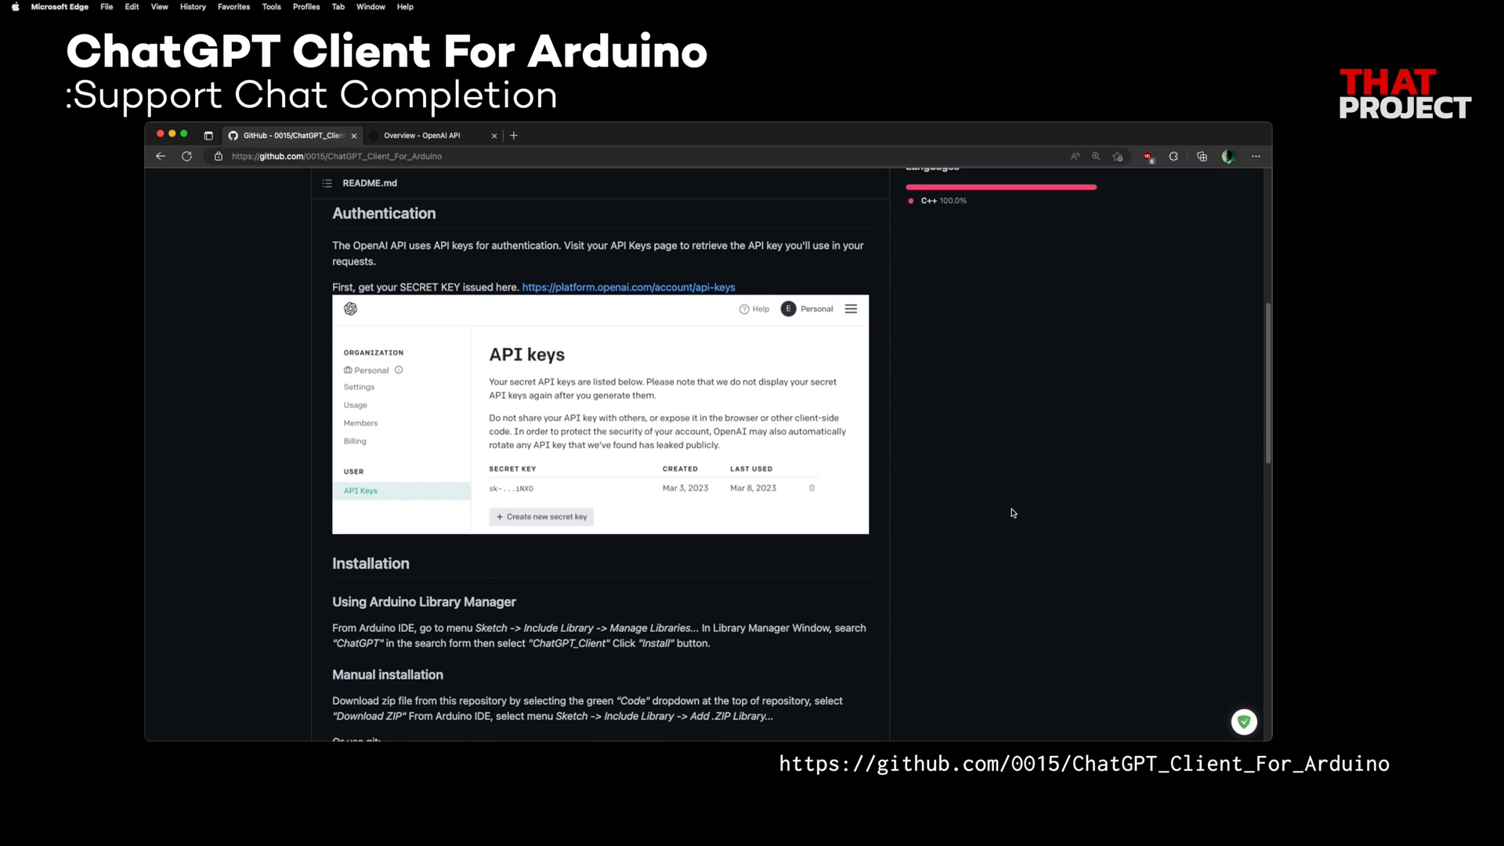
scroll(down, 3)
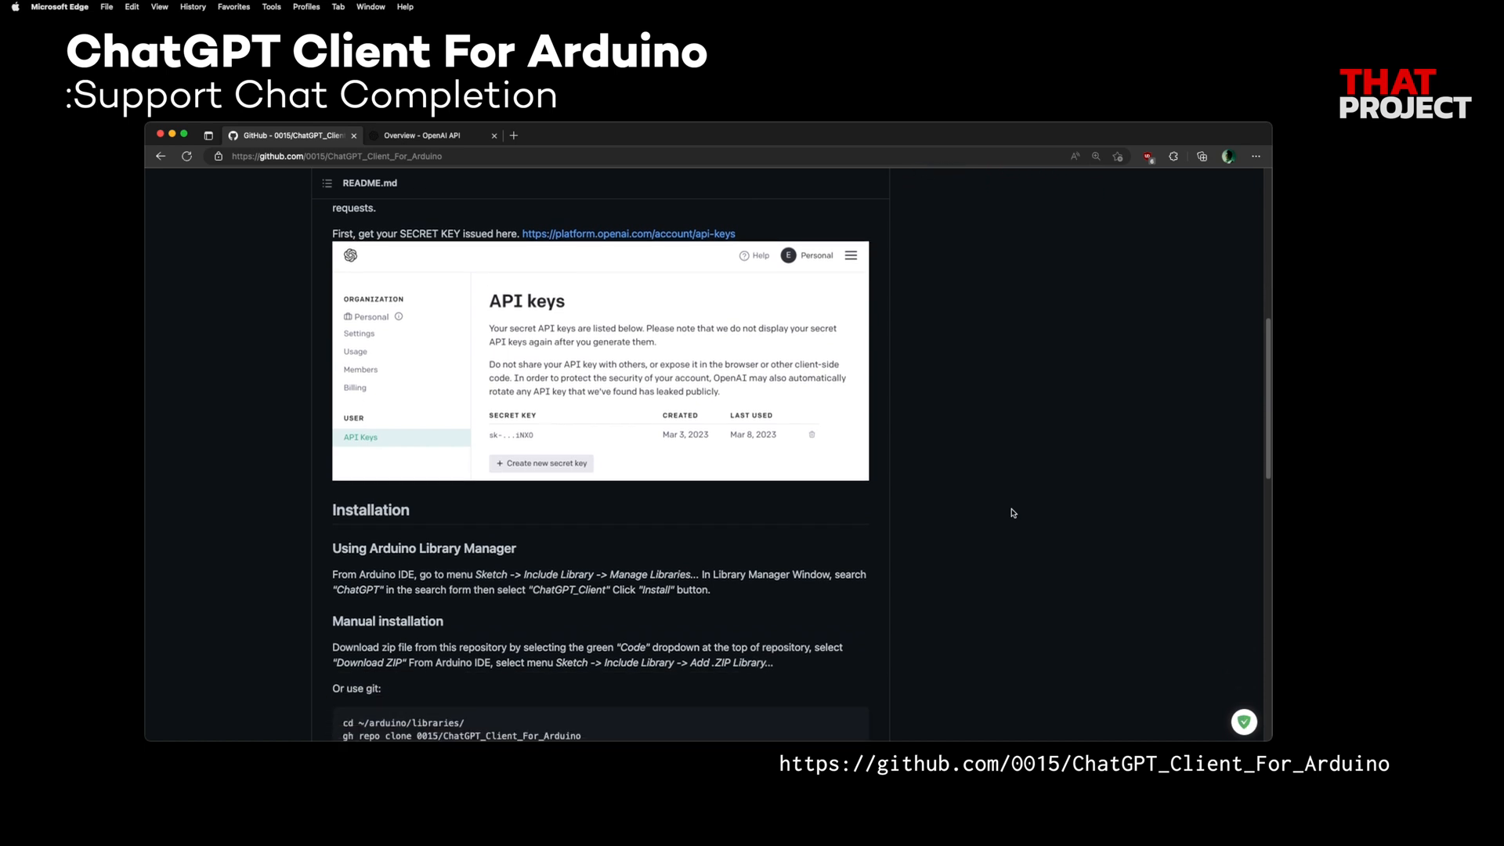
scroll(down, 3)
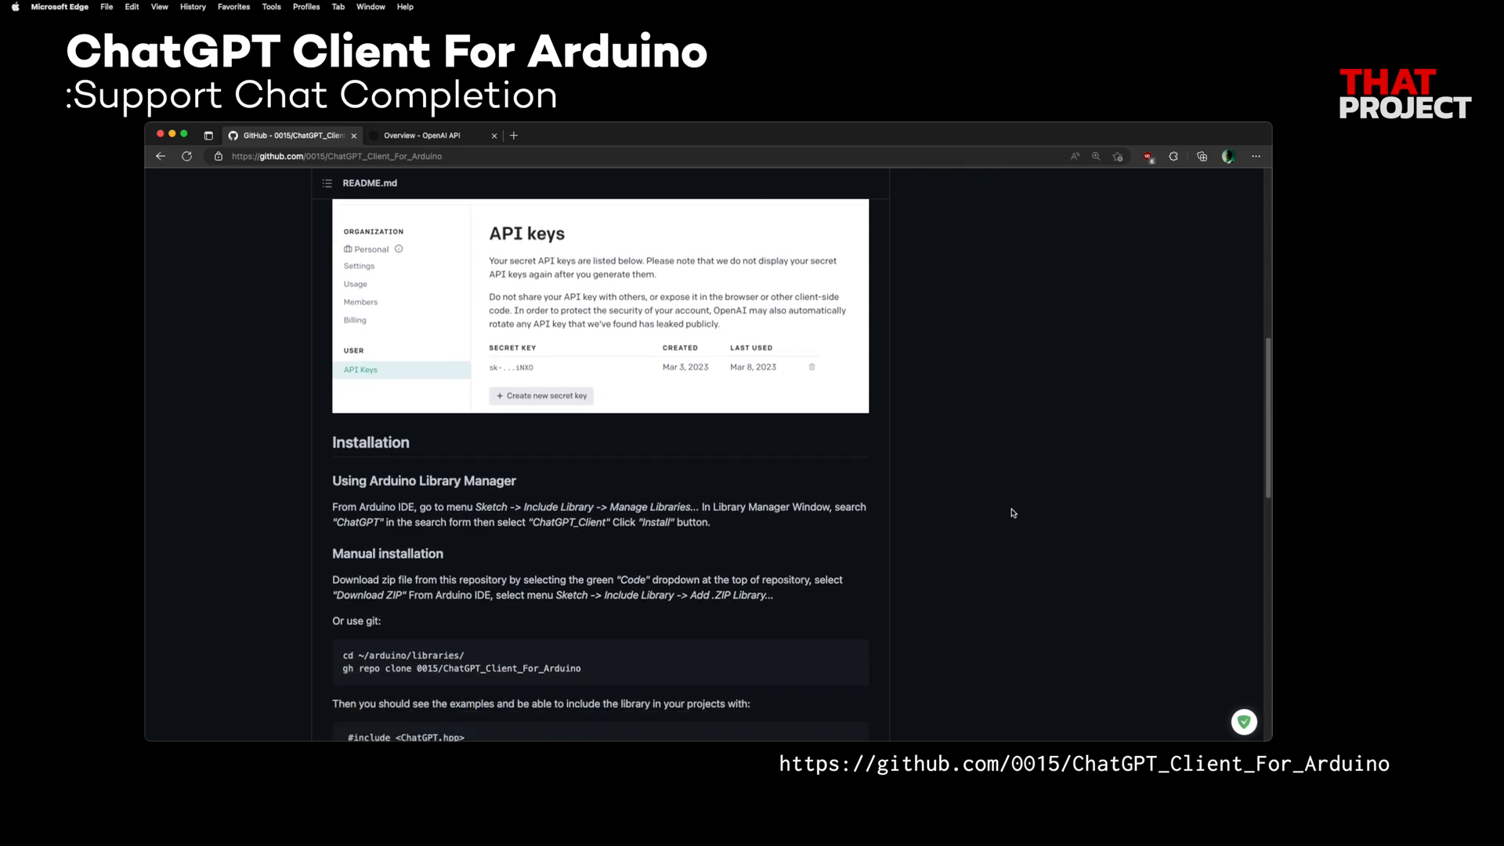
scroll(down, 3)
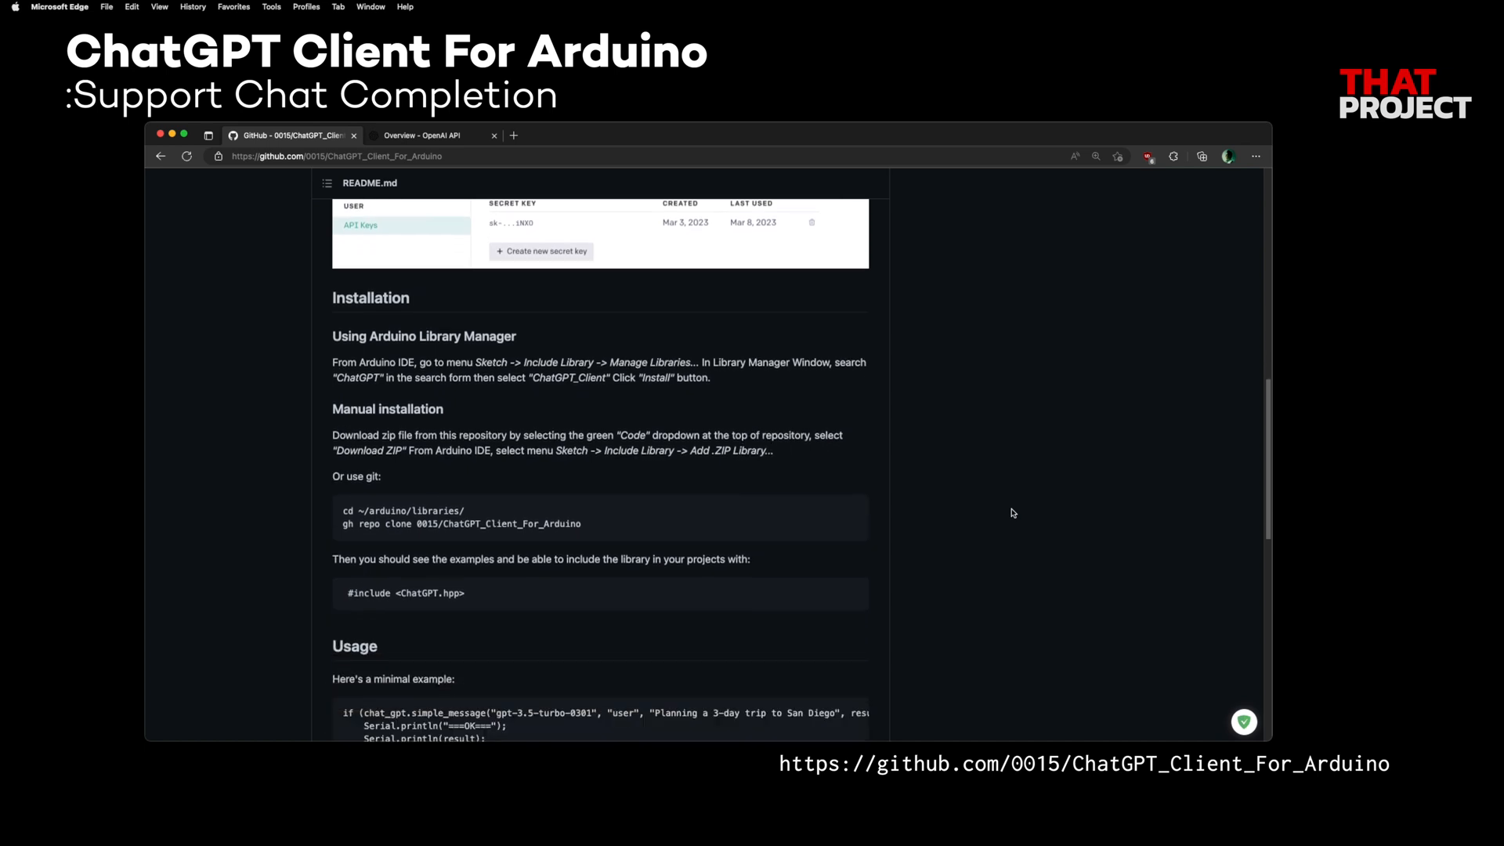
scroll(down, 3)
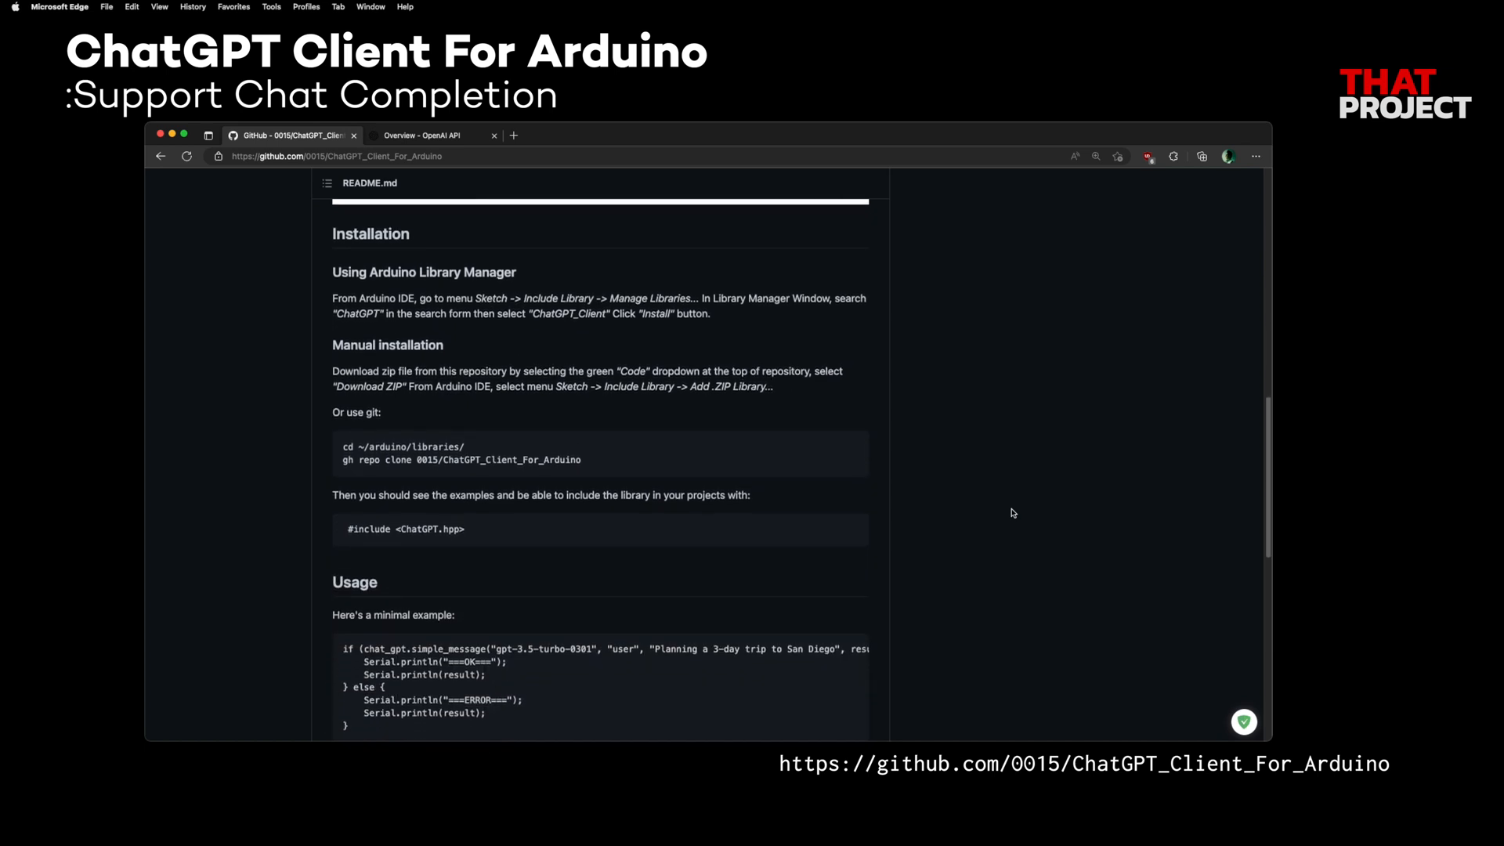
scroll(down, 3)
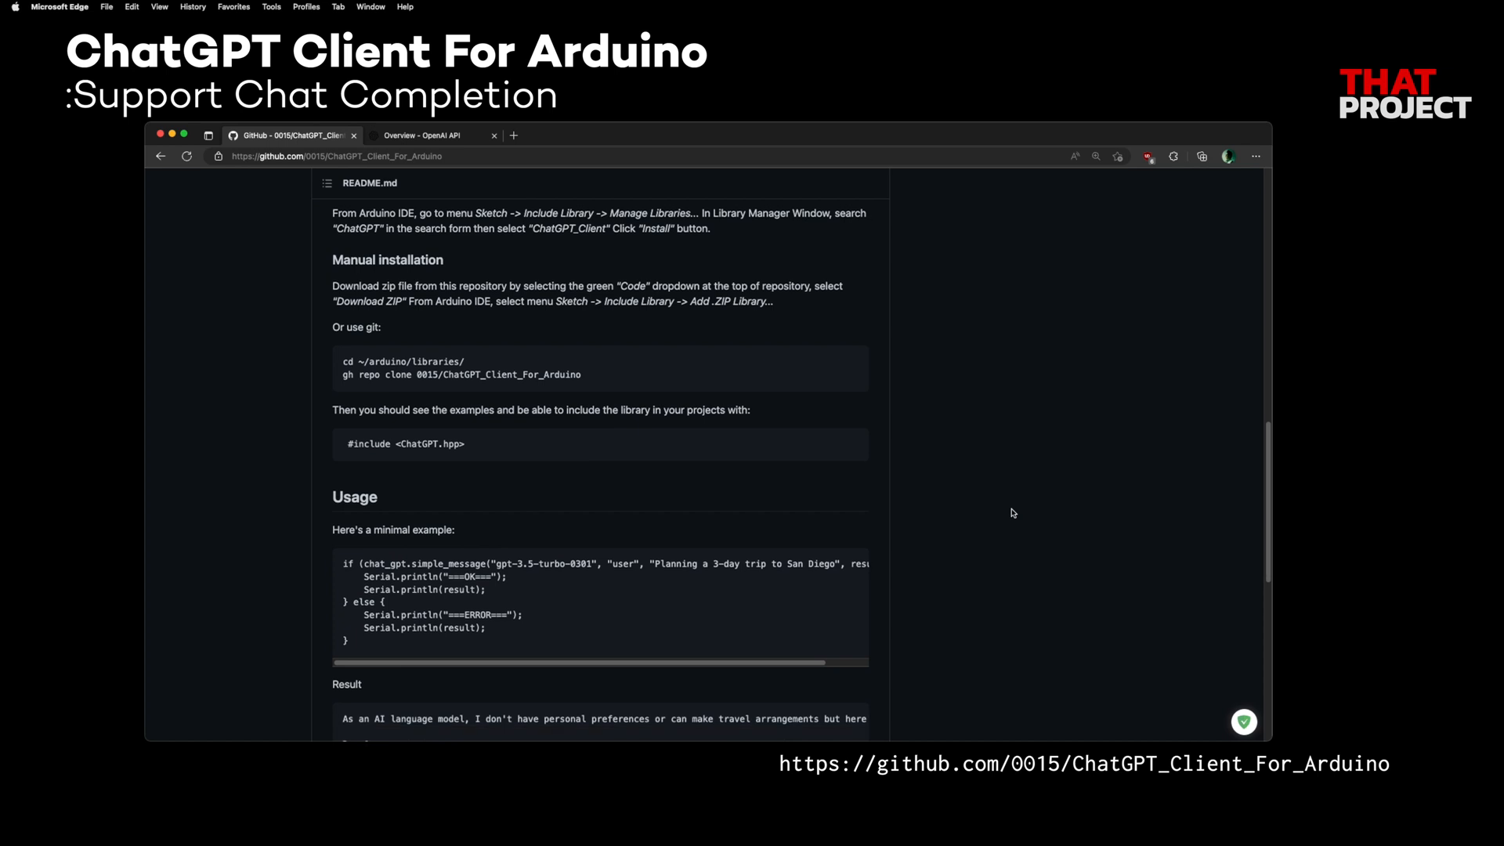
scroll(down, 3)
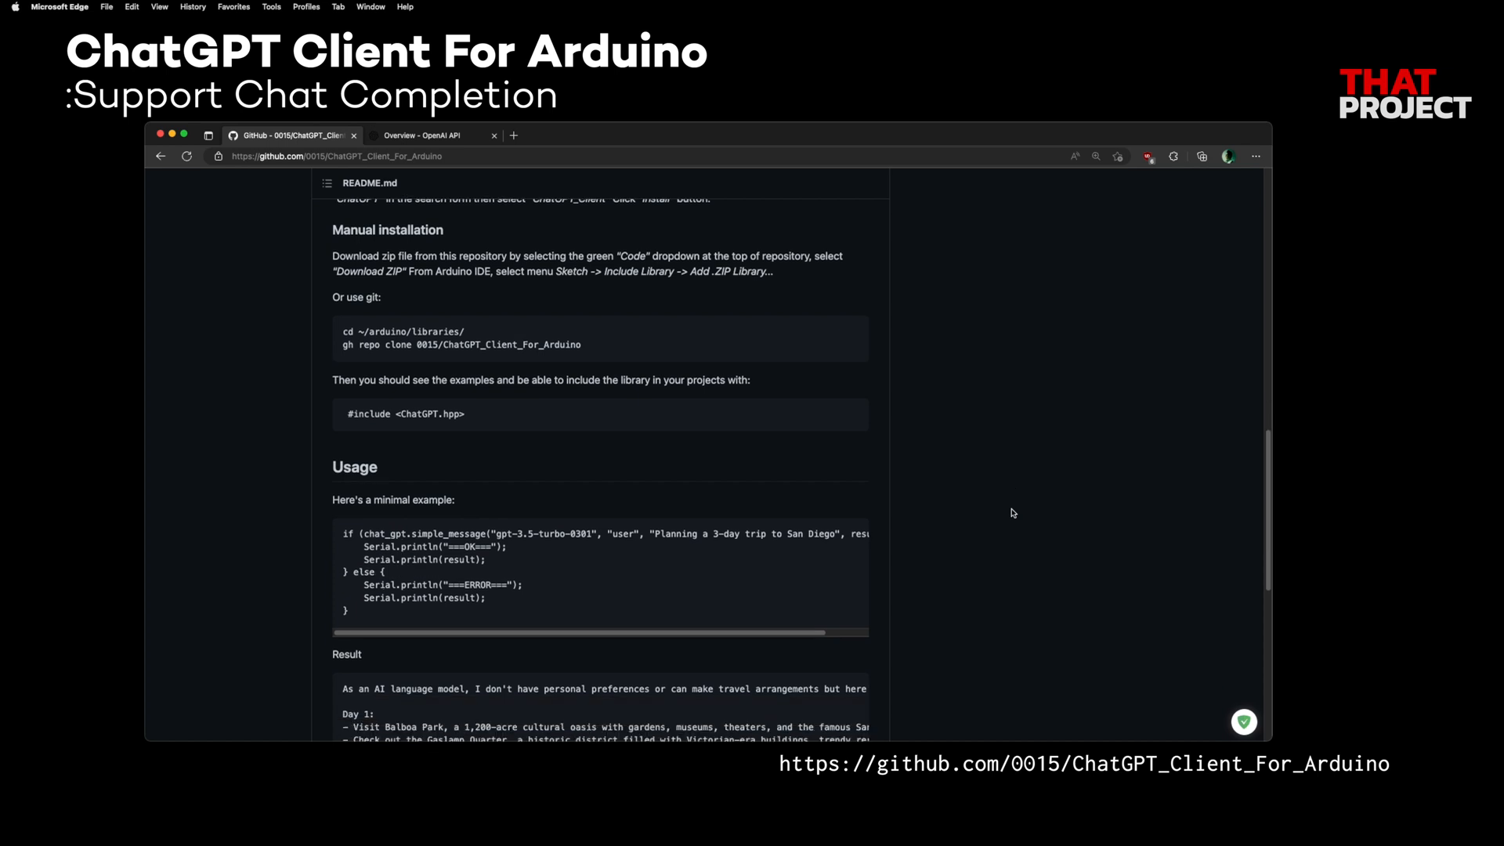
scroll(down, 3)
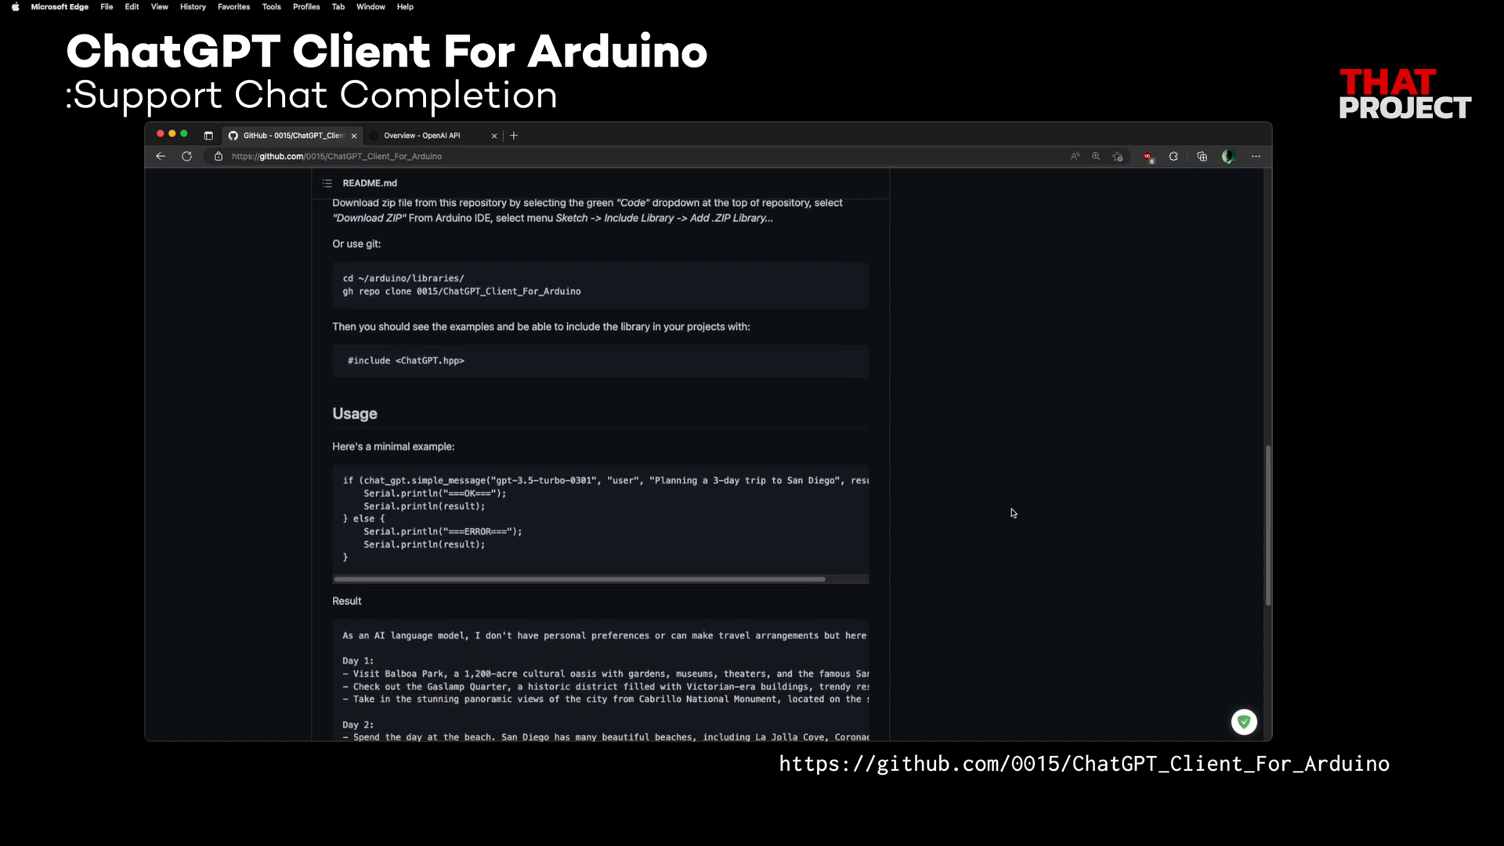
scroll(down, 3)
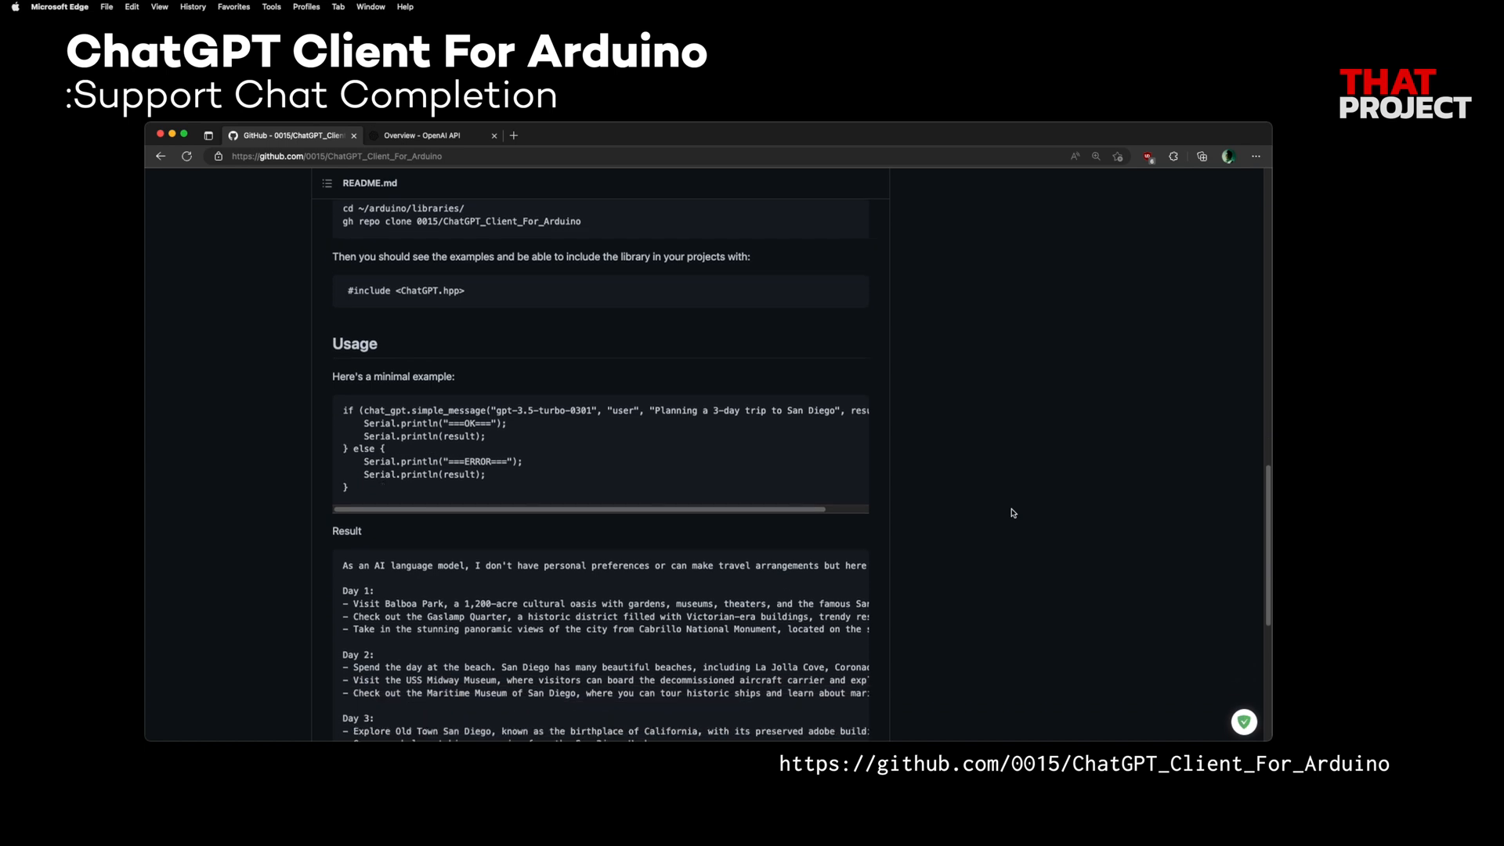
scroll(down, 3)
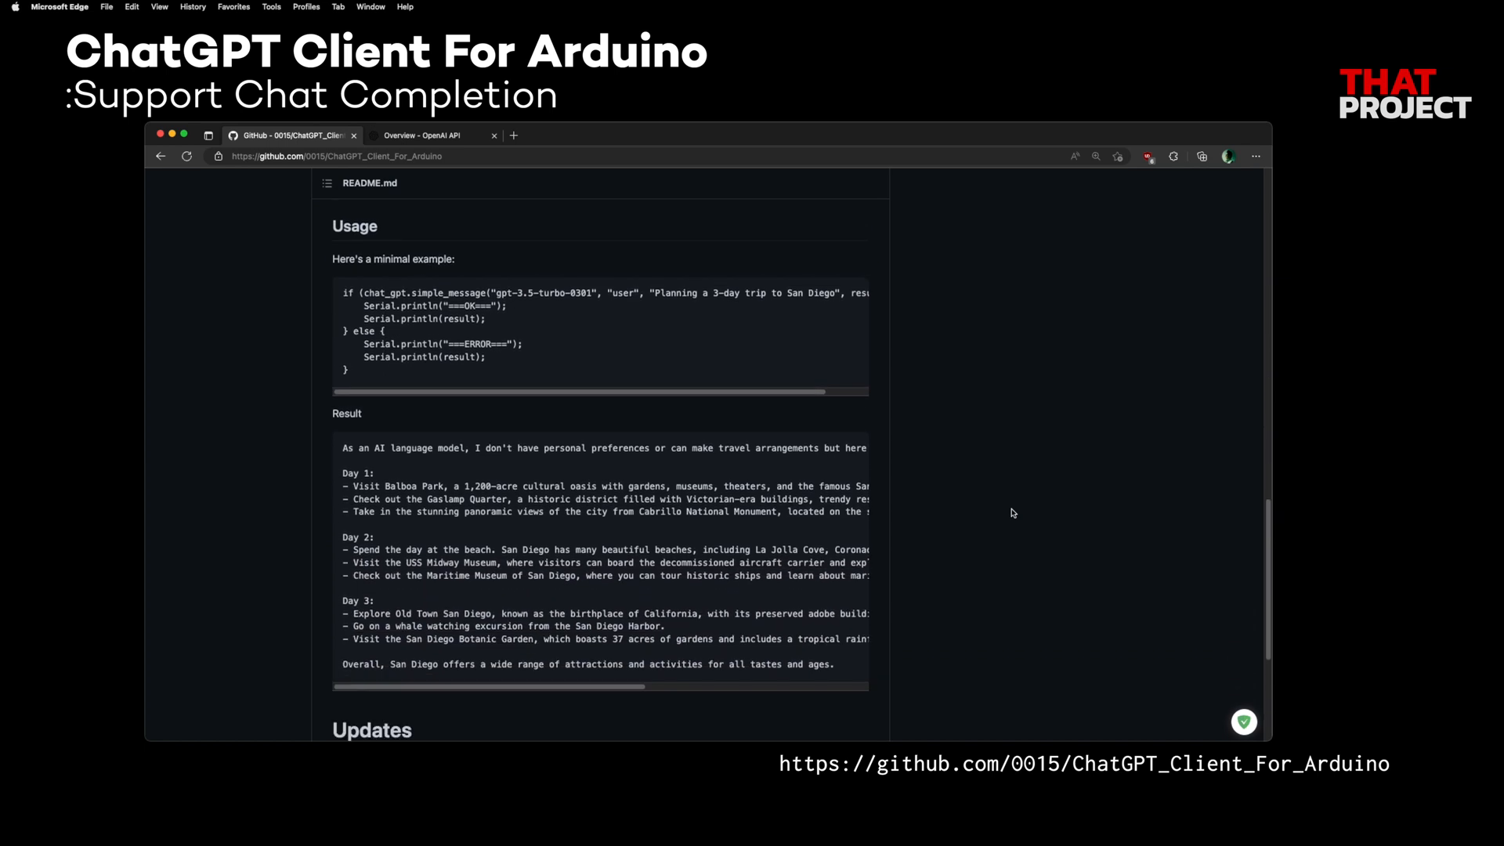
scroll(down, 3)
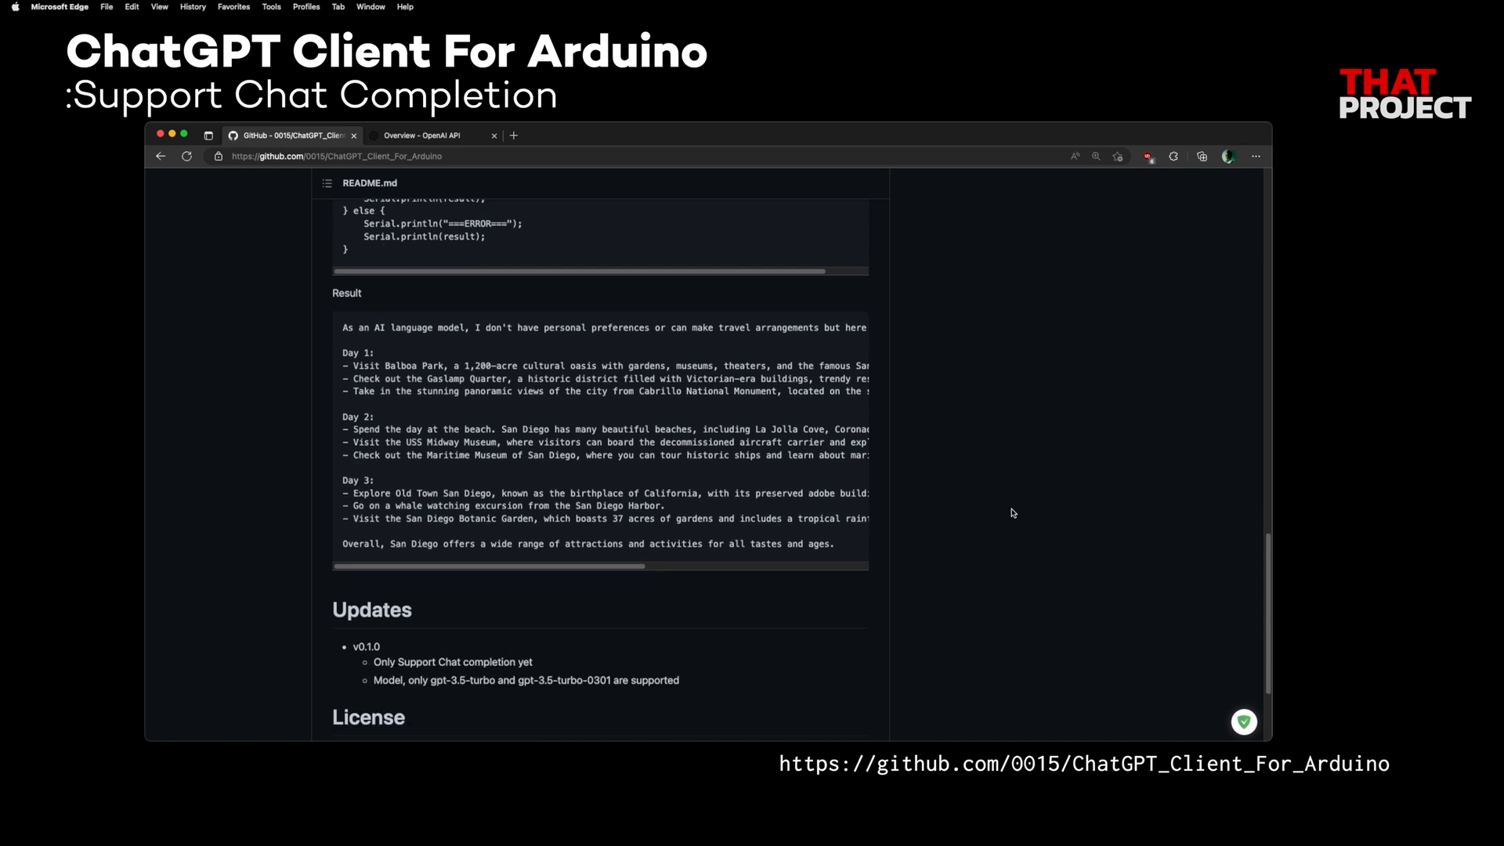
scroll(down, 3)
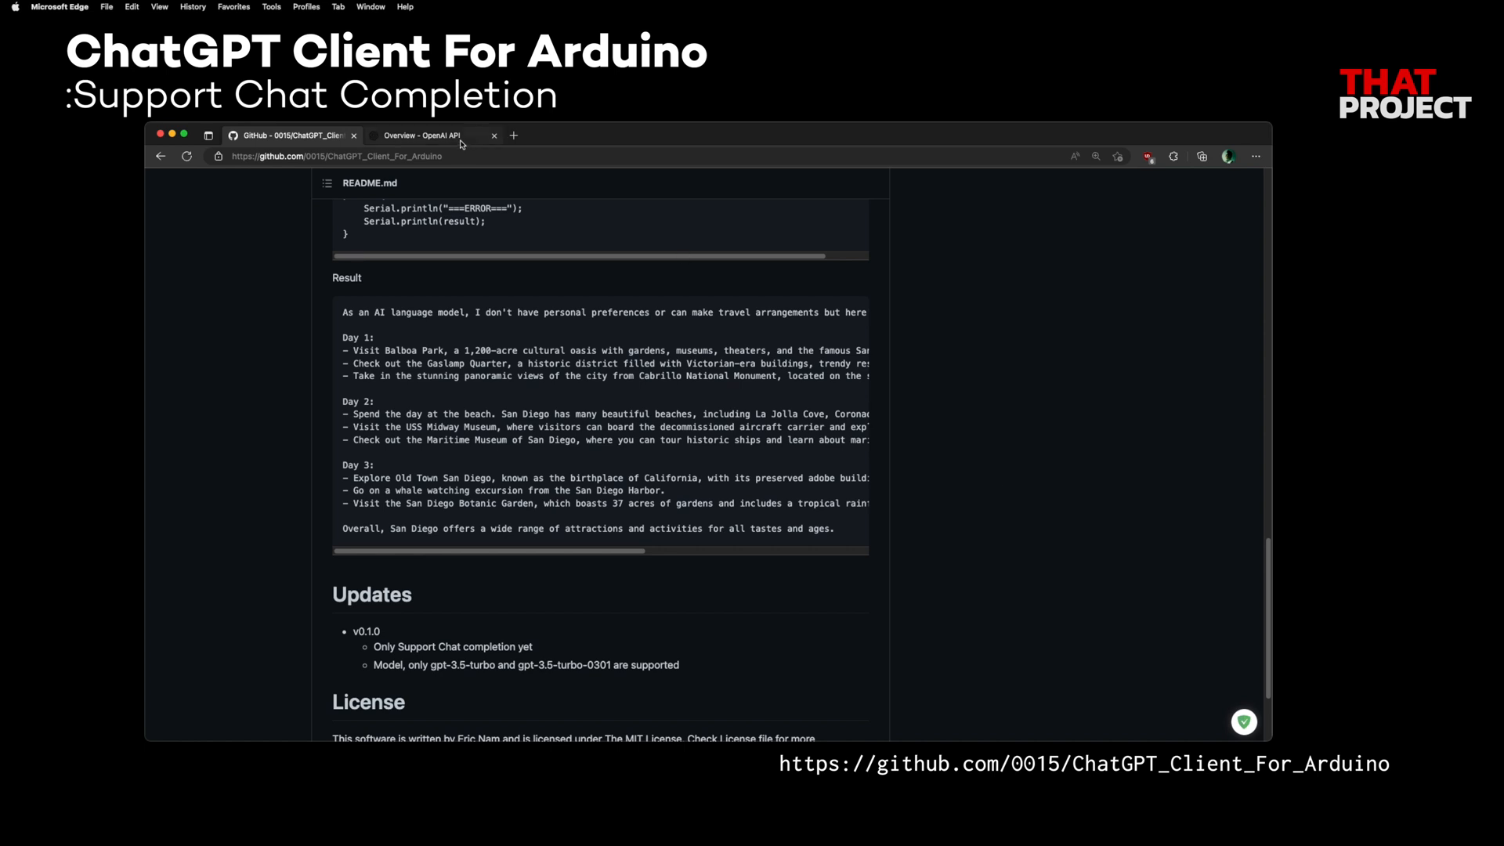
View Personal > Pricing down to Language models (gpt-3.5-turbo $0.002 / 1K tokens), then return to Overview.
click(420, 134)
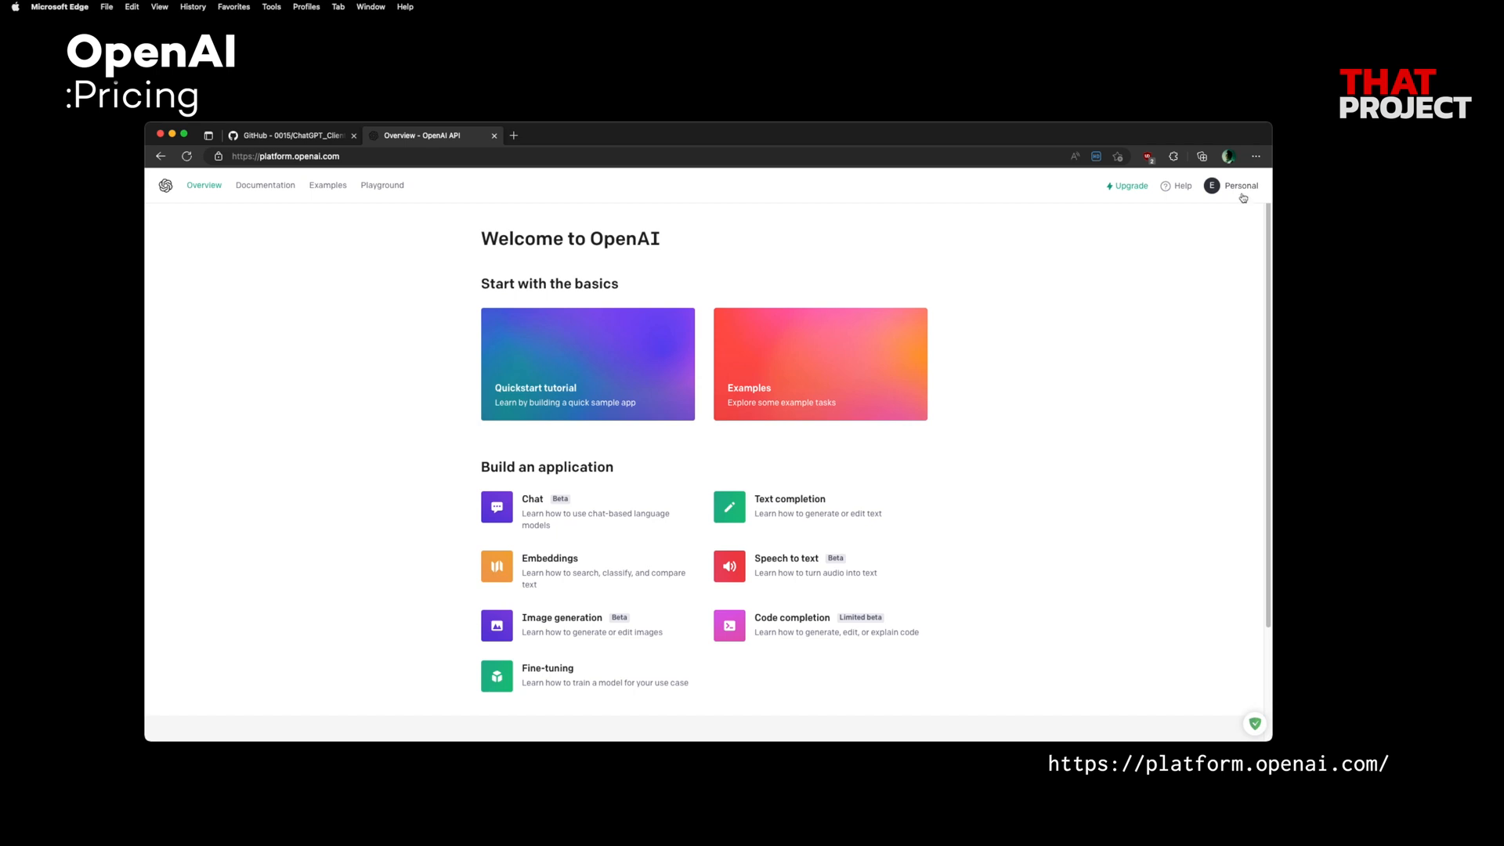
click(1211, 185)
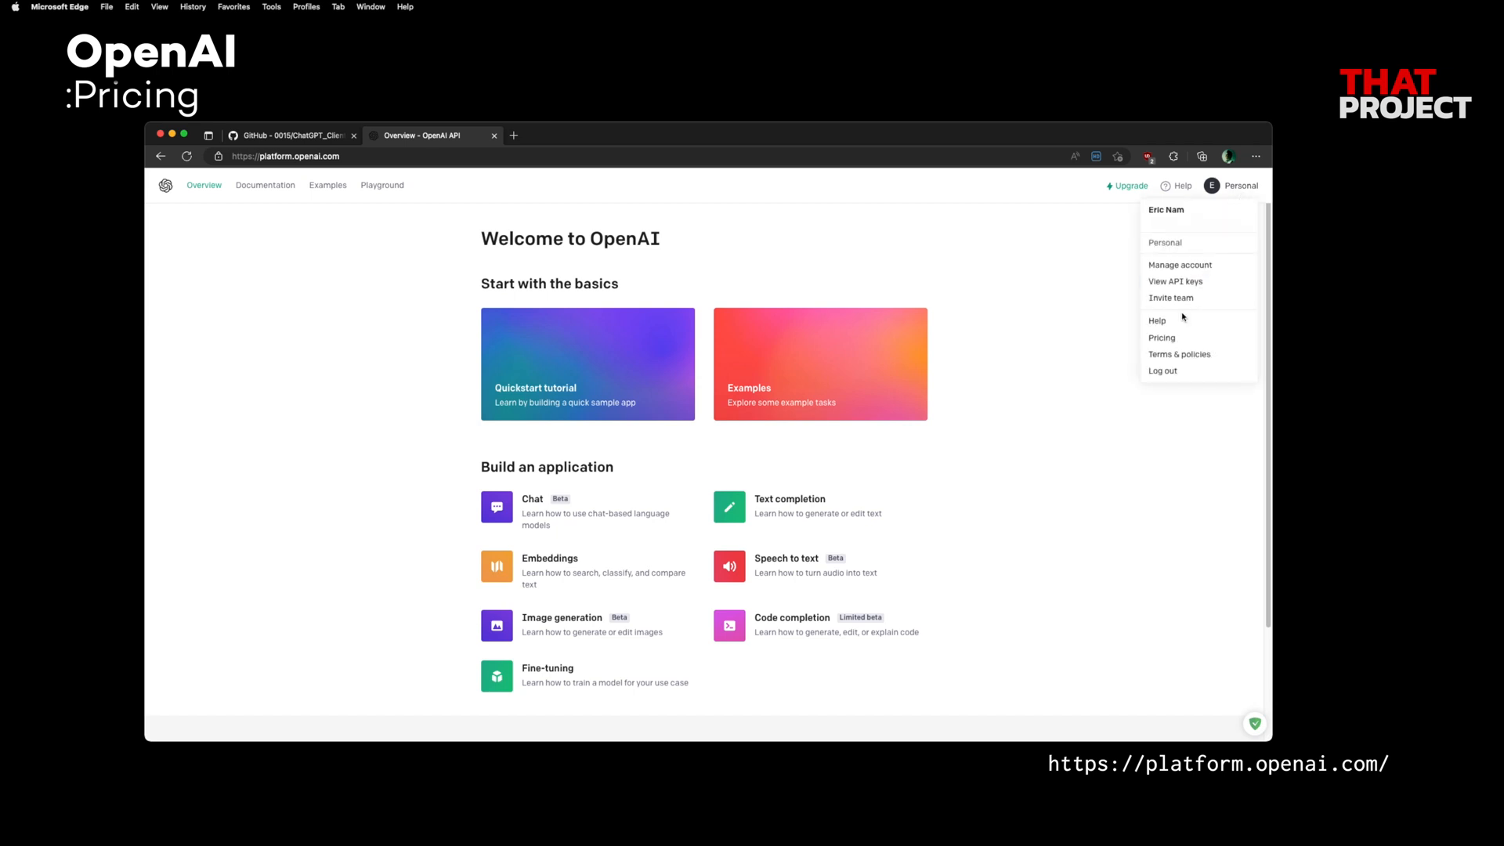
click(1161, 338)
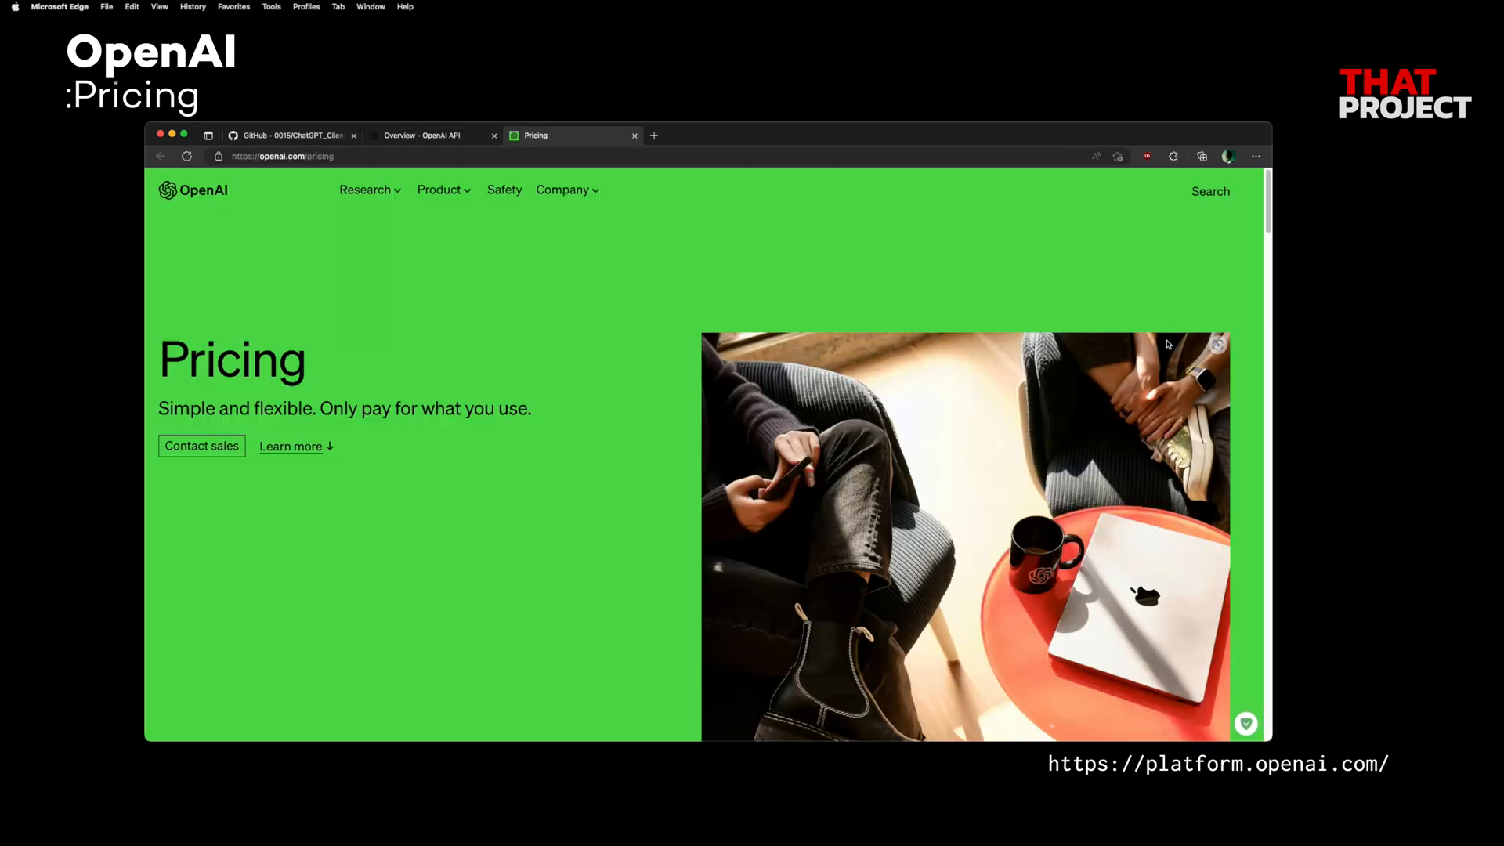
scroll(down, 3)
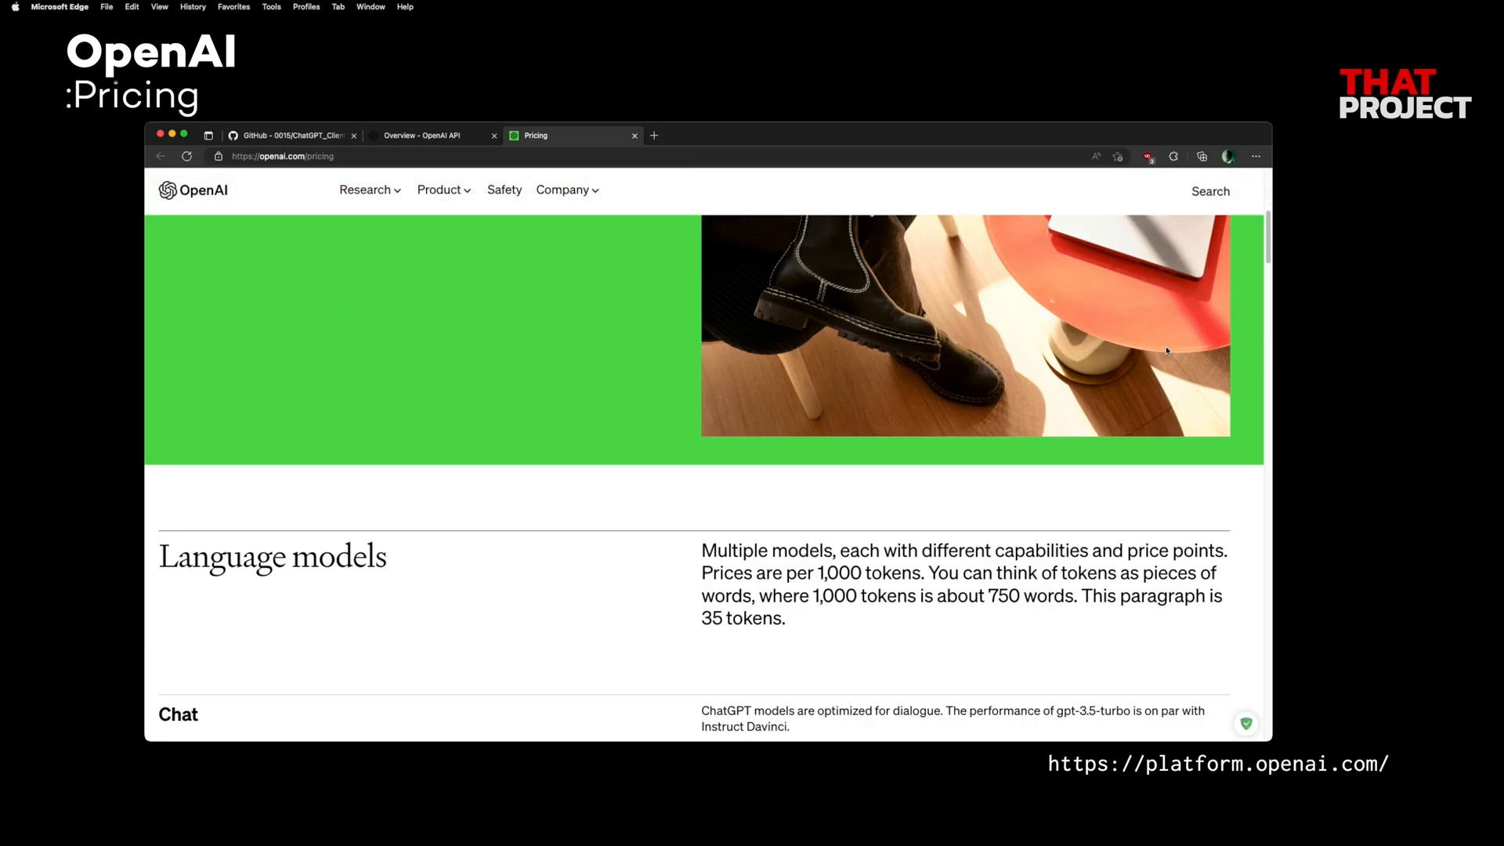
scroll(down, 3)
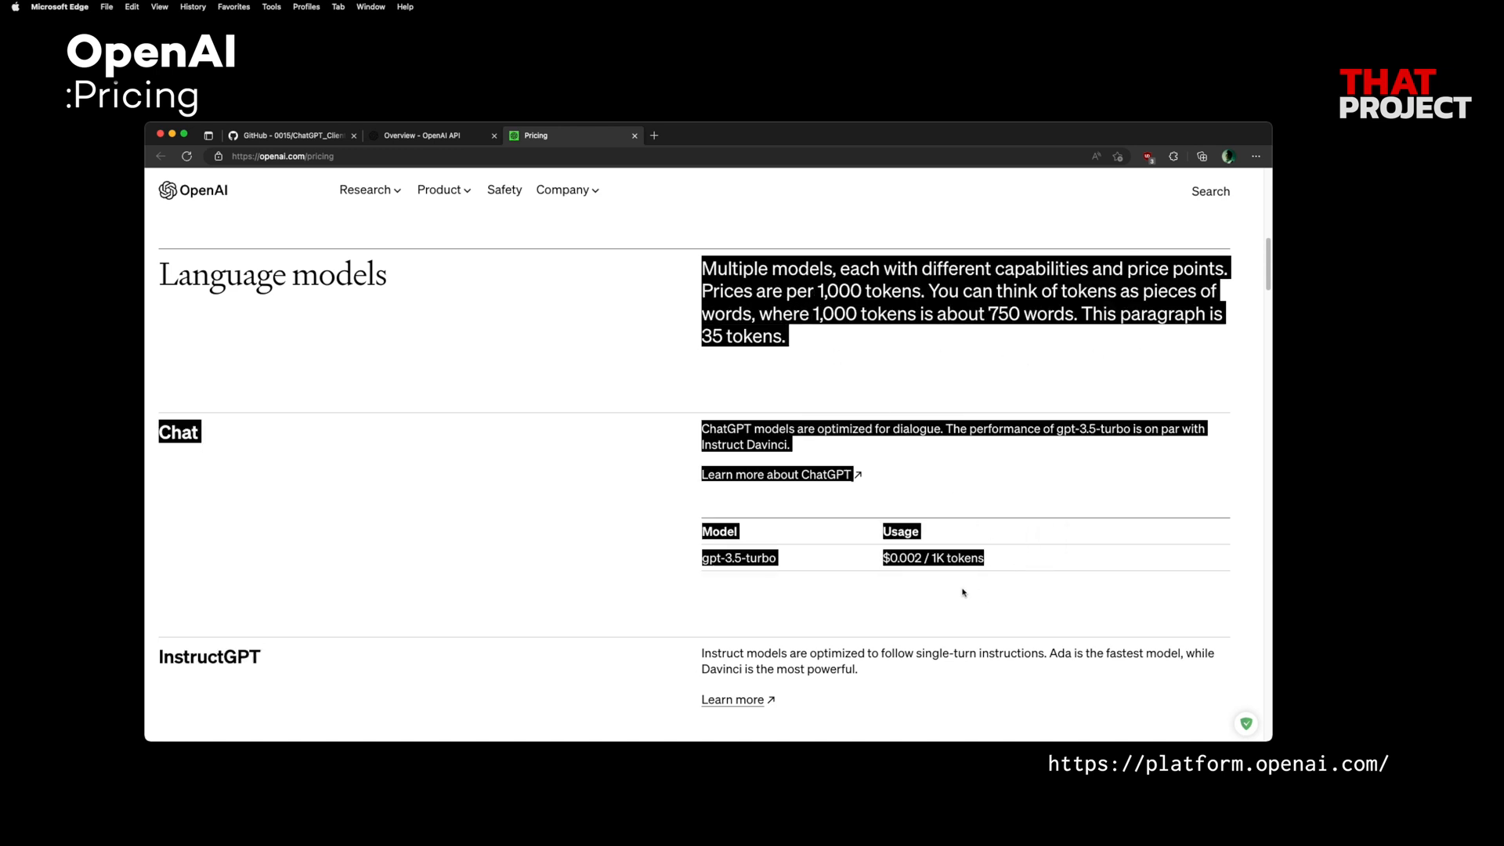
click(944, 590)
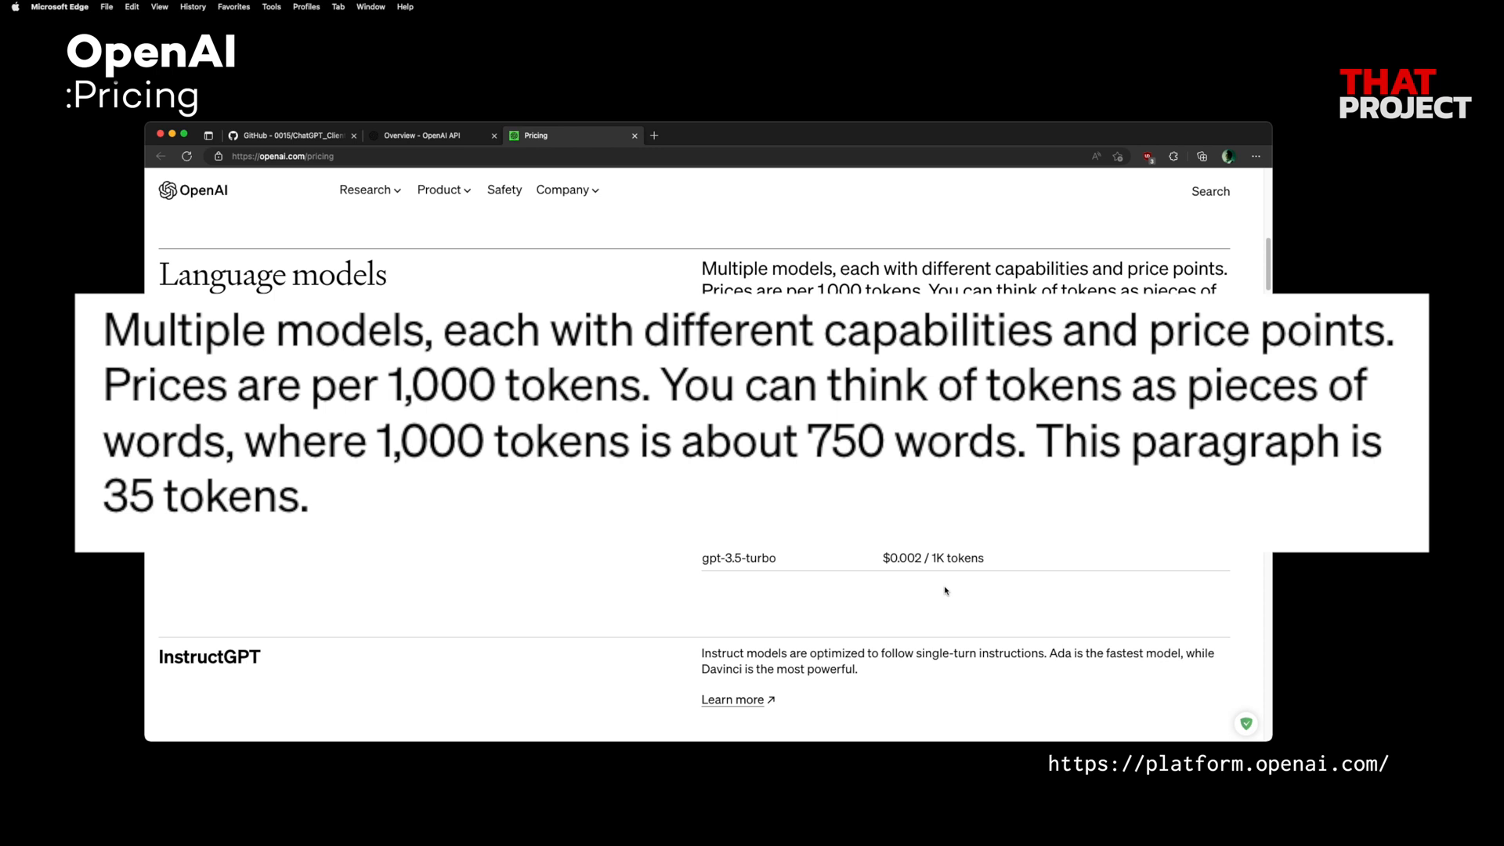
mouse_move(499, 282)
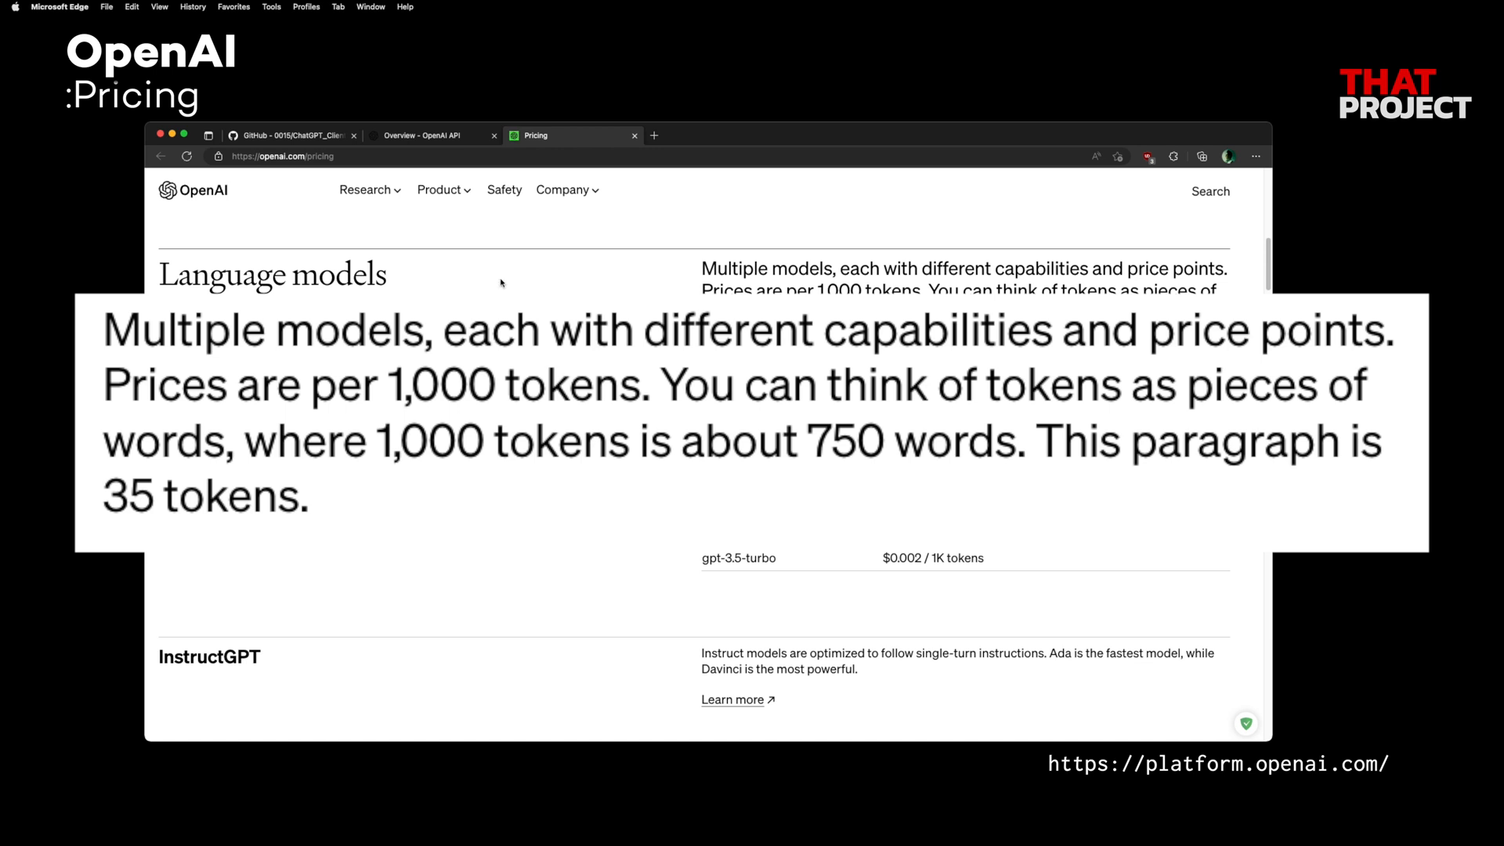
click(422, 134)
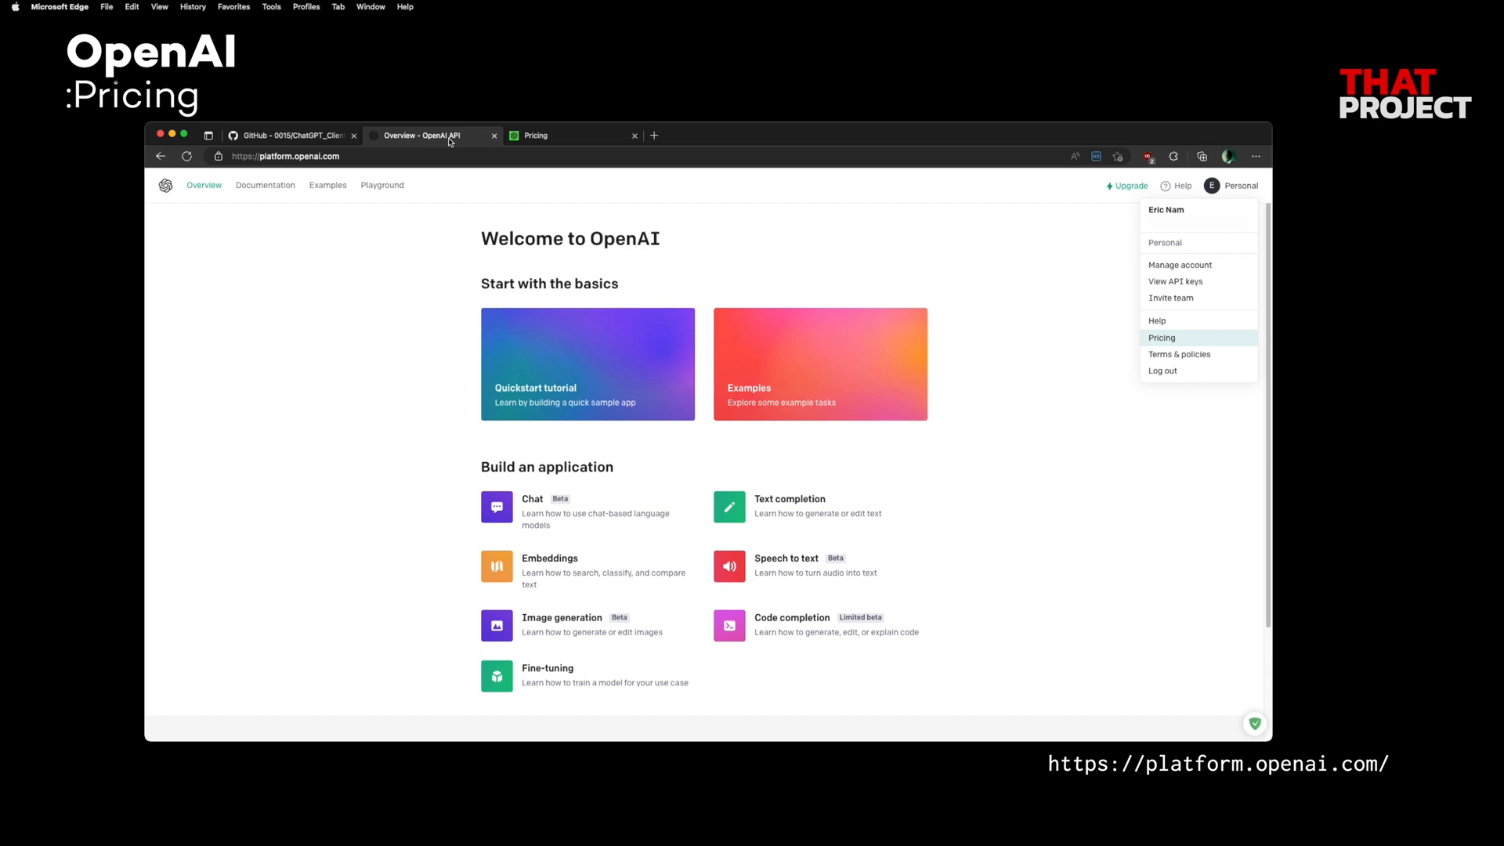
mouse_move(1059, 218)
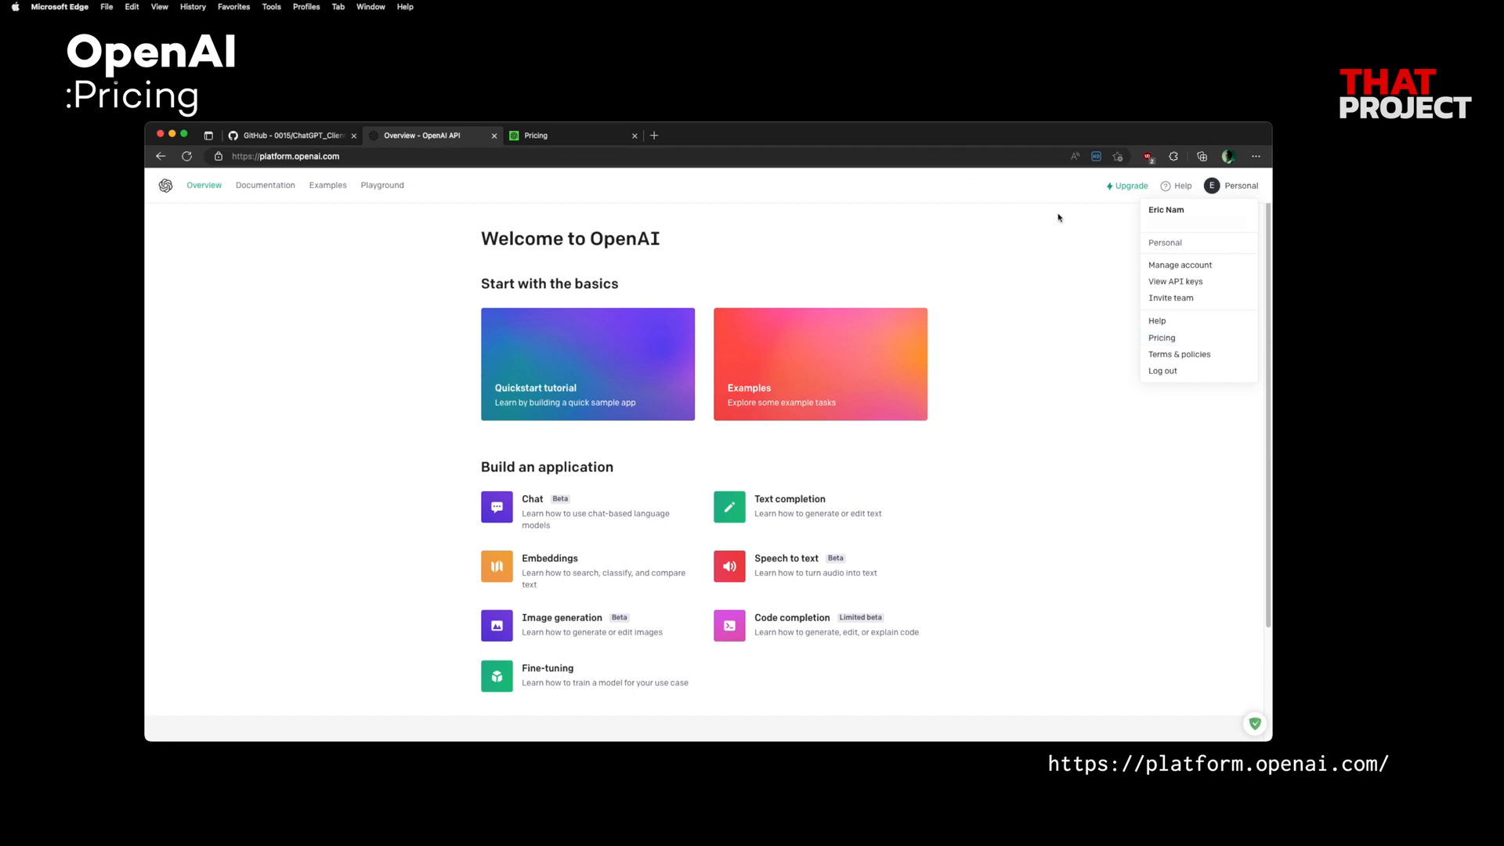
Close the account menu so the Usage page with the free-trial bar is visible.
click(1179, 264)
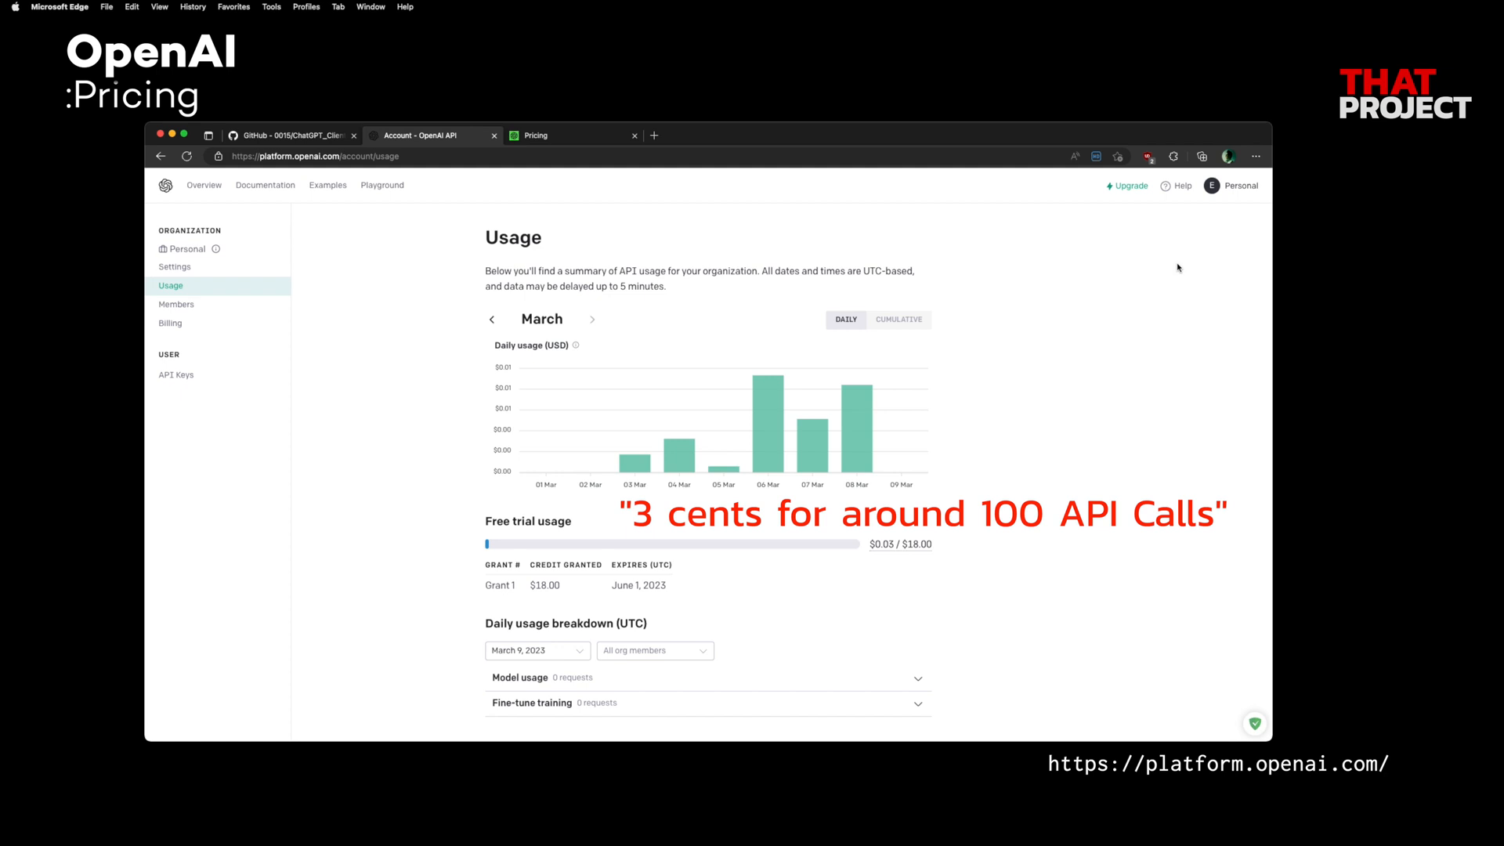
mouse_move(175, 374)
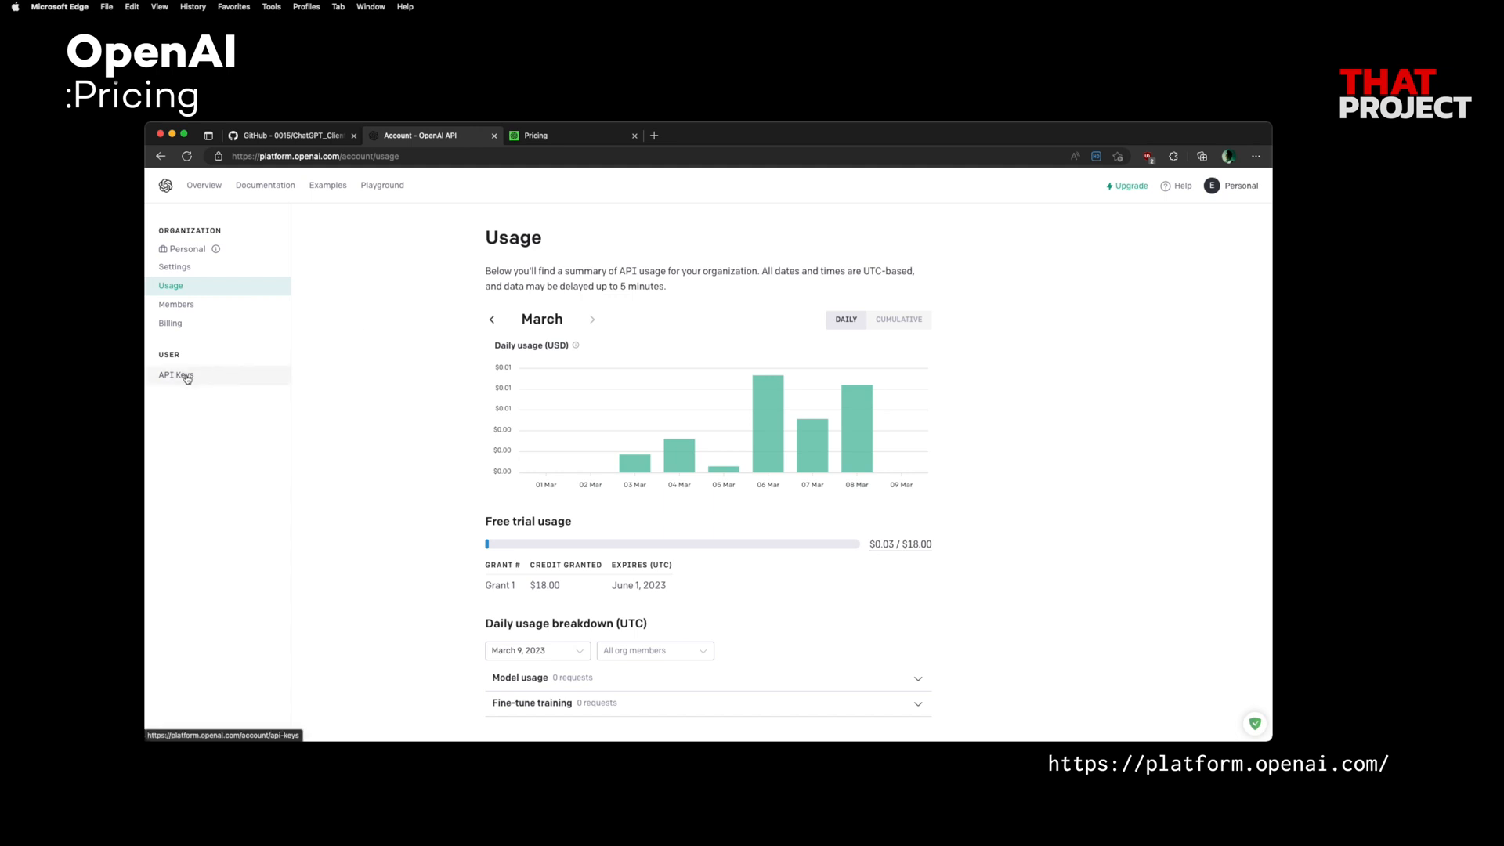
Create a new secret key on the API Keys page and copy it to the clipboard.
click(176, 374)
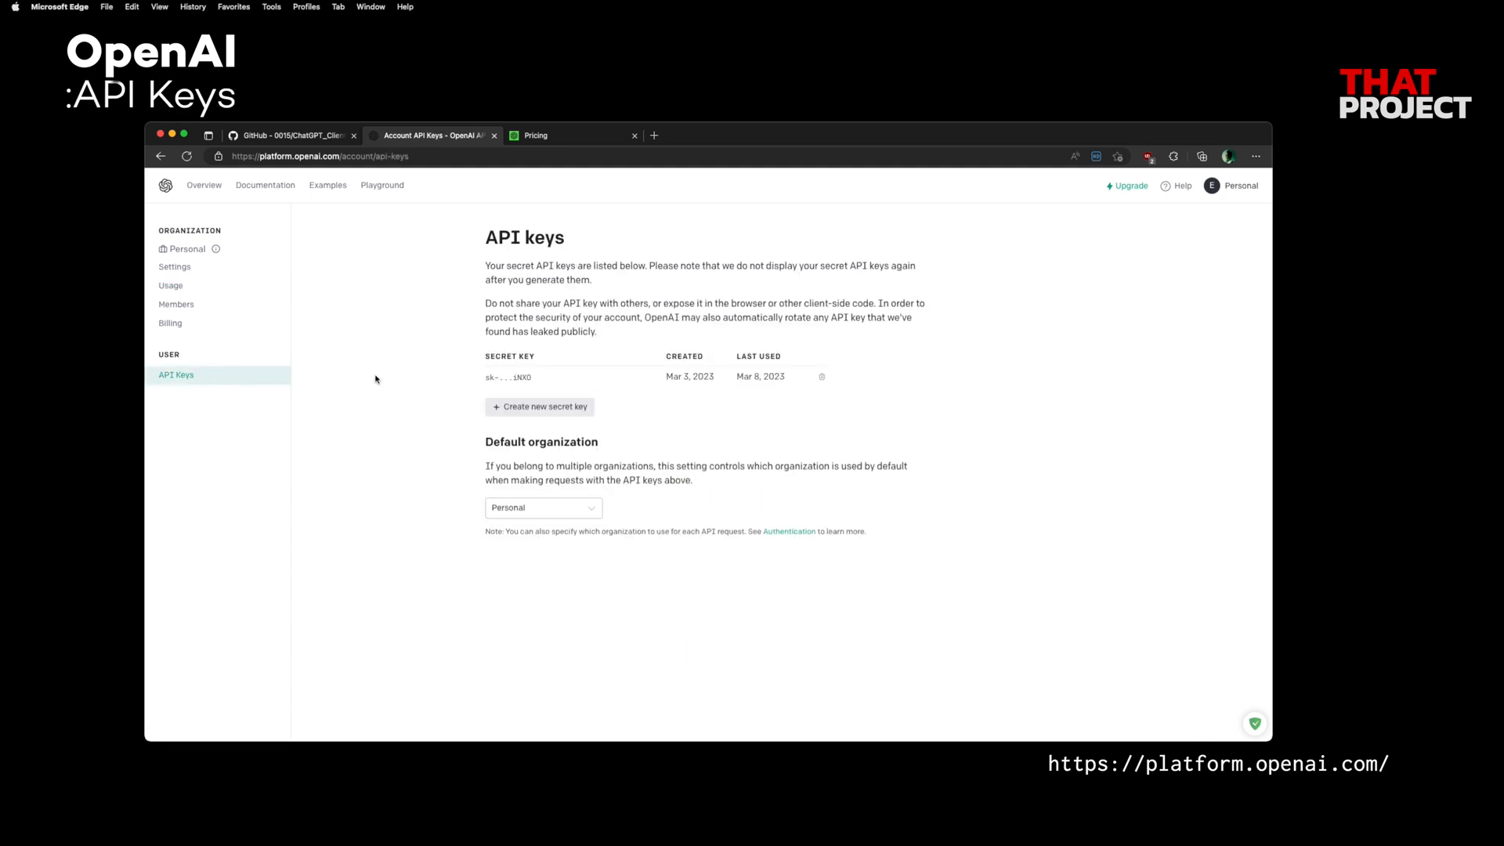
mouse_move(578, 402)
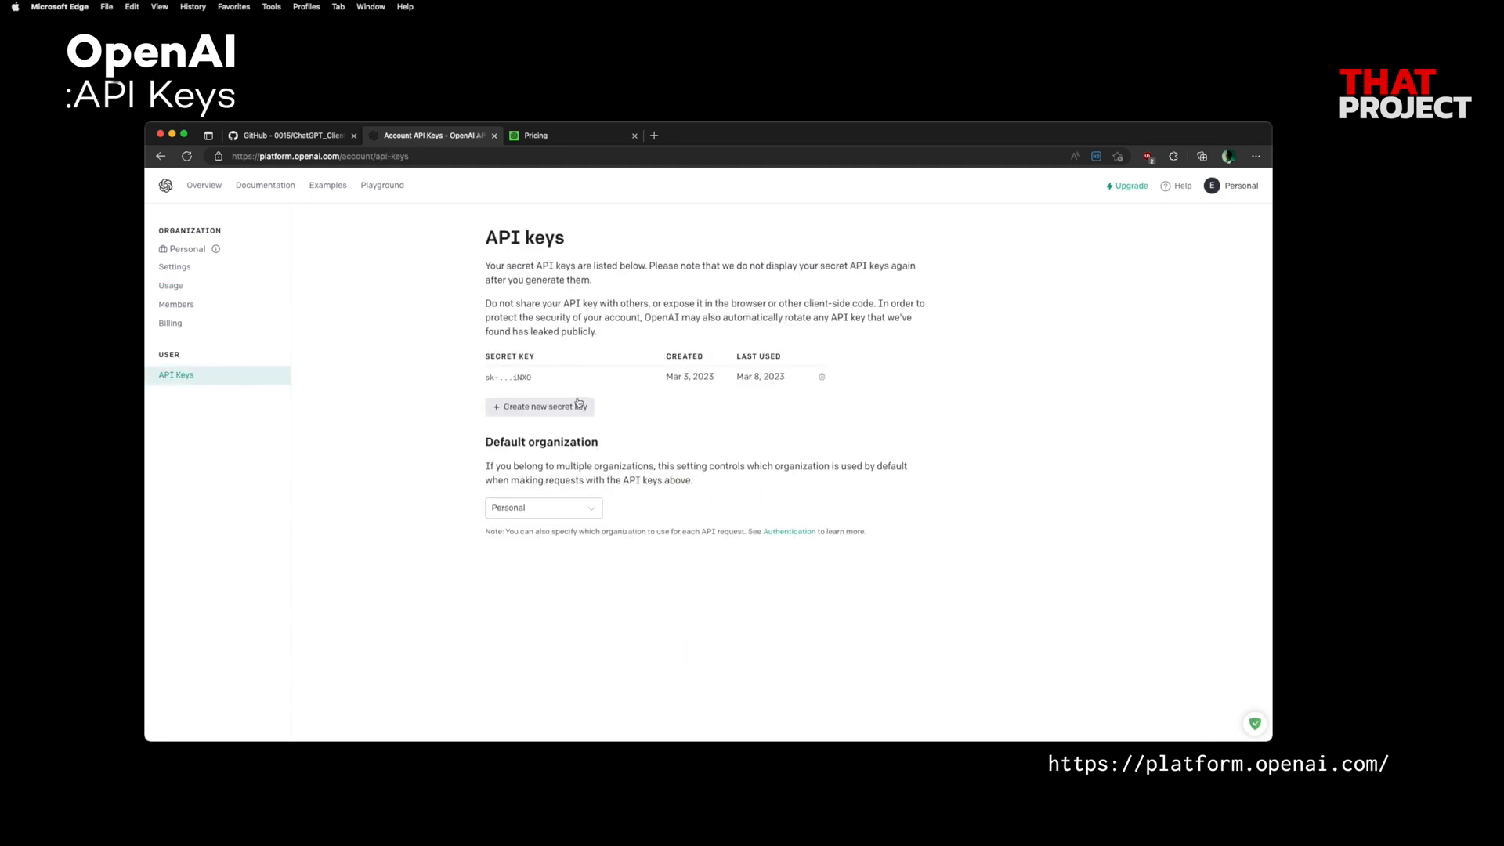
click(539, 406)
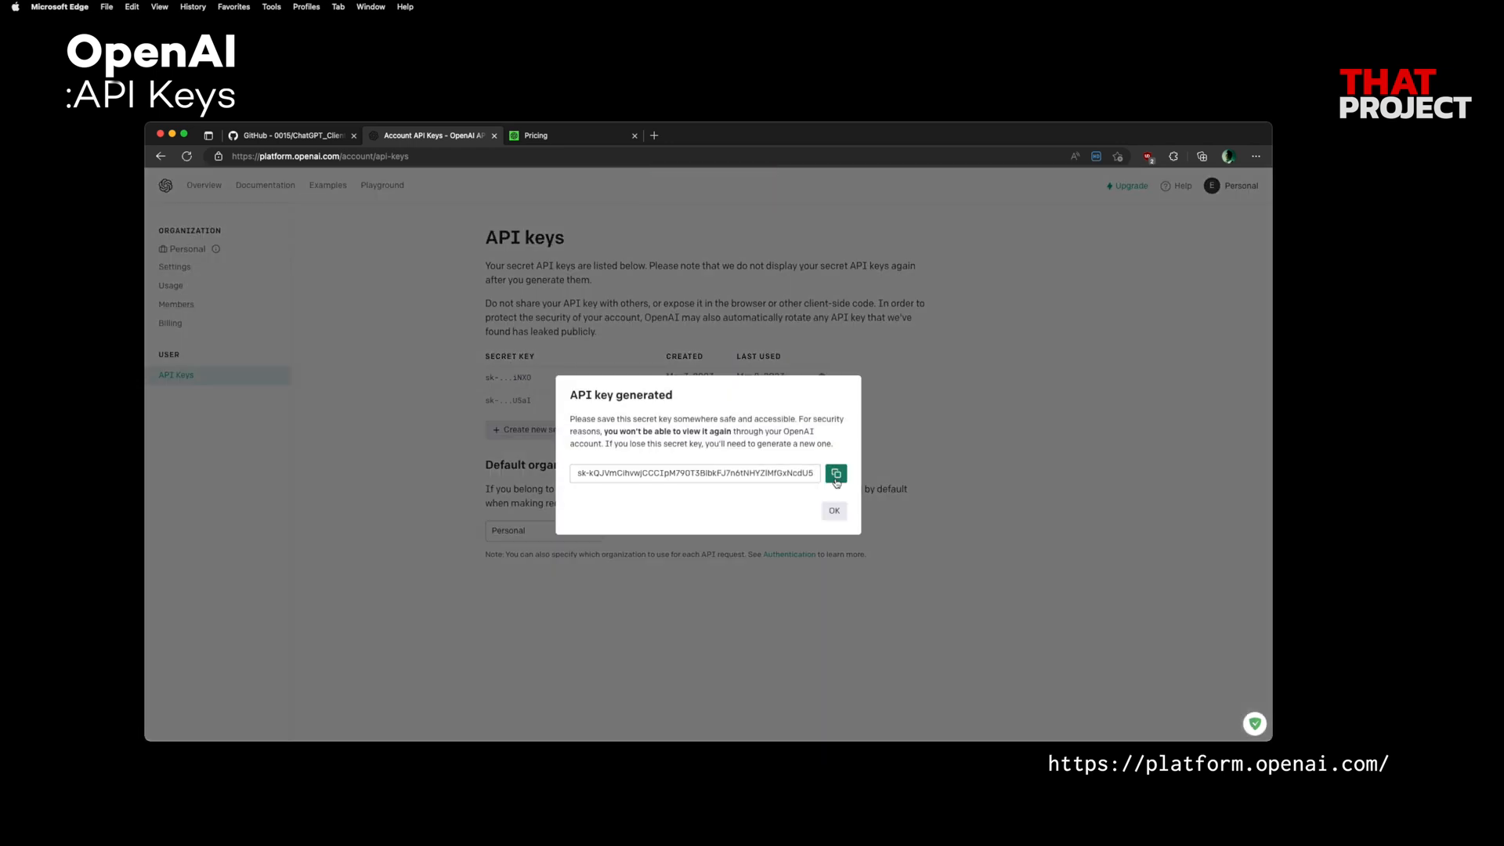
click(835, 473)
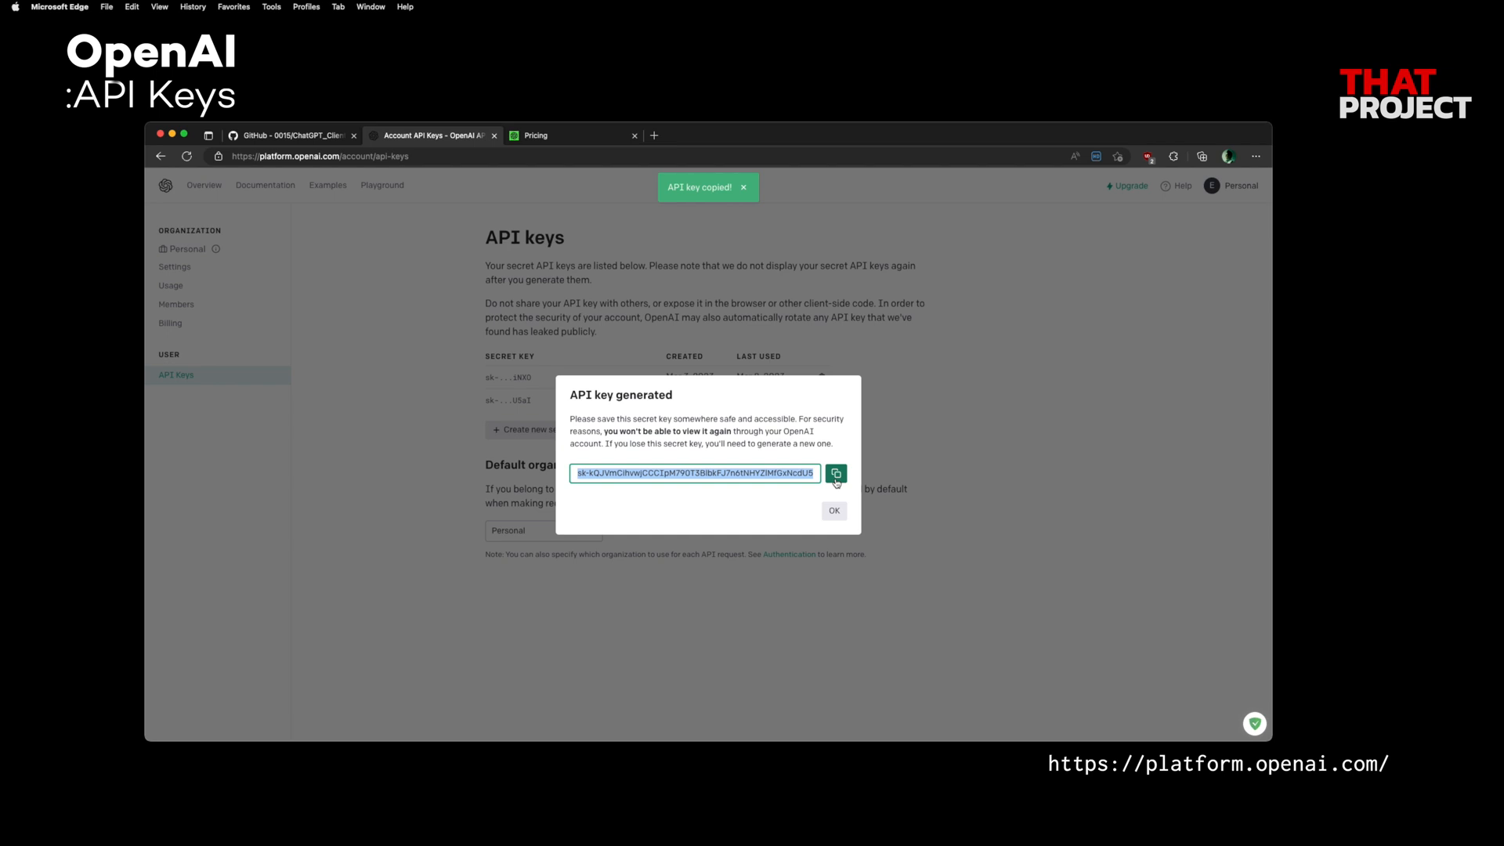
click(835, 473)
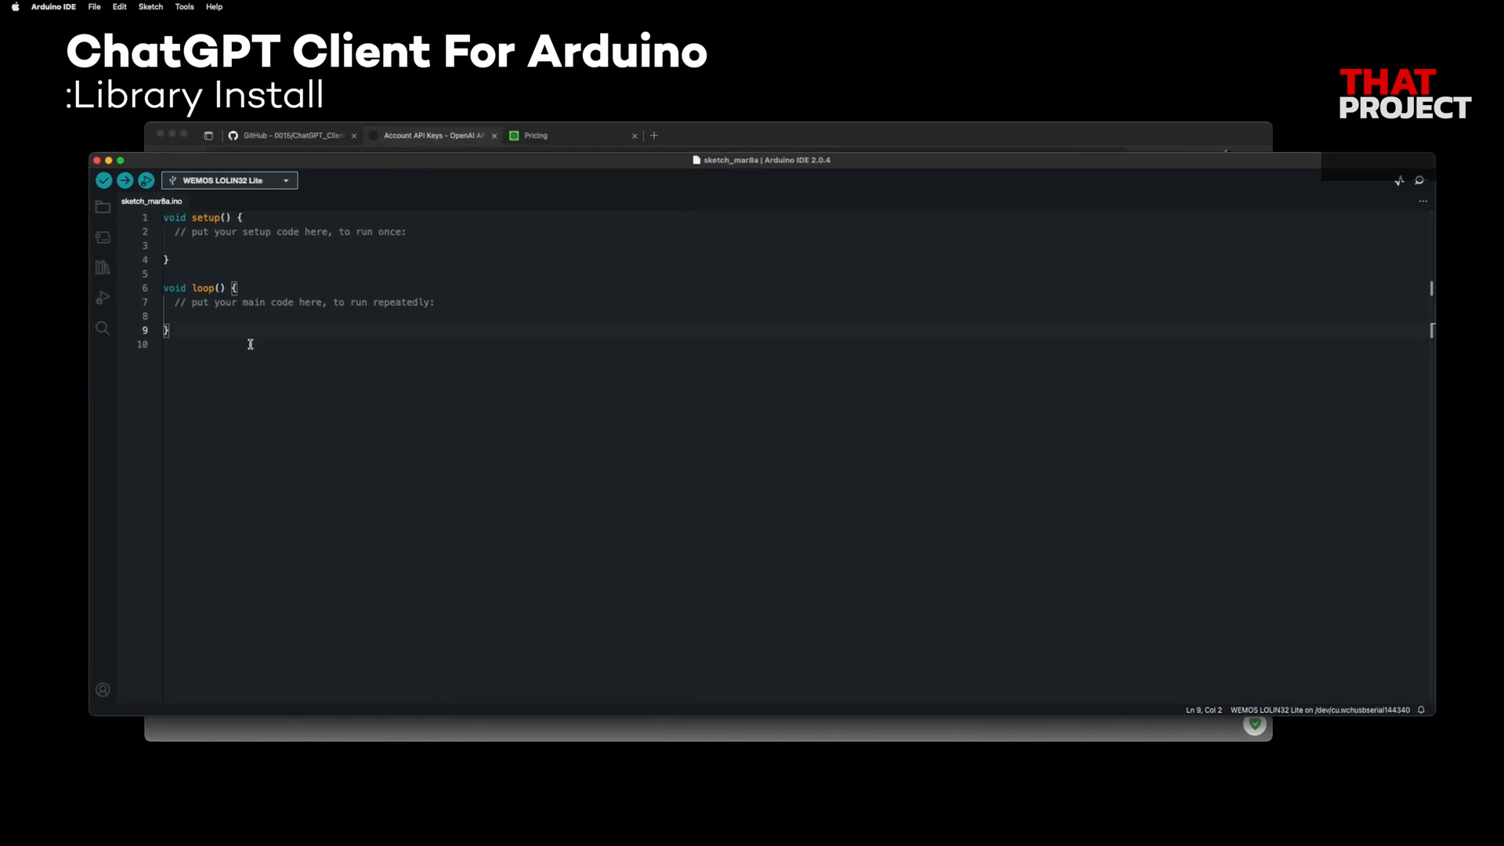
Install ChatGPT_Client 0.1.0 from Library Manager search 'chatg', including the ArduinoJson dependency.
click(103, 266)
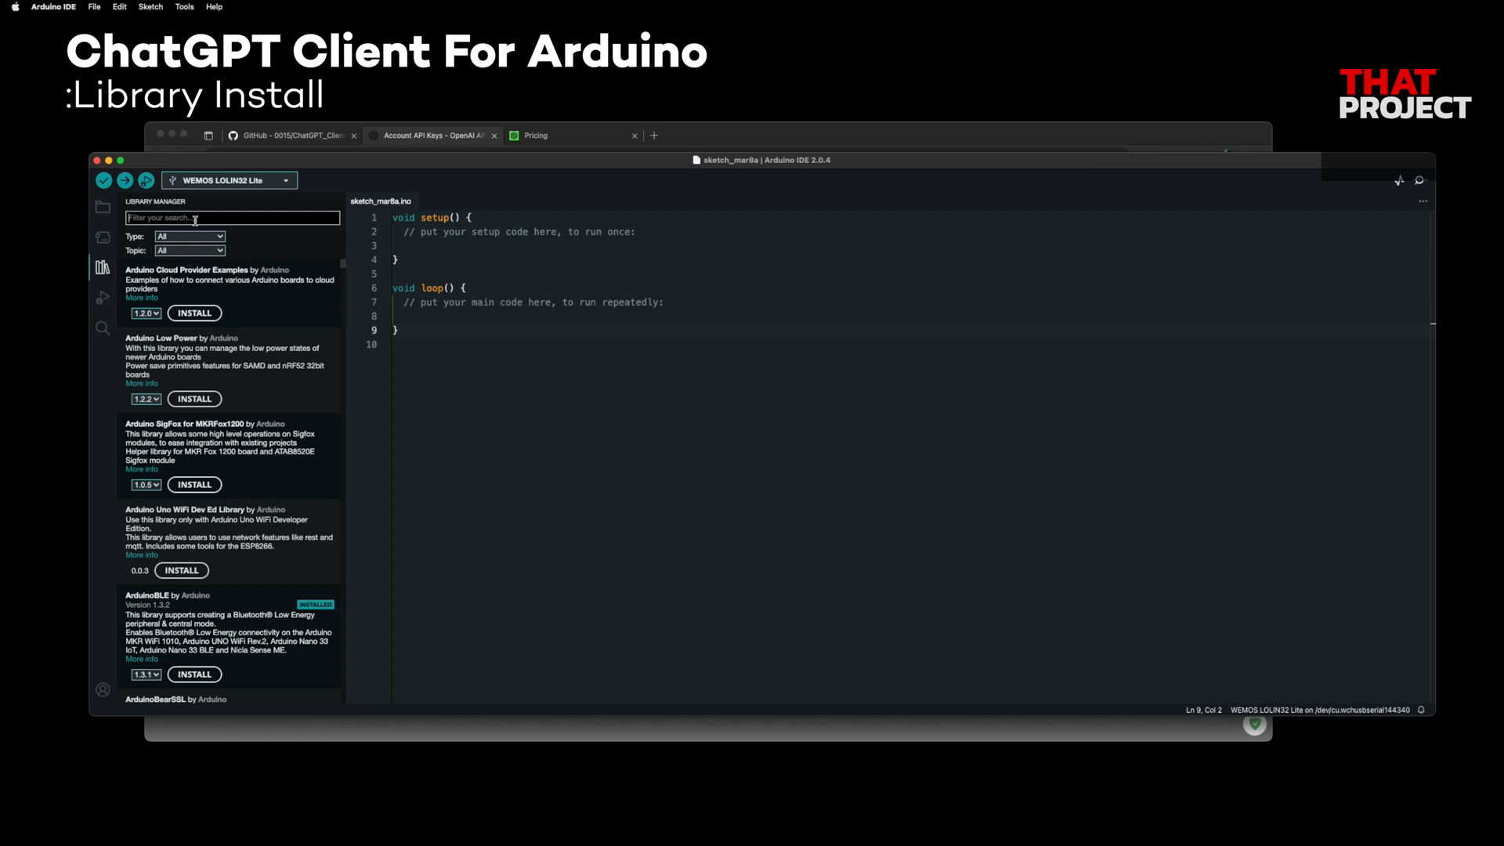
text(chatgpt)
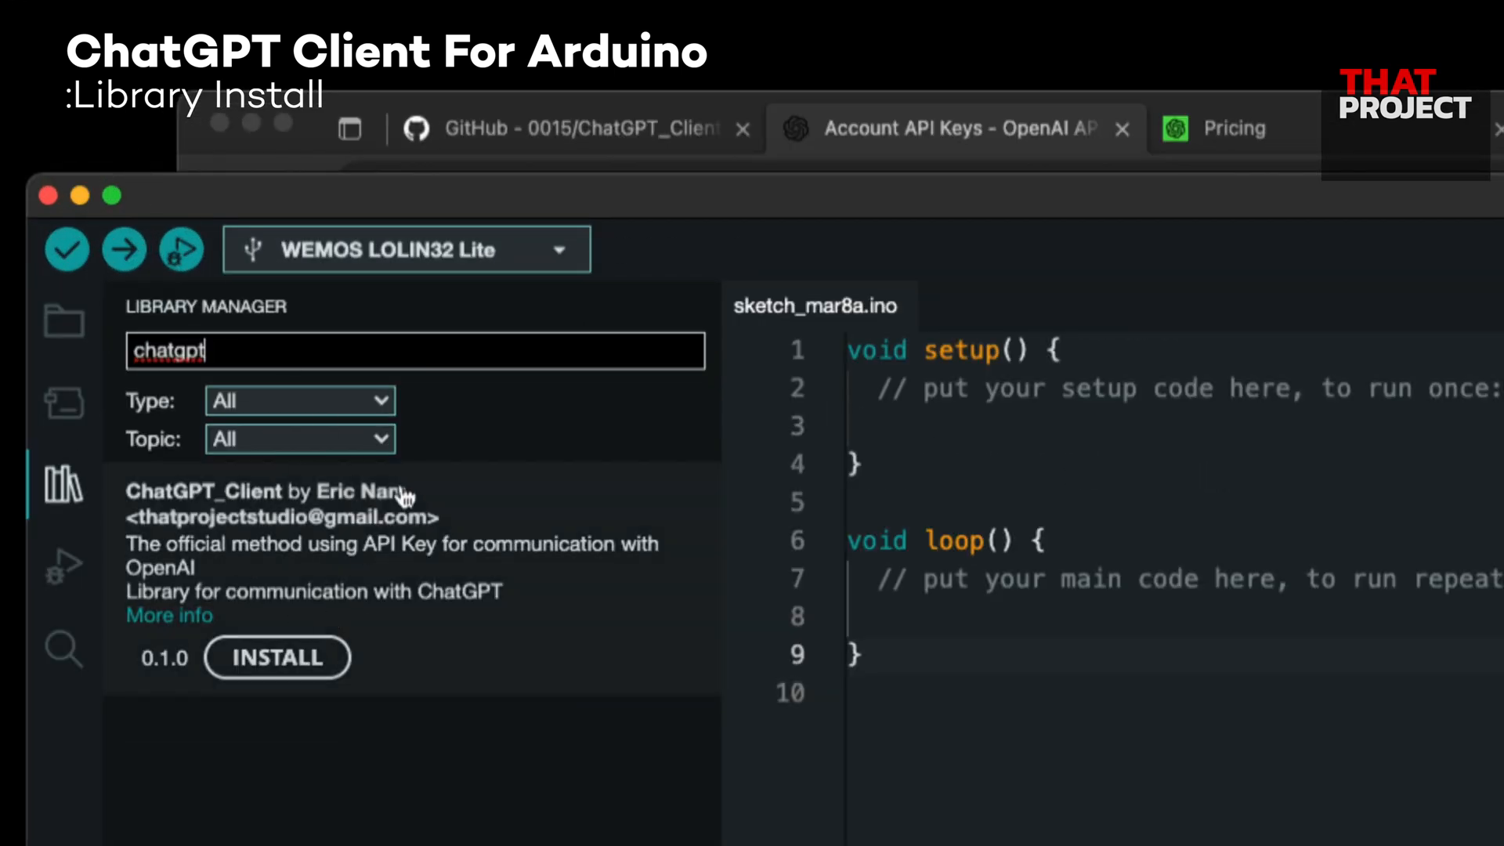
click(277, 658)
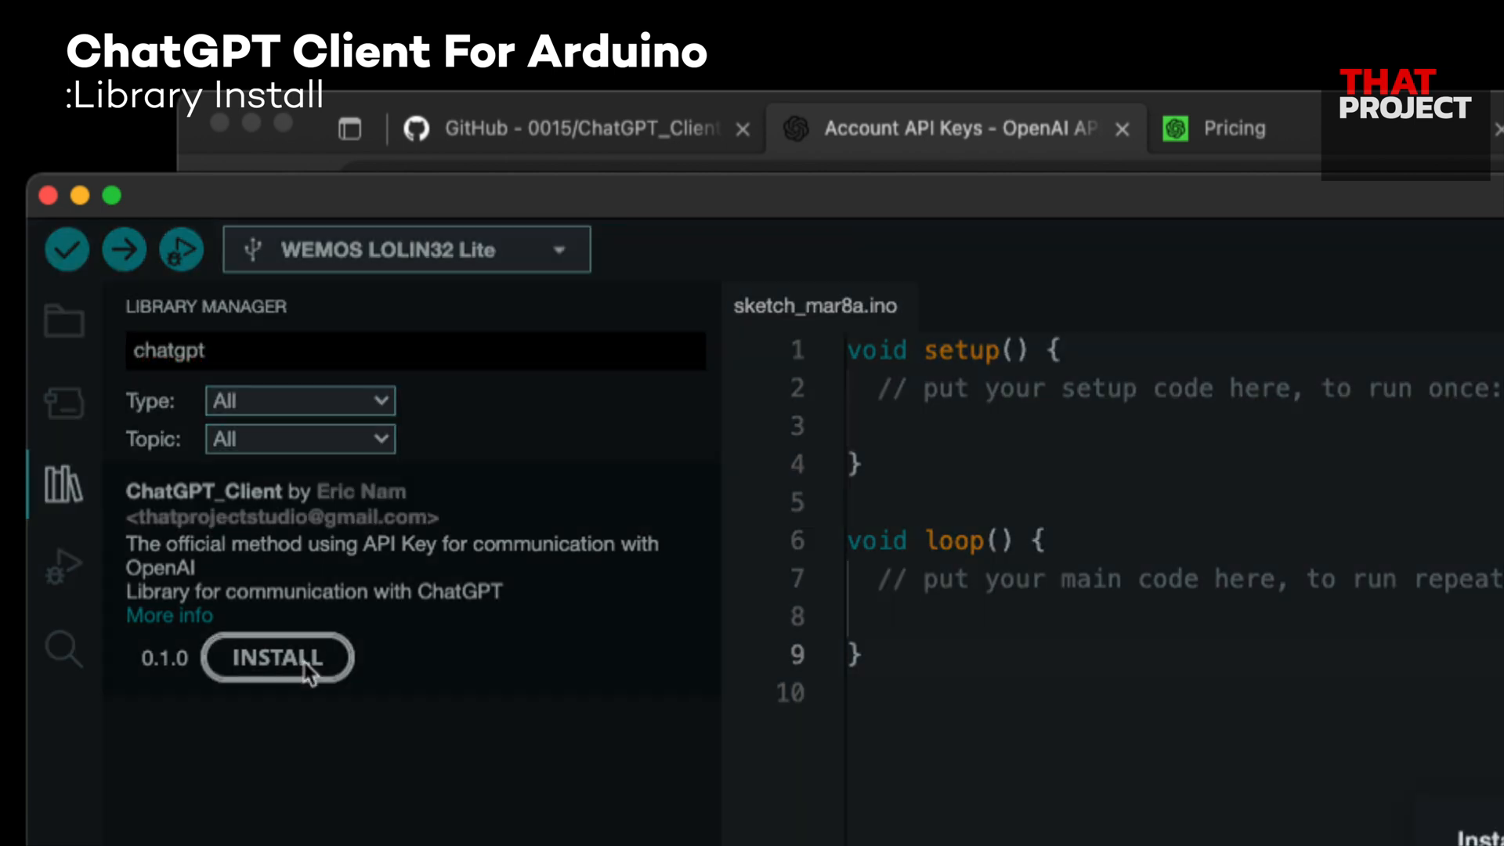
click(276, 657)
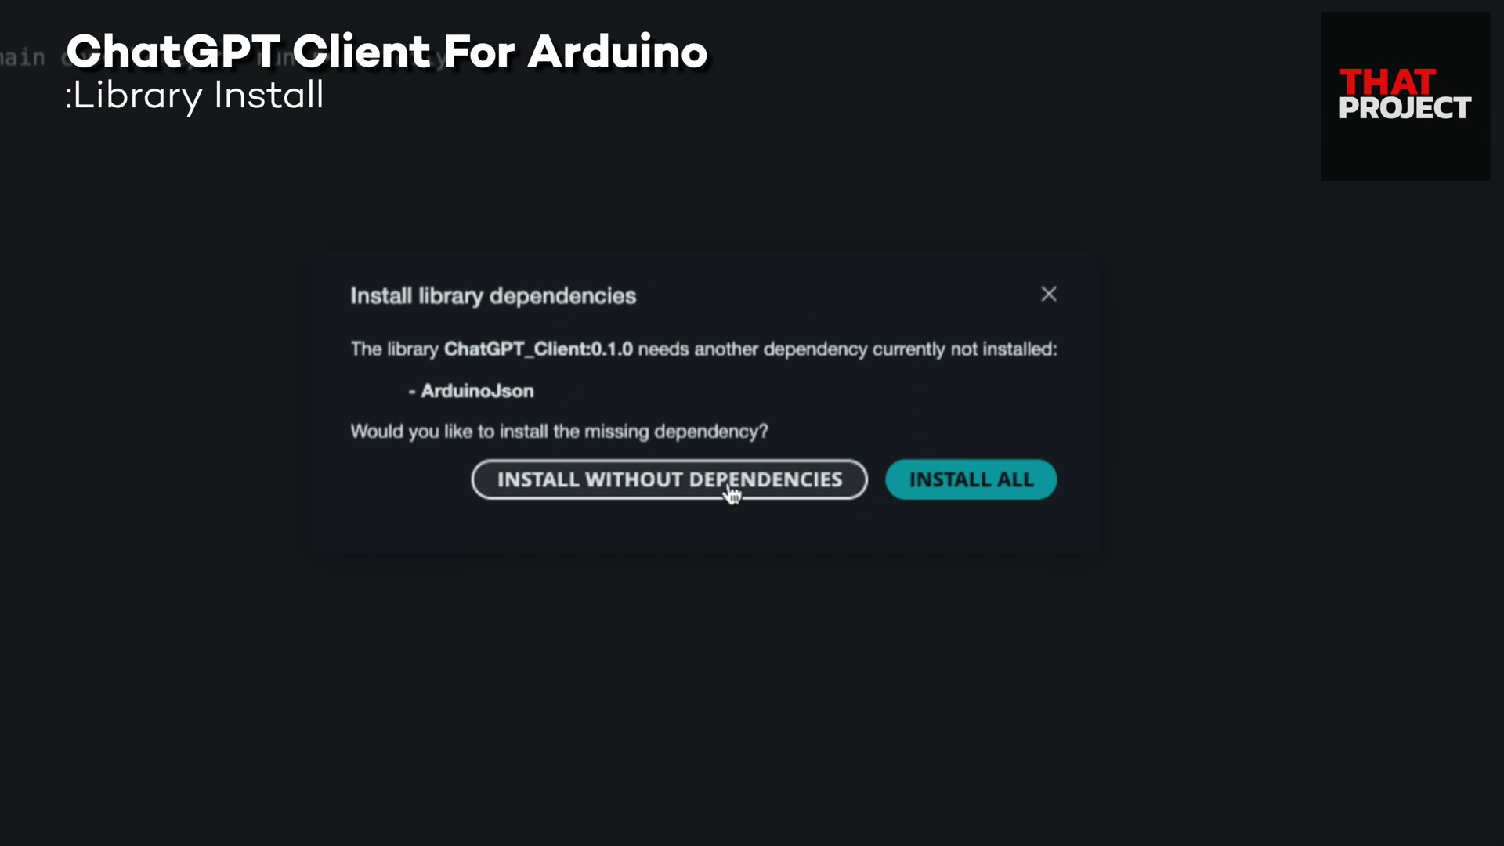
mouse_move(912, 432)
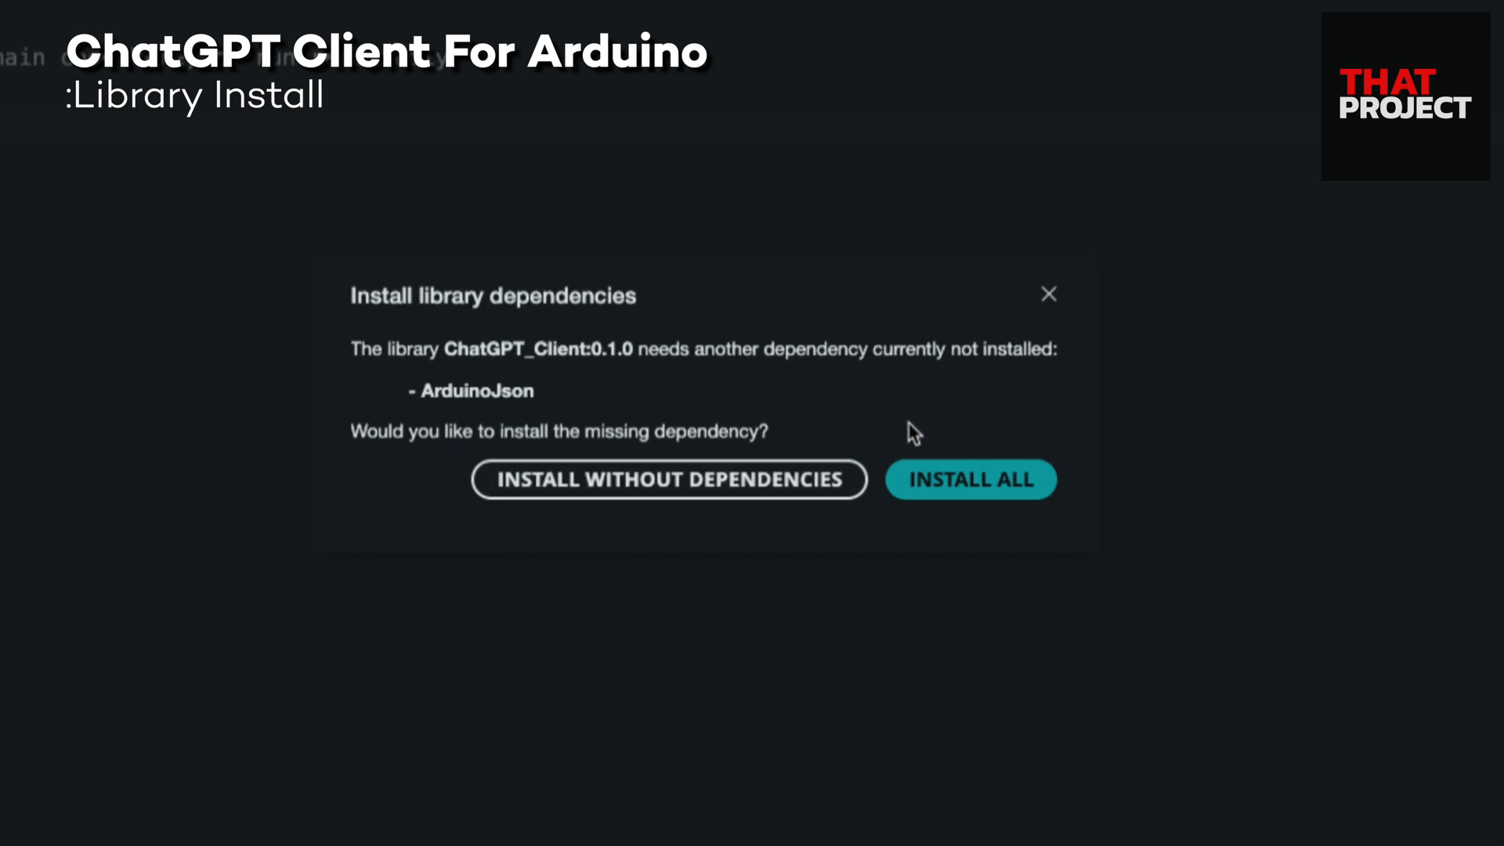
click(970, 479)
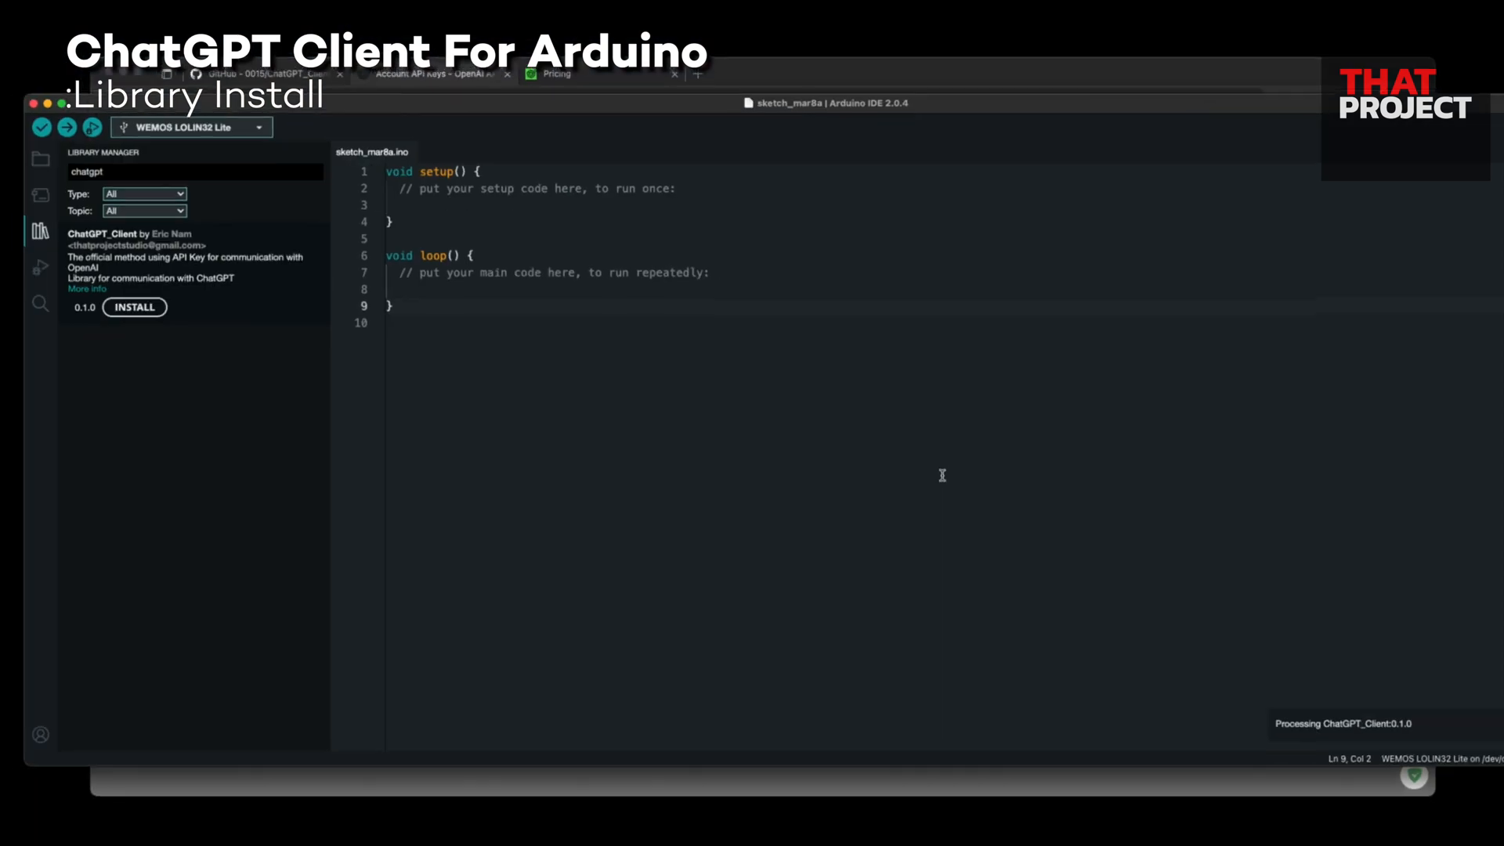
click(134, 307)
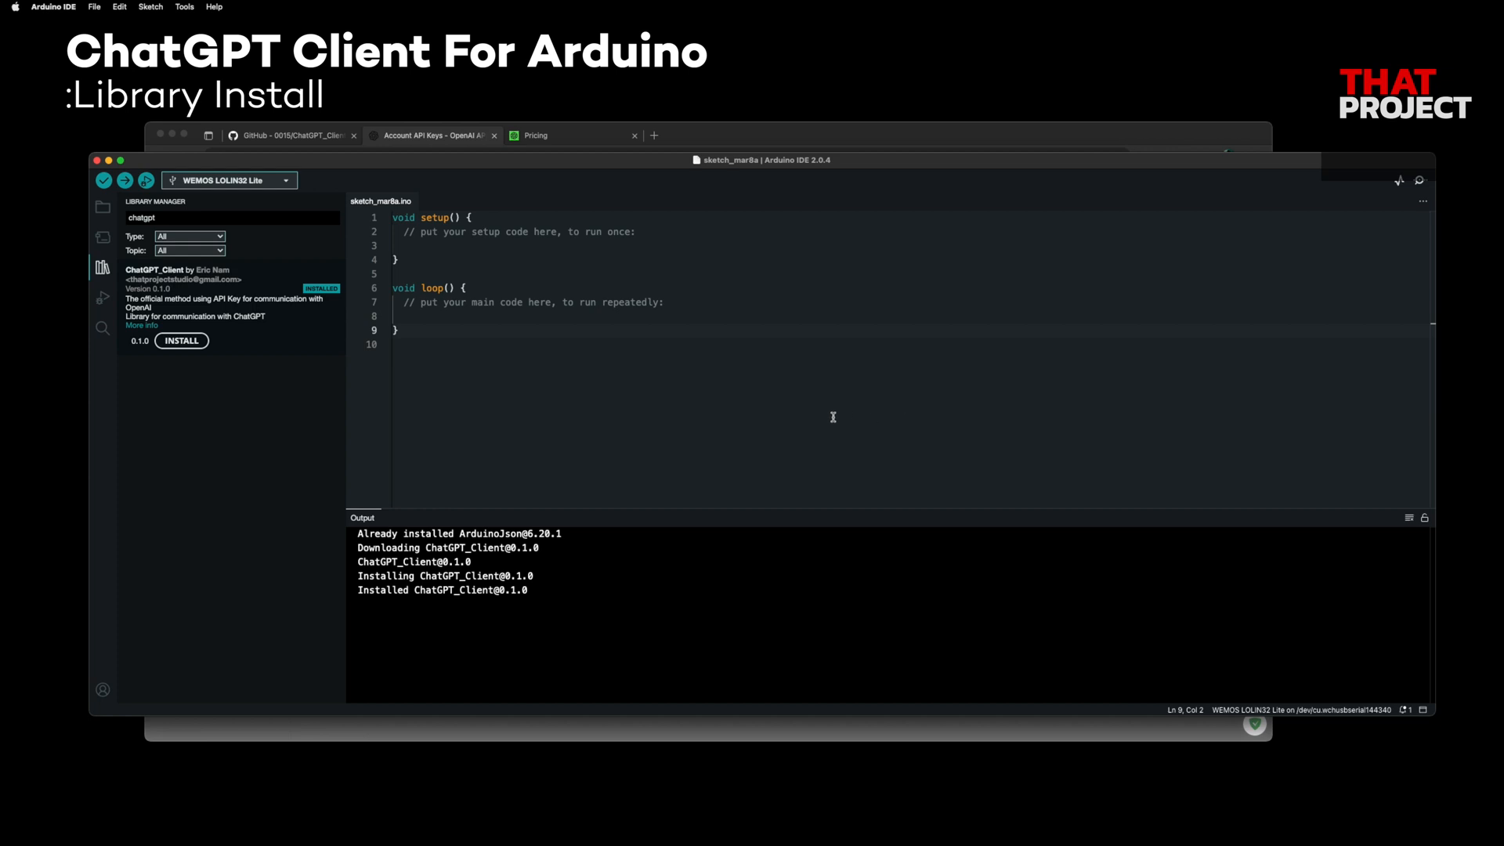
click(102, 266)
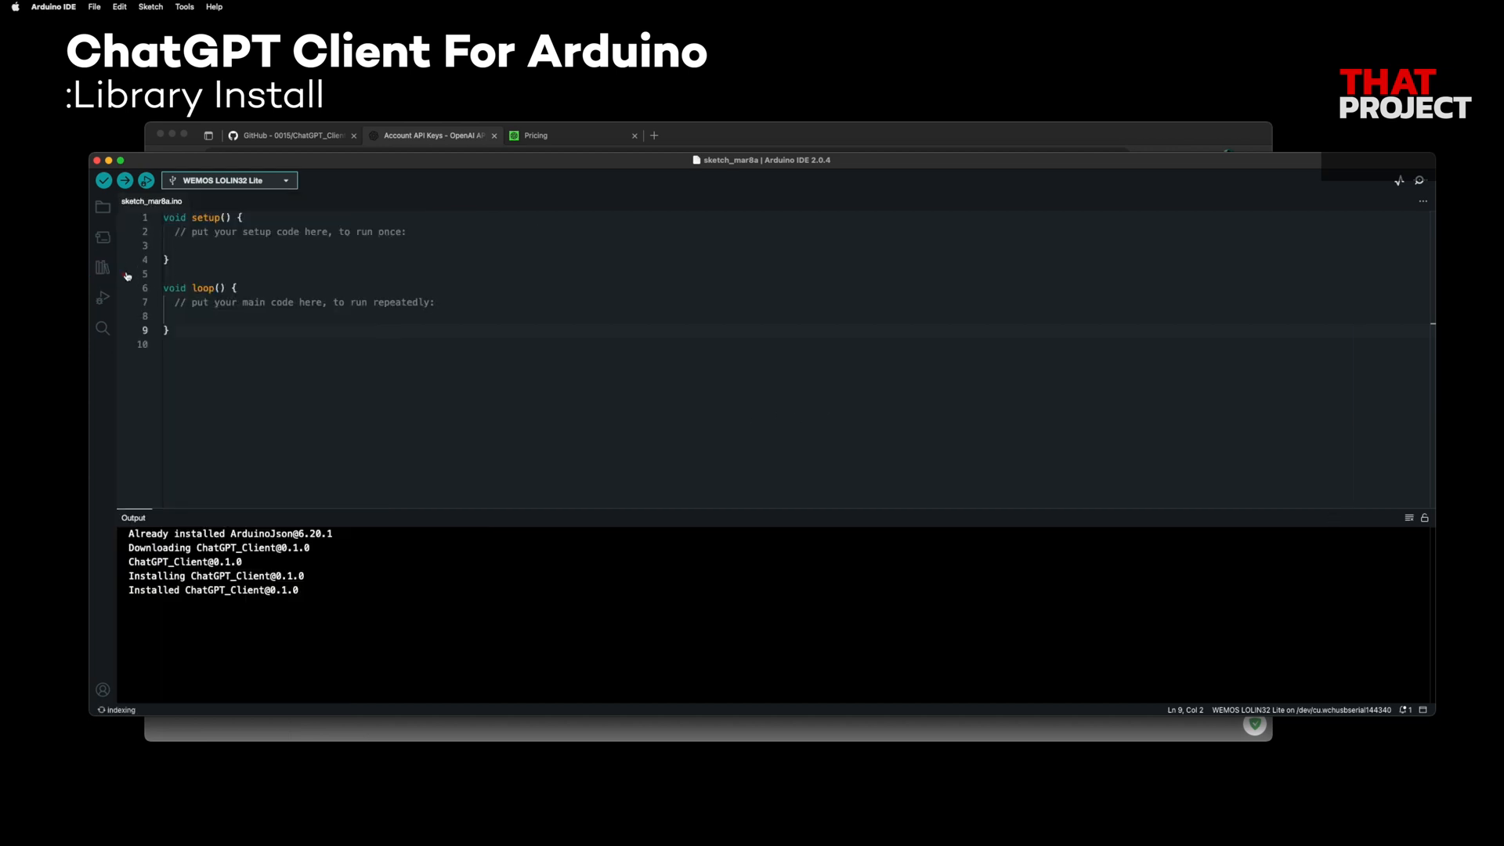
Bring up the File menu to reach the ChatGPT_Client example sketches.
click(94, 6)
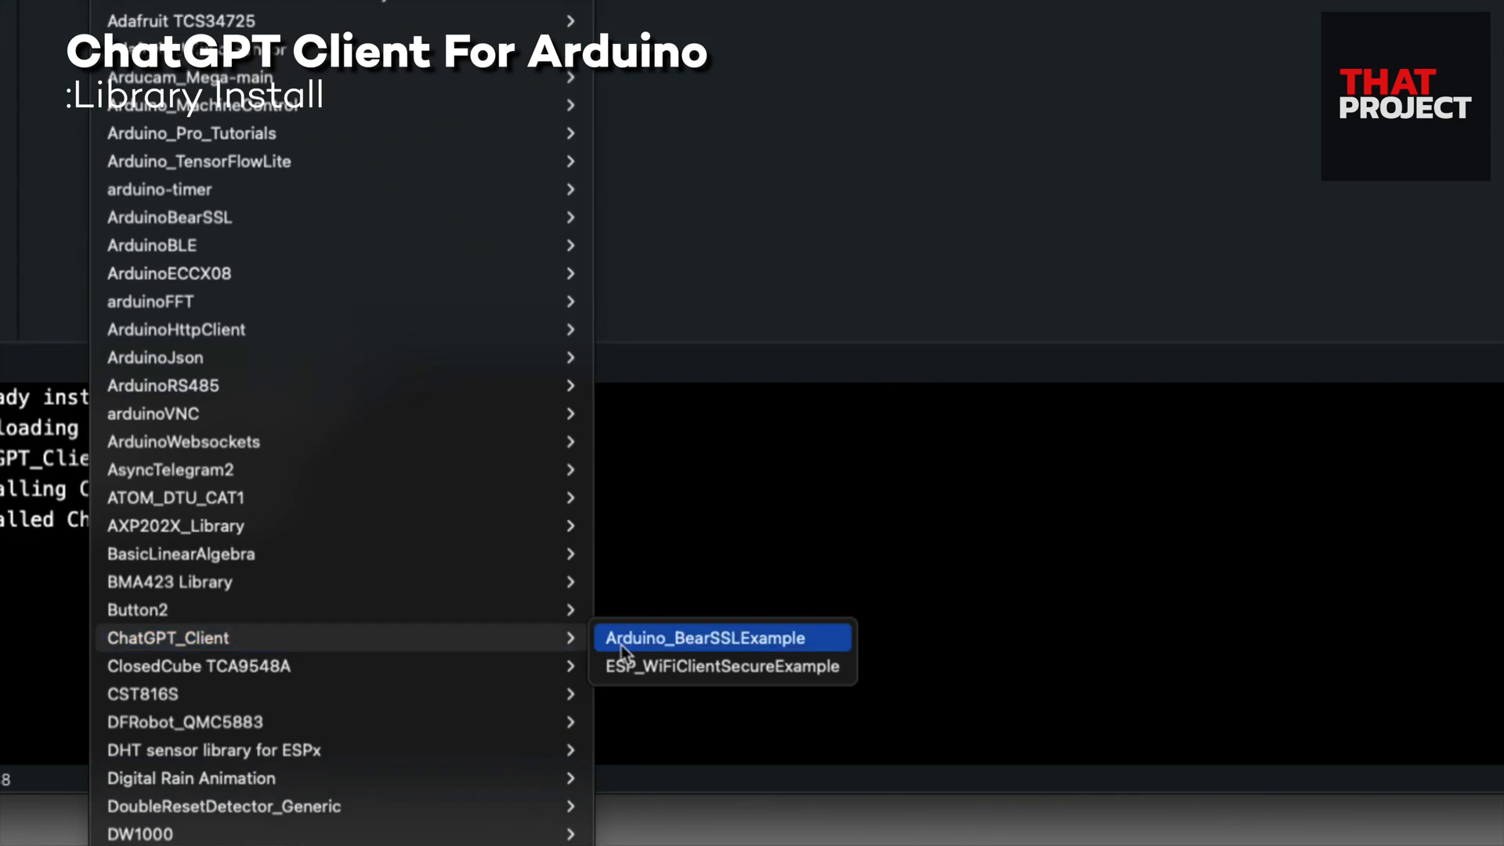
mouse_move(721, 665)
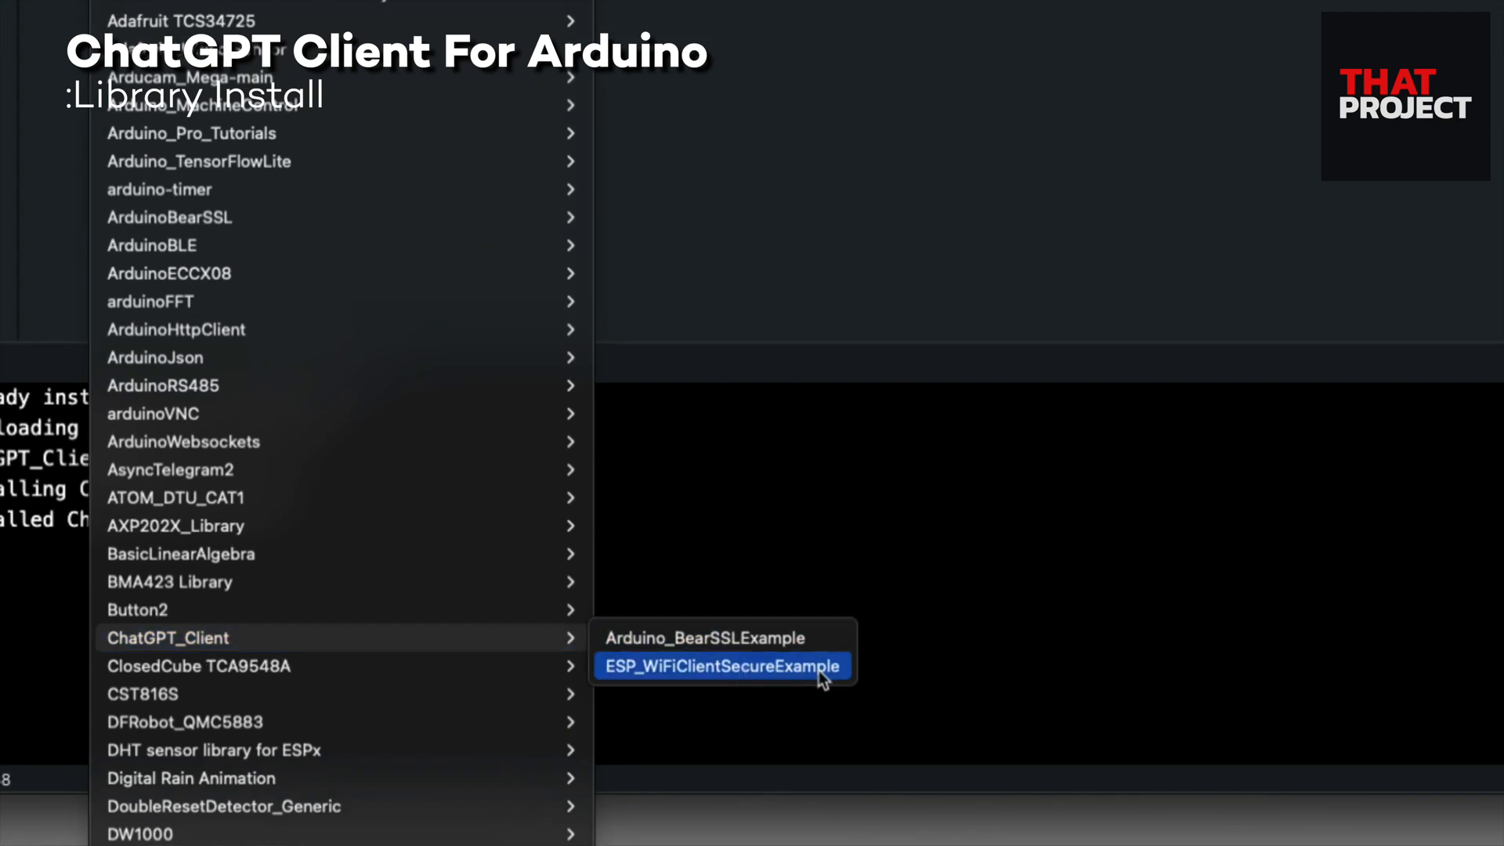
mouse_move(819, 678)
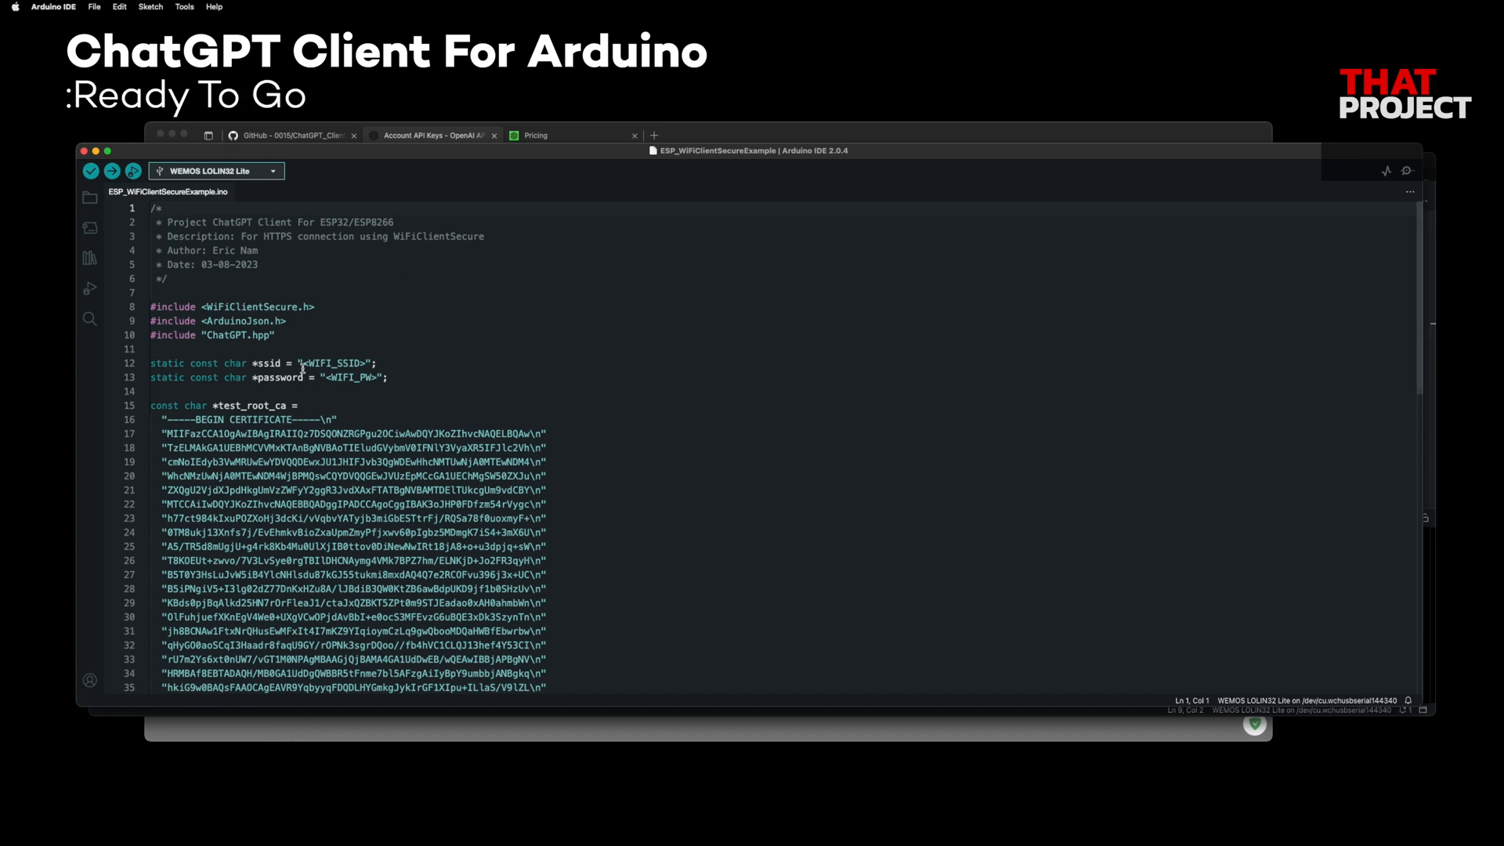
click(446, 363)
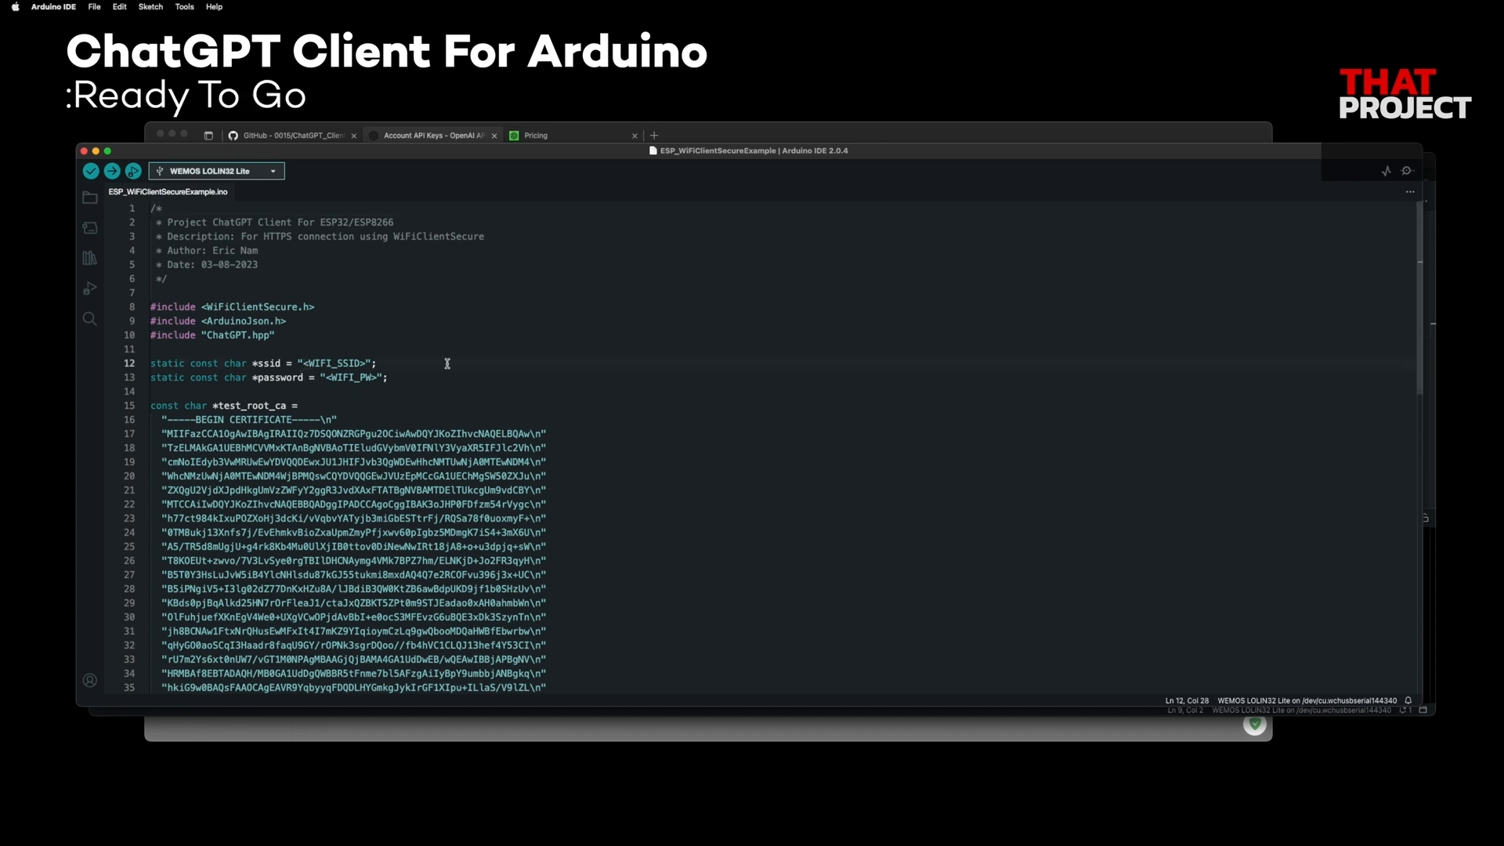
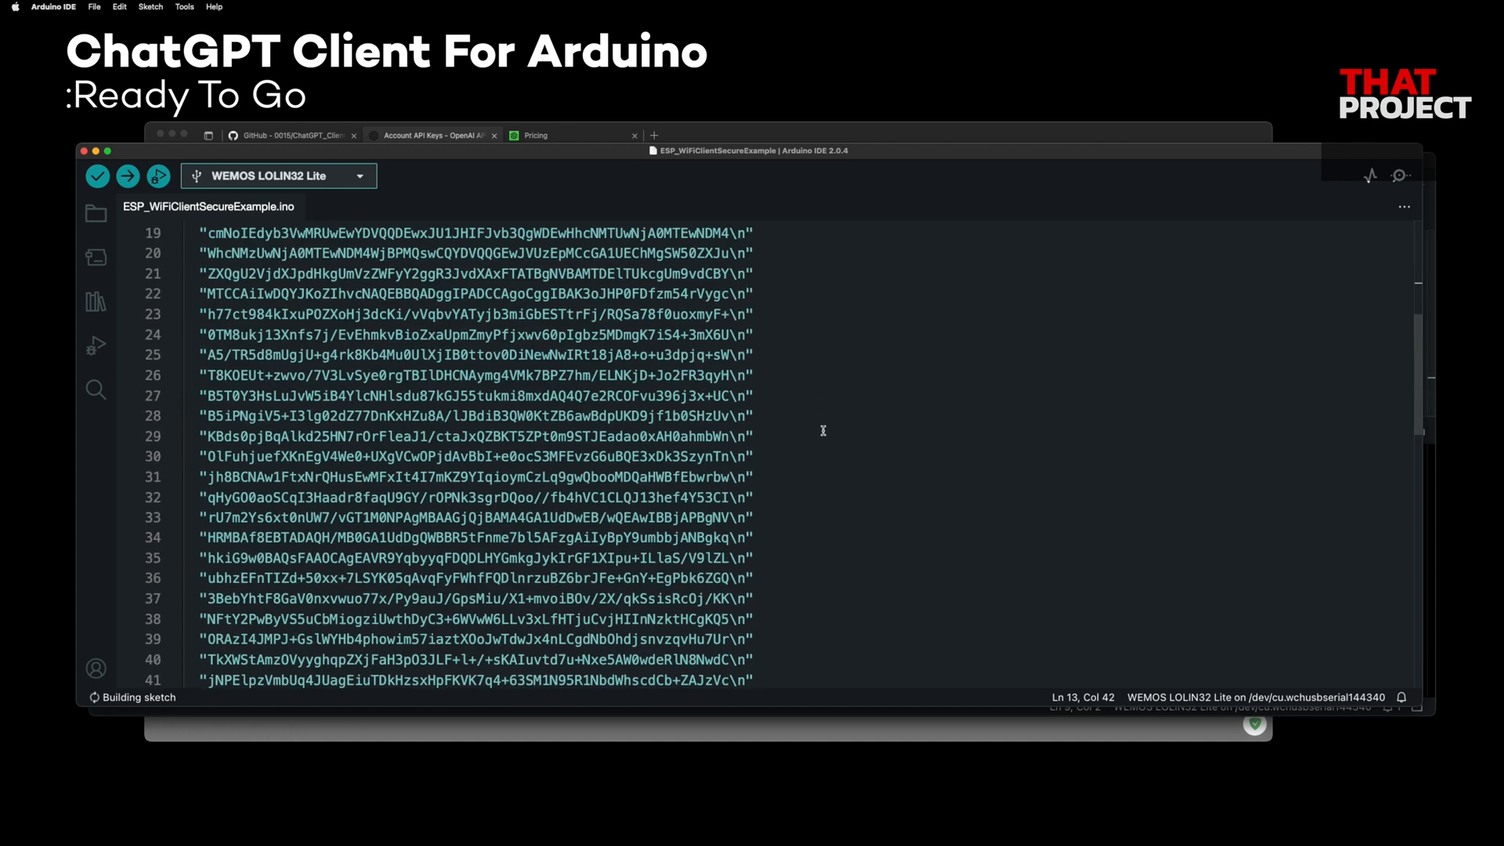
scroll(down, 3)
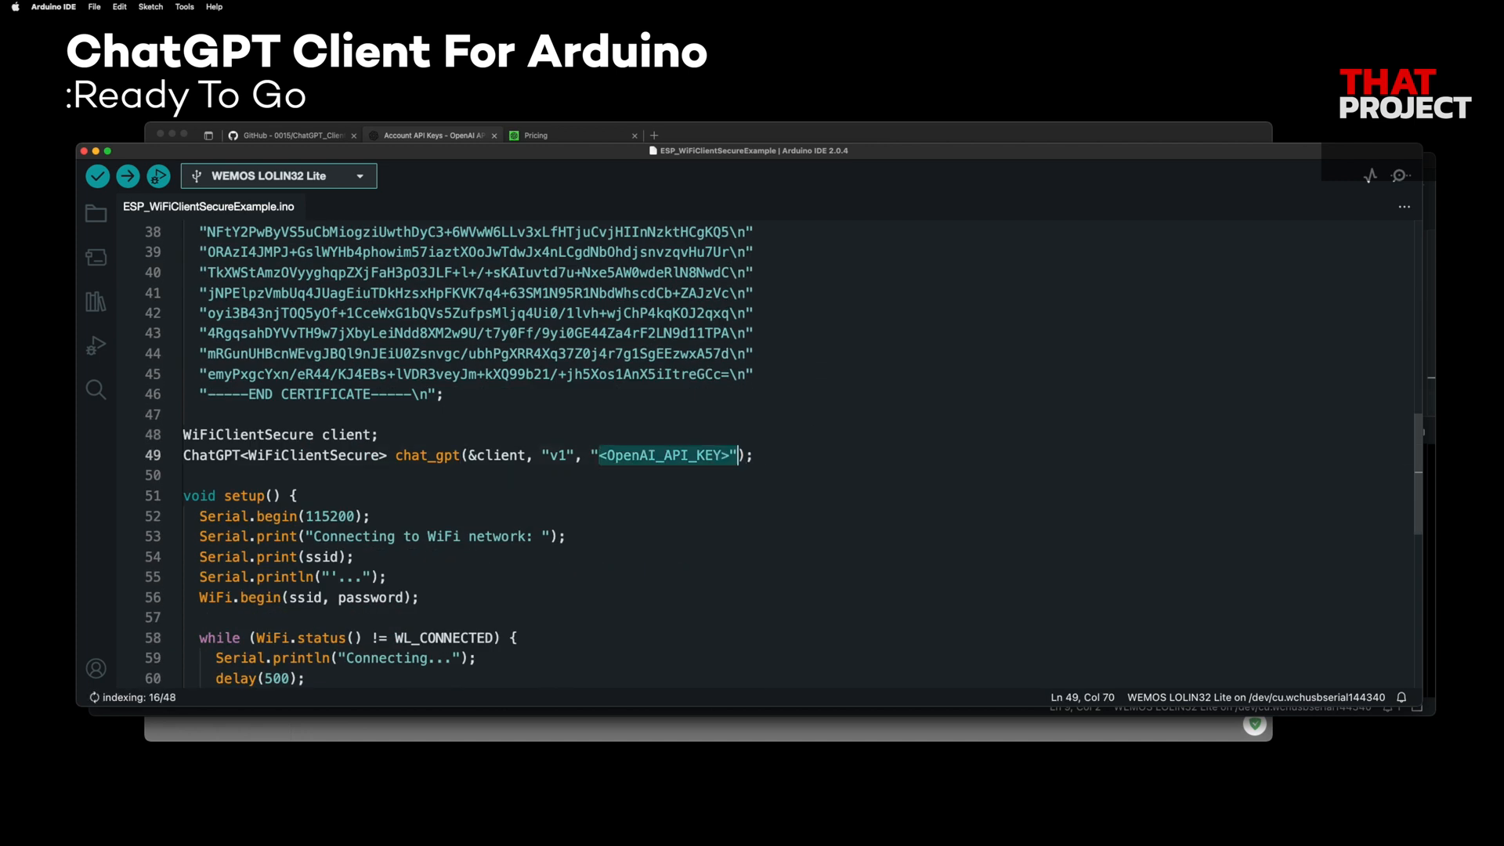
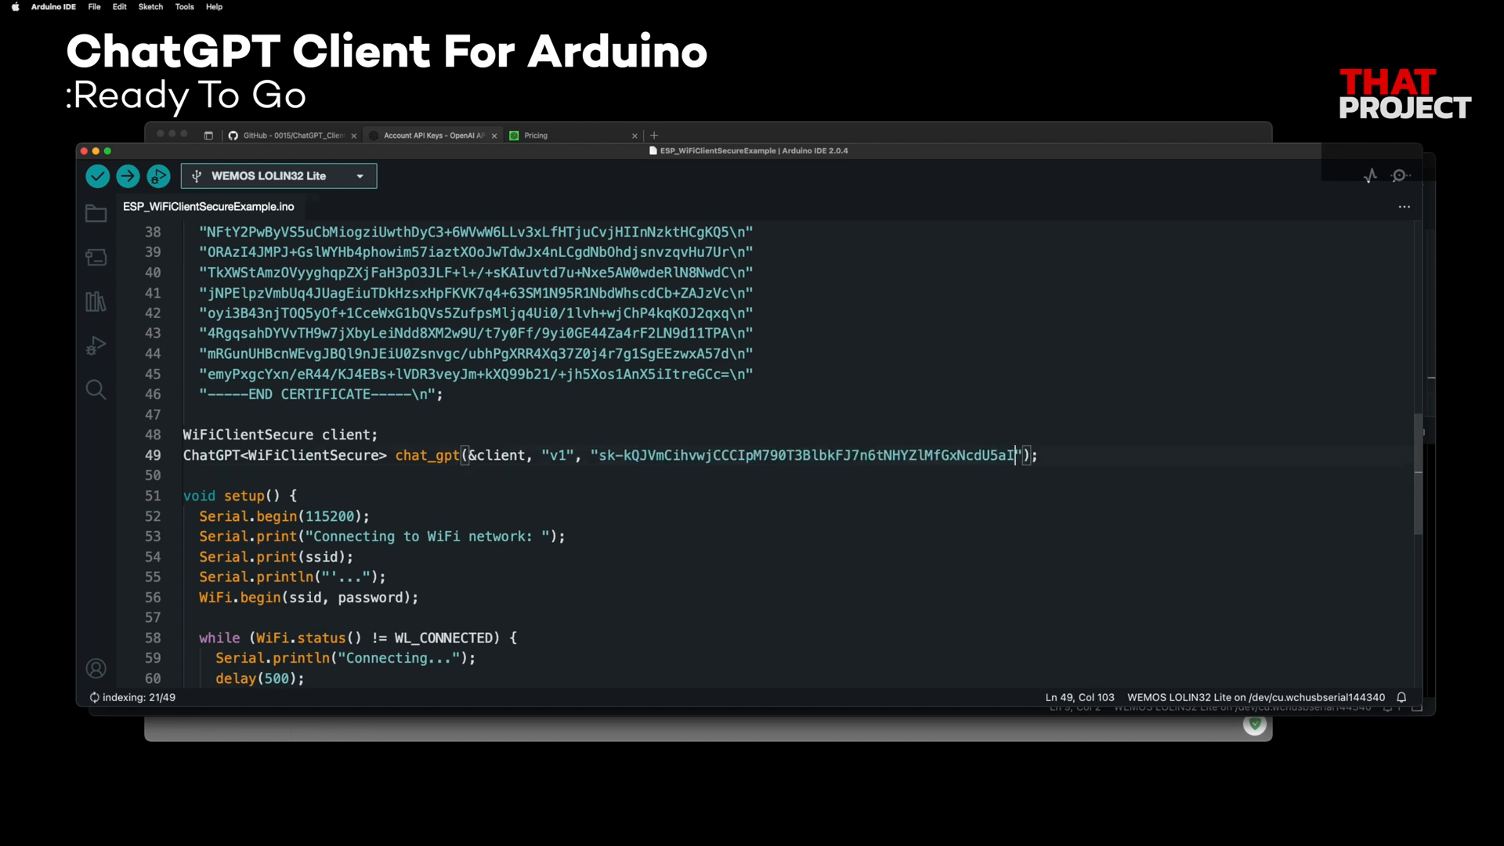
click(97, 175)
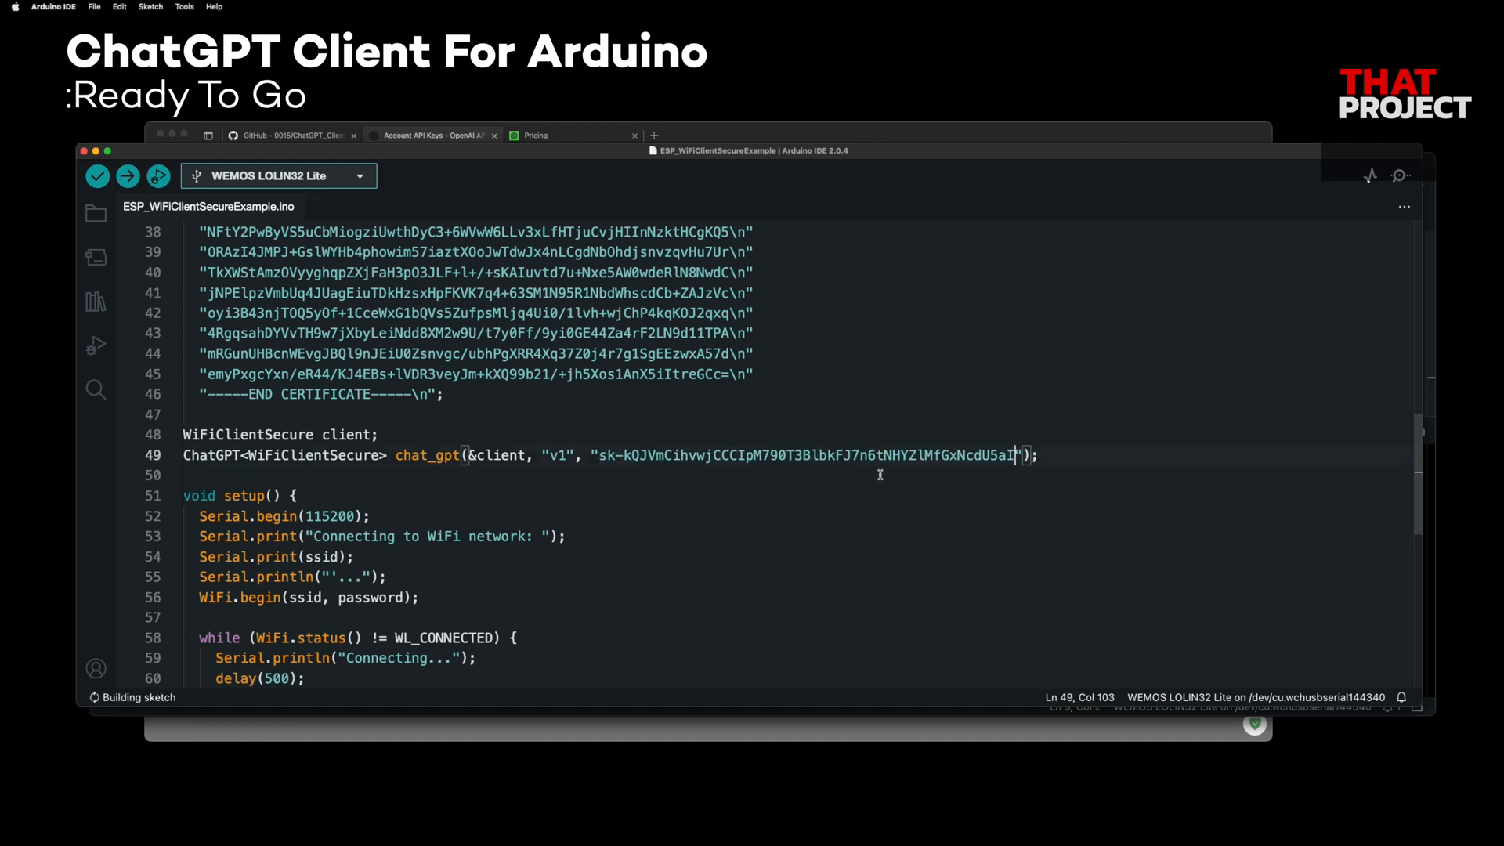
Scroll through setup() to review the example requests to the end of the sketch.
scroll(down, 3)
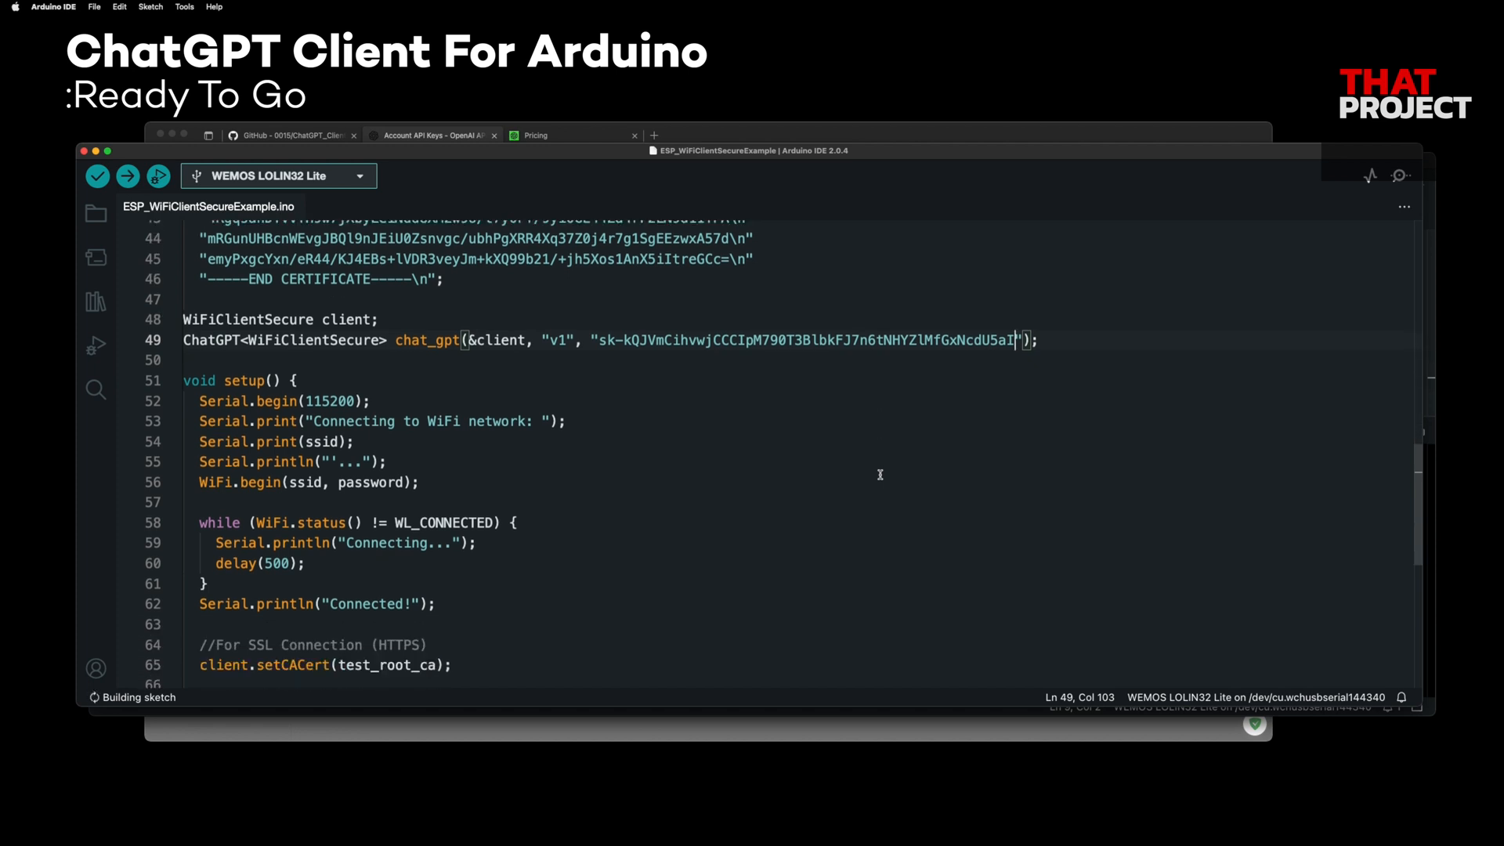
scroll(down, 3)
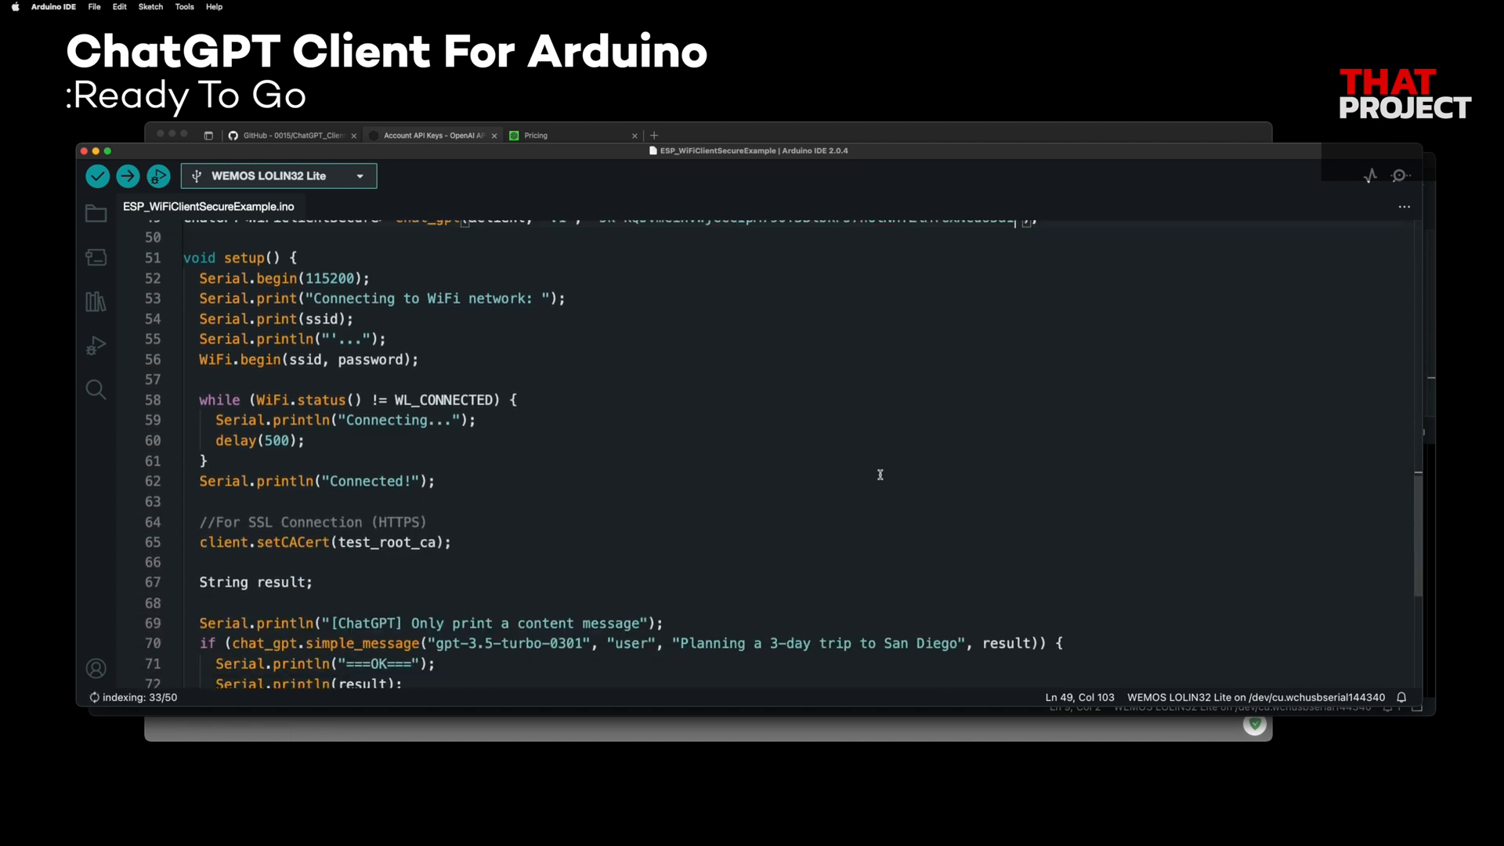
scroll(down, 3)
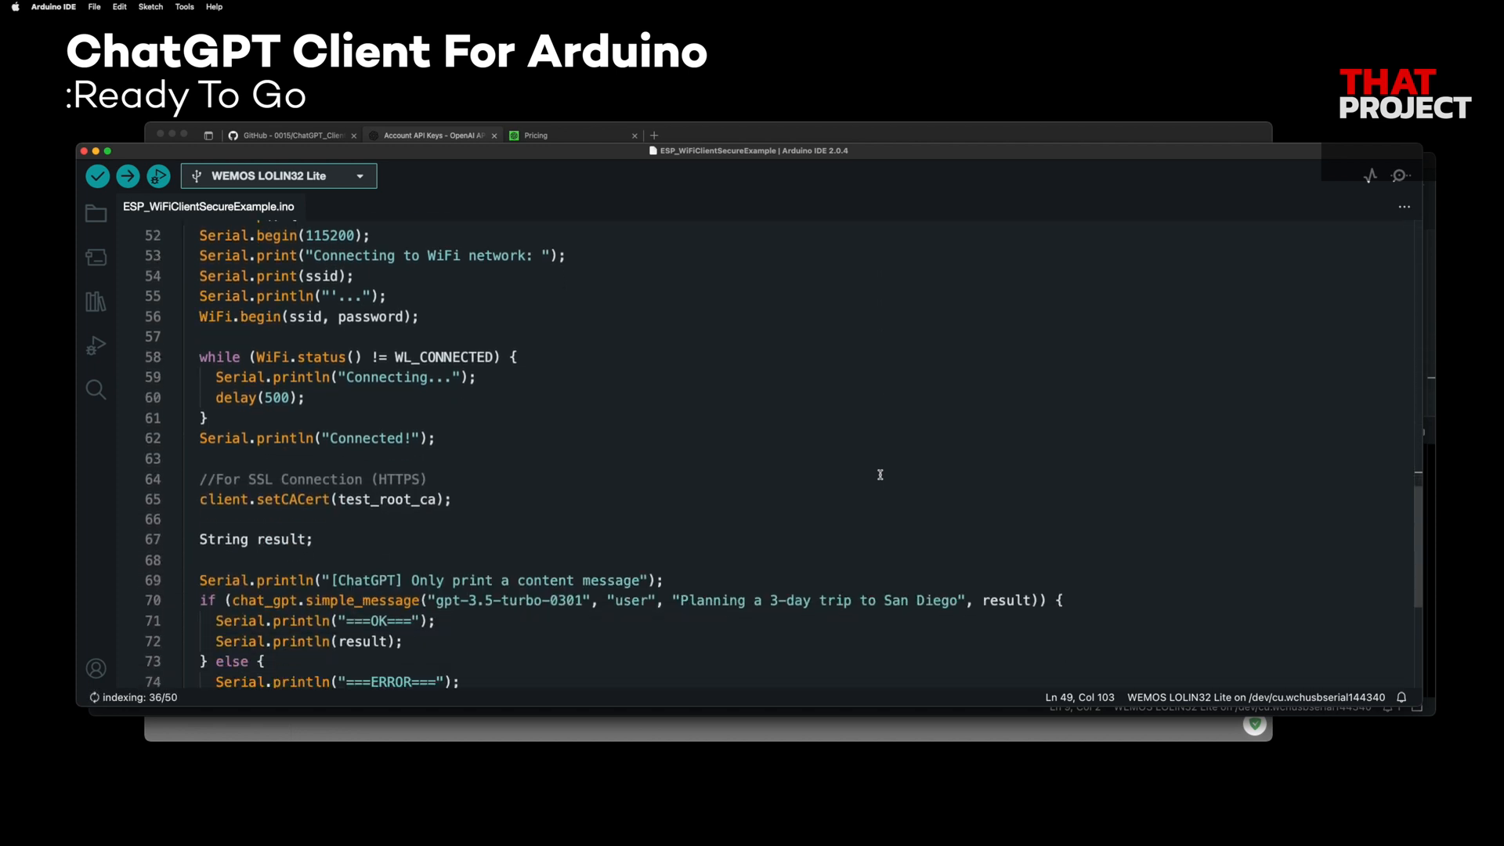
scroll(down, 3)
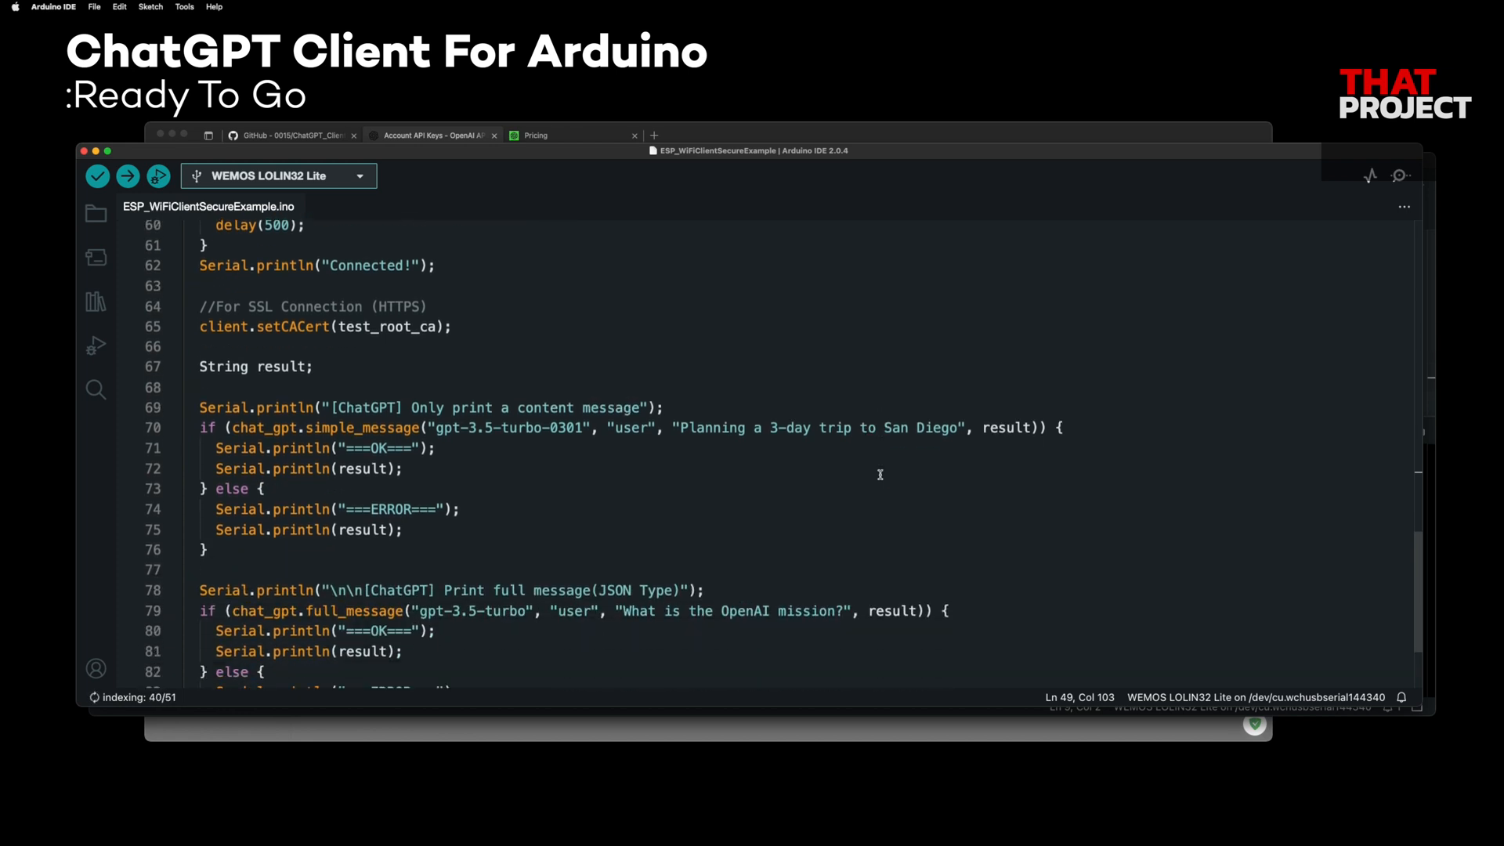
scroll(down, 3)
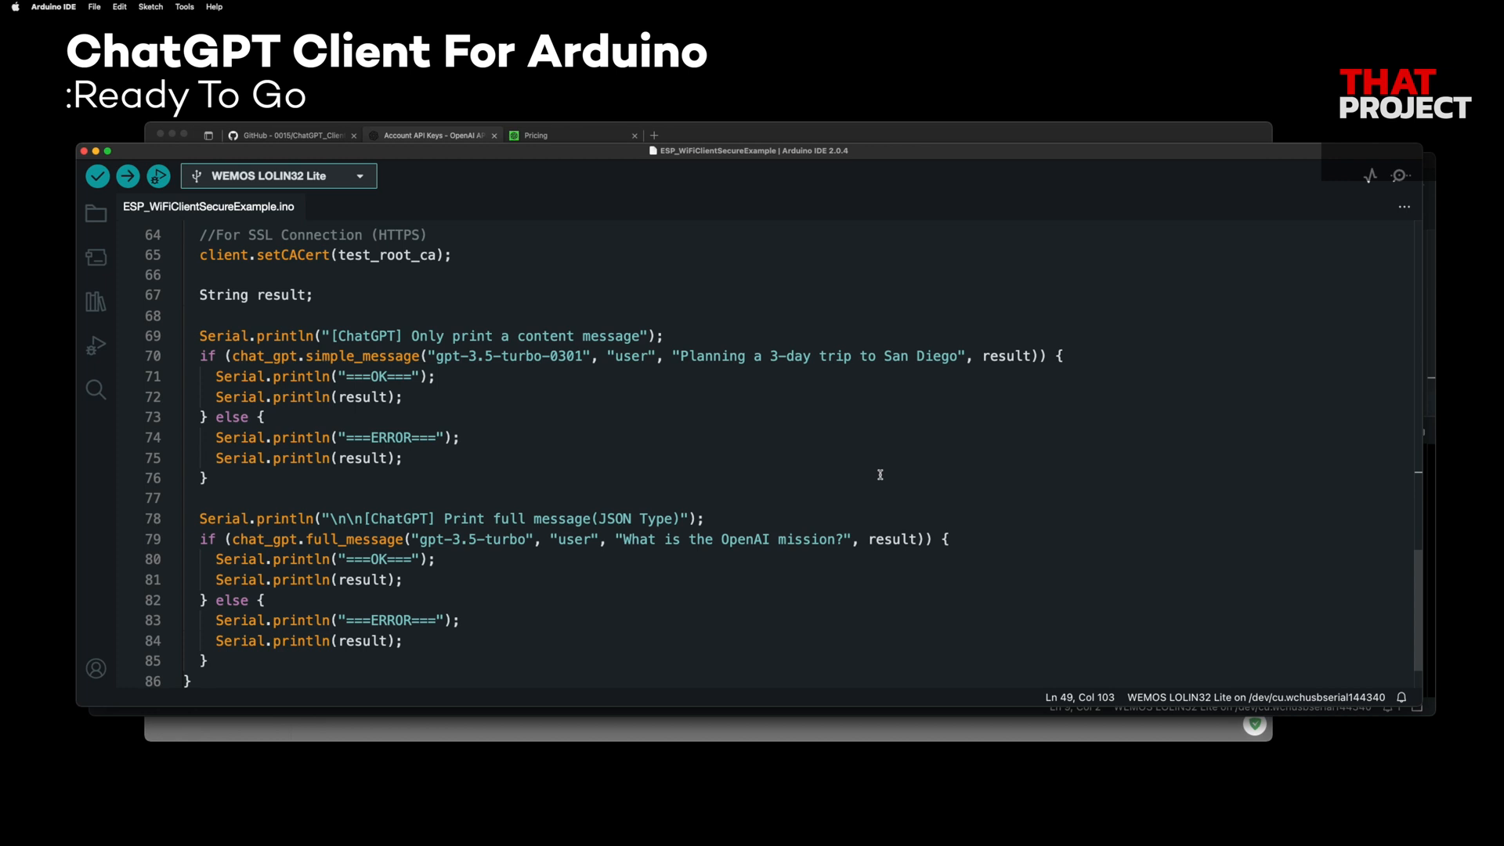
mouse_move(127, 176)
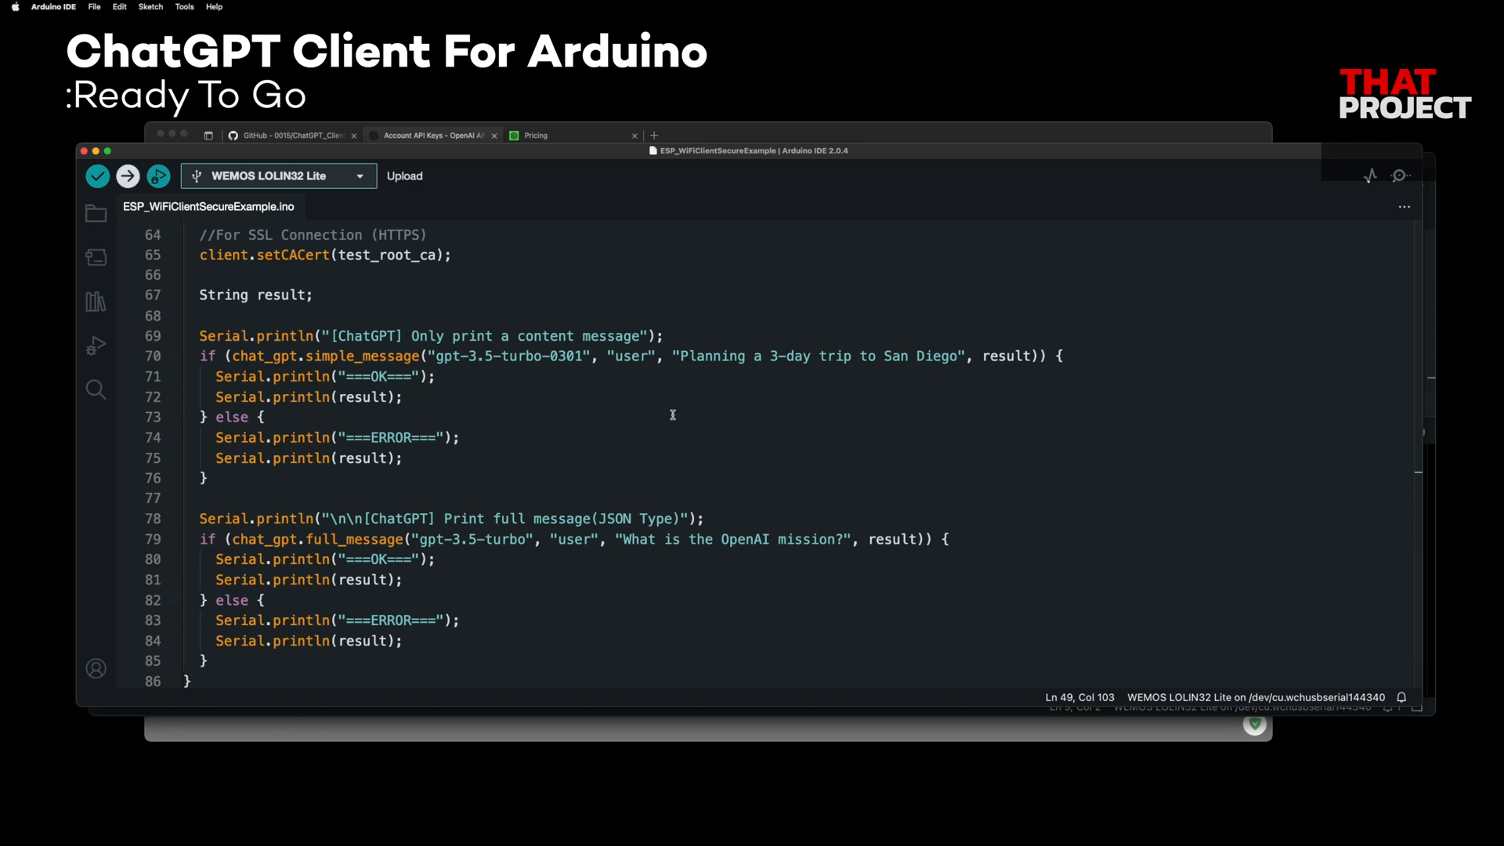
Upload the sketch to the ESP32 and scroll the Serial Monitor through the itinerary and JSON response.
click(97, 176)
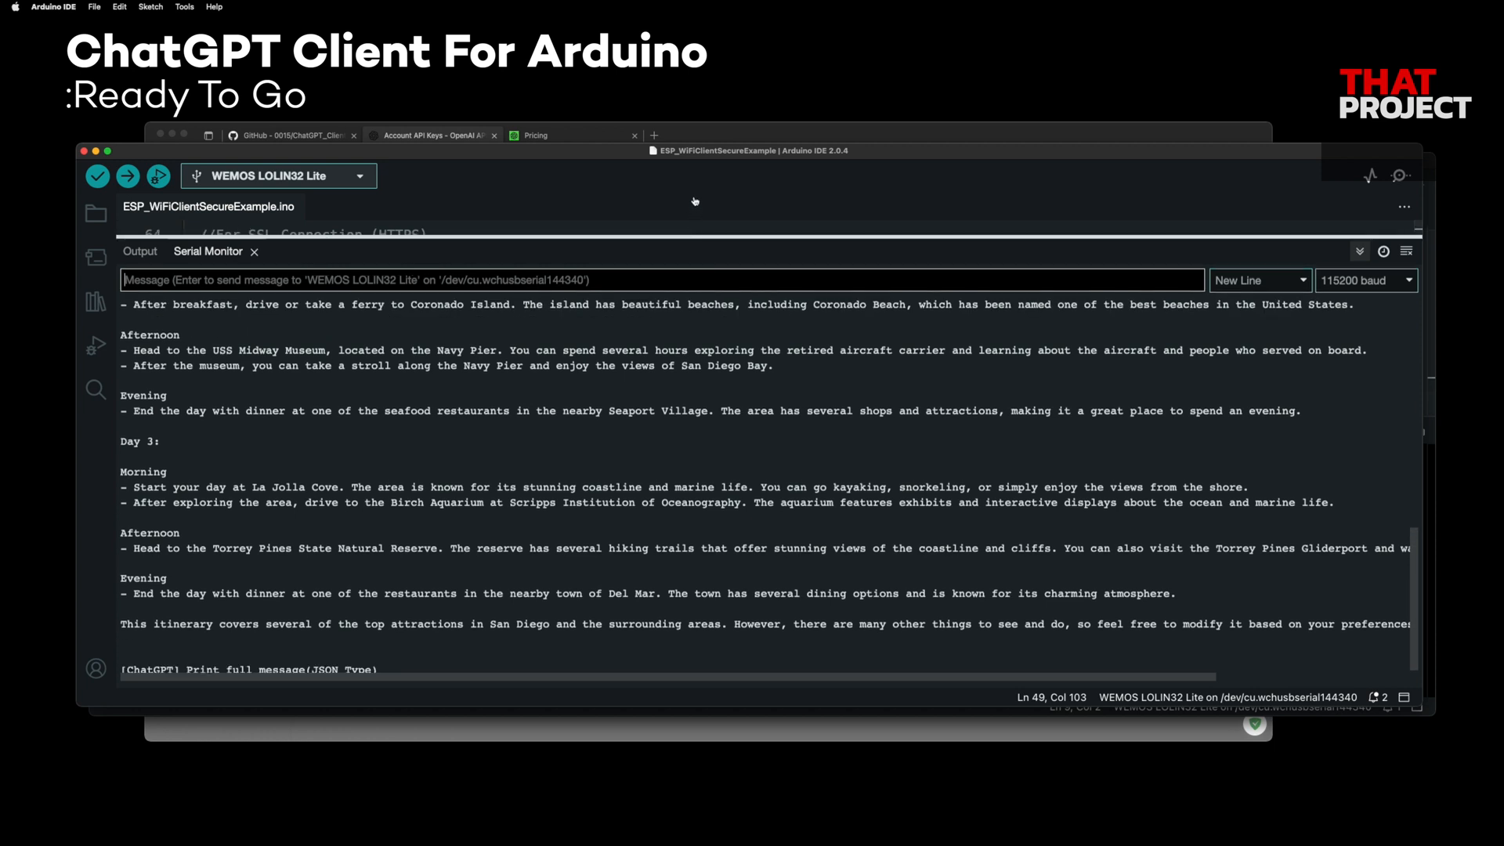
scroll(up, 3)
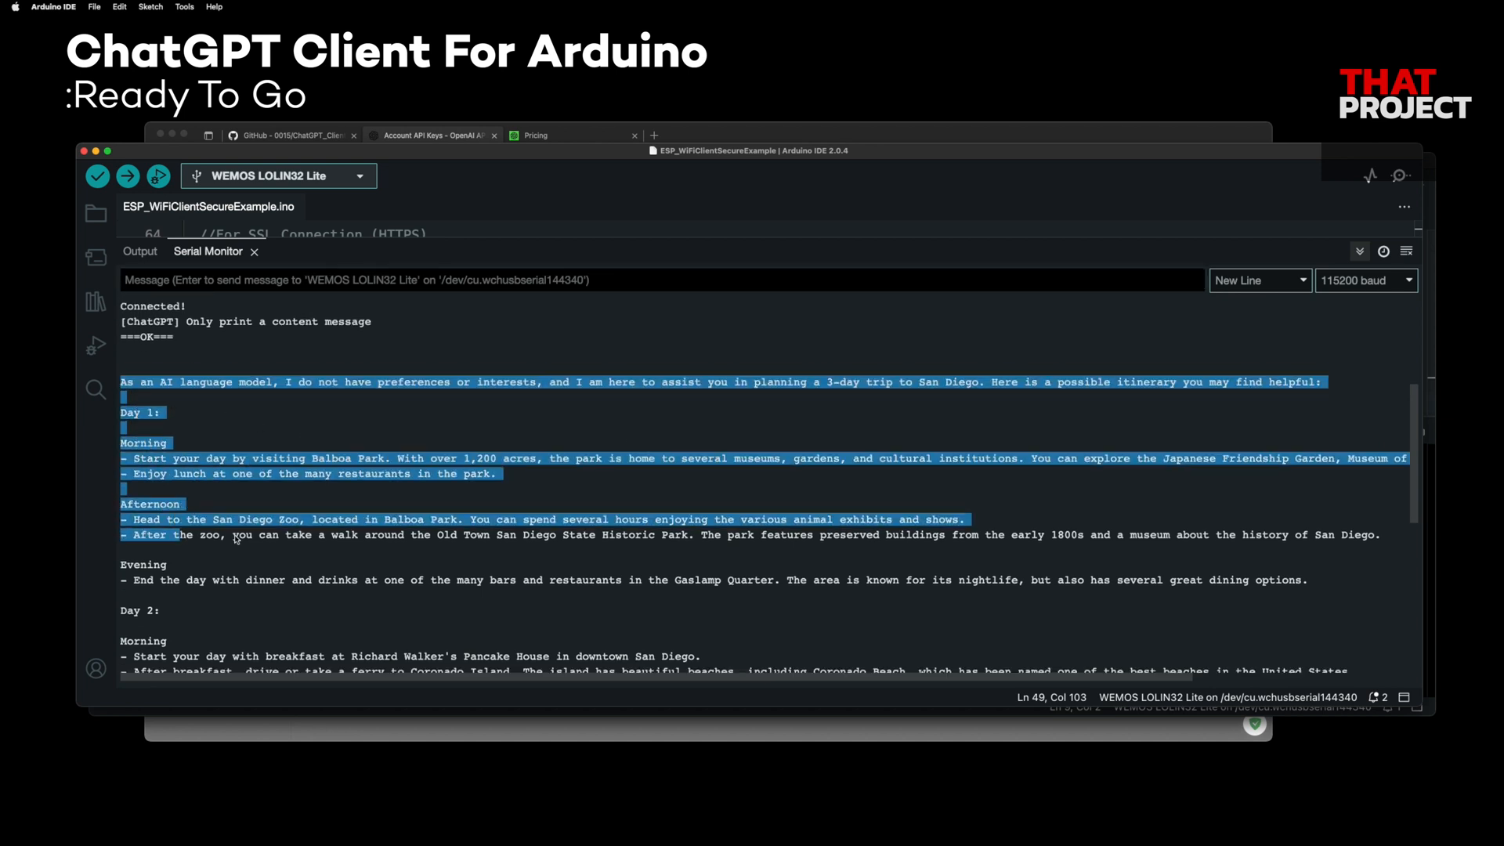
scroll(down, 3)
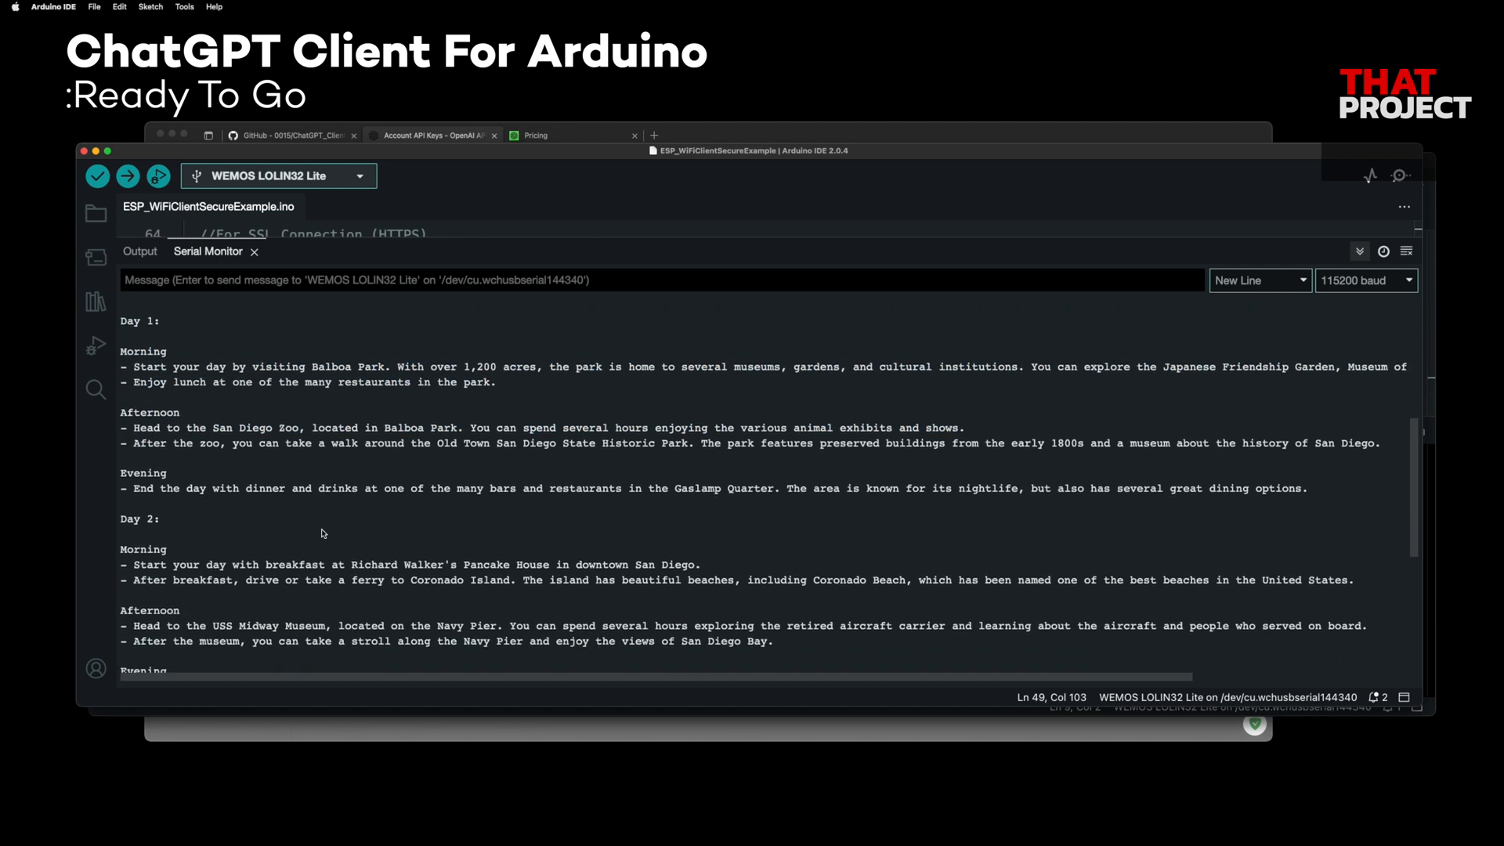
scroll(down, 3)
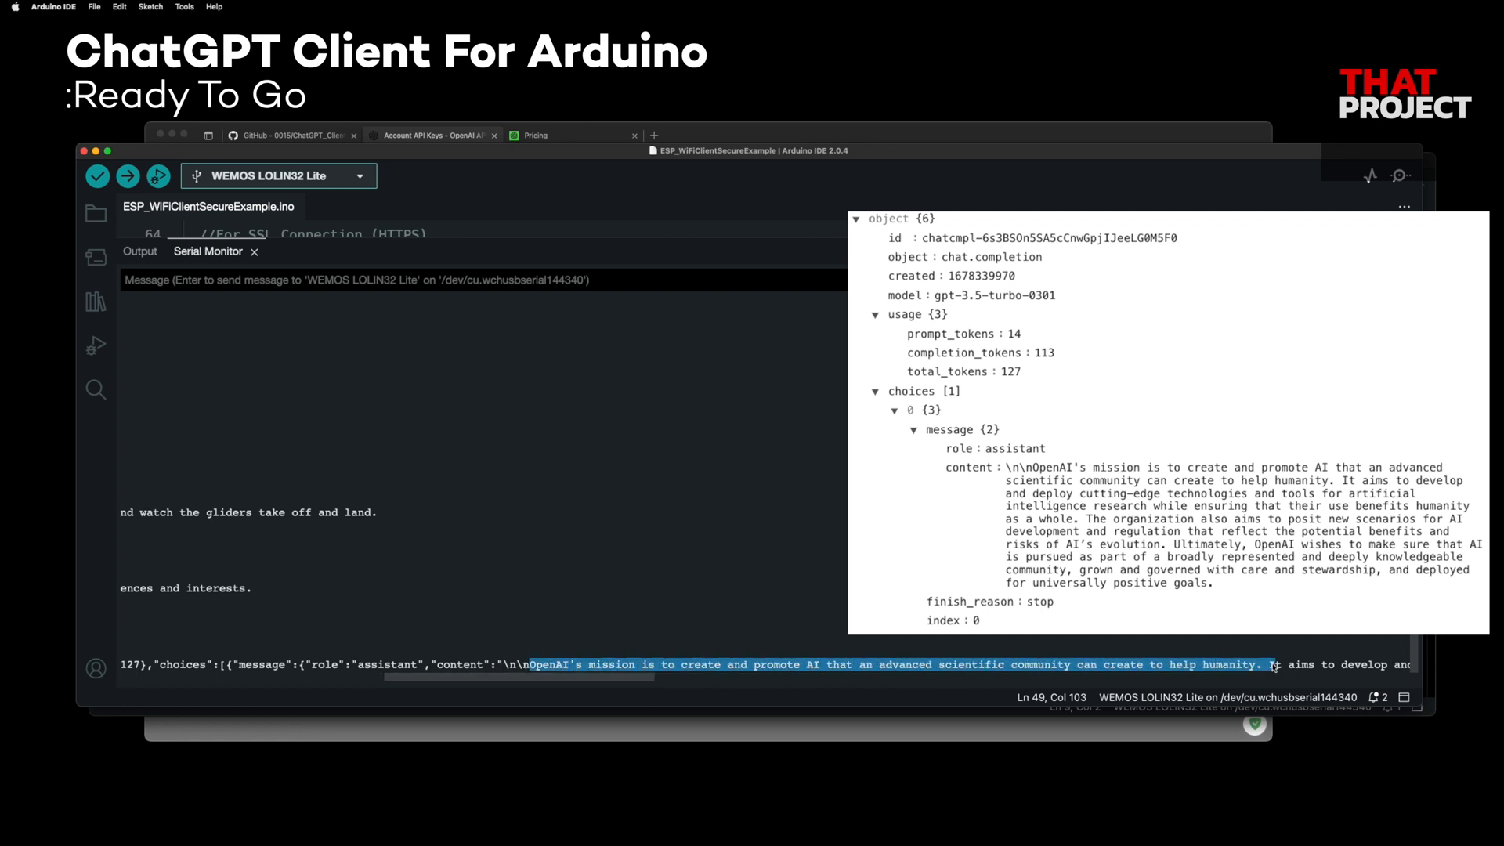
scroll(right, 3)
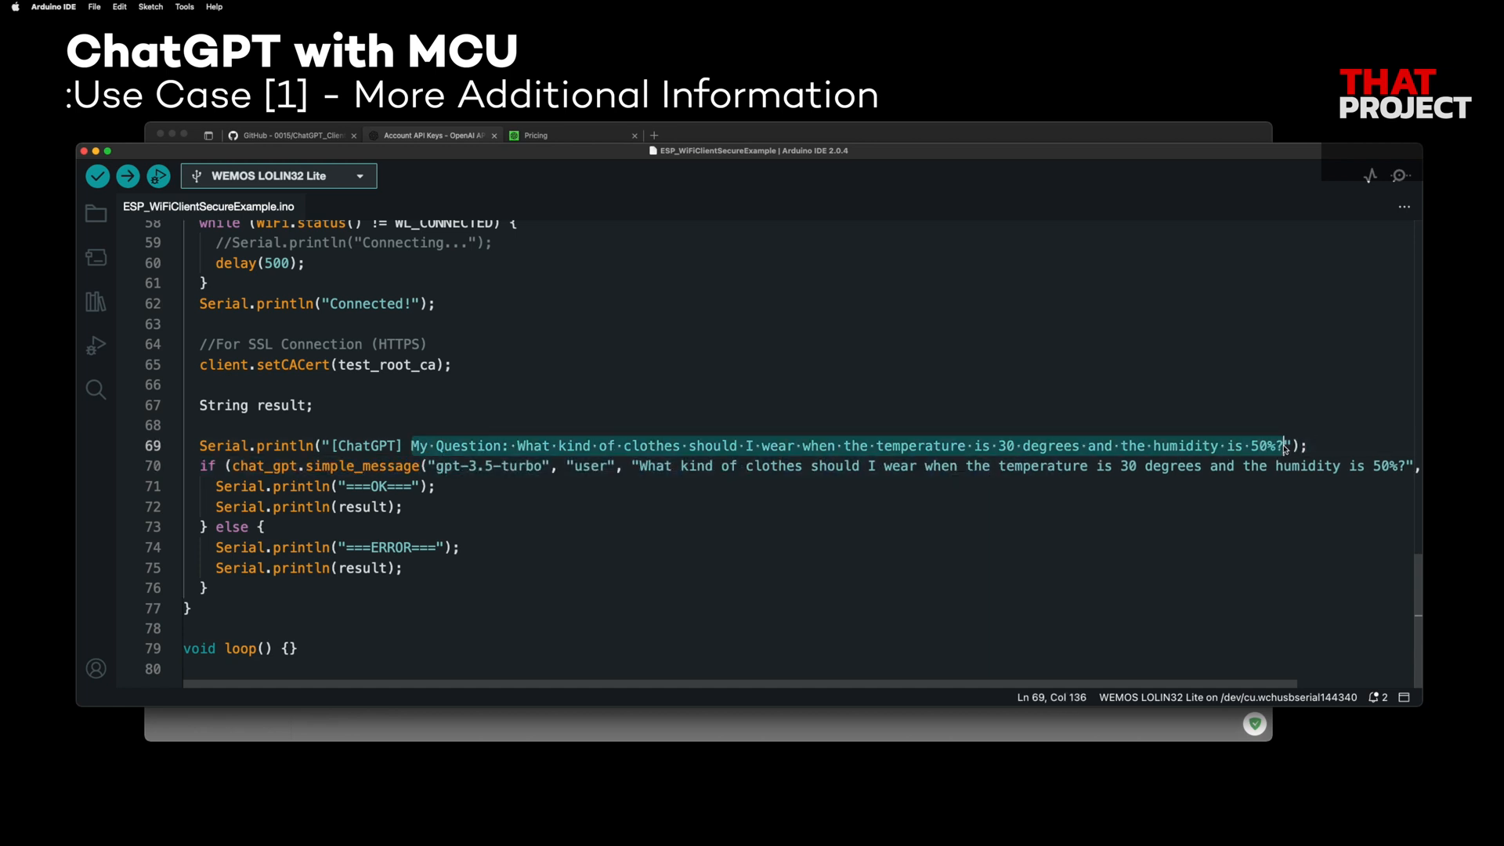
mouse_move(325, 255)
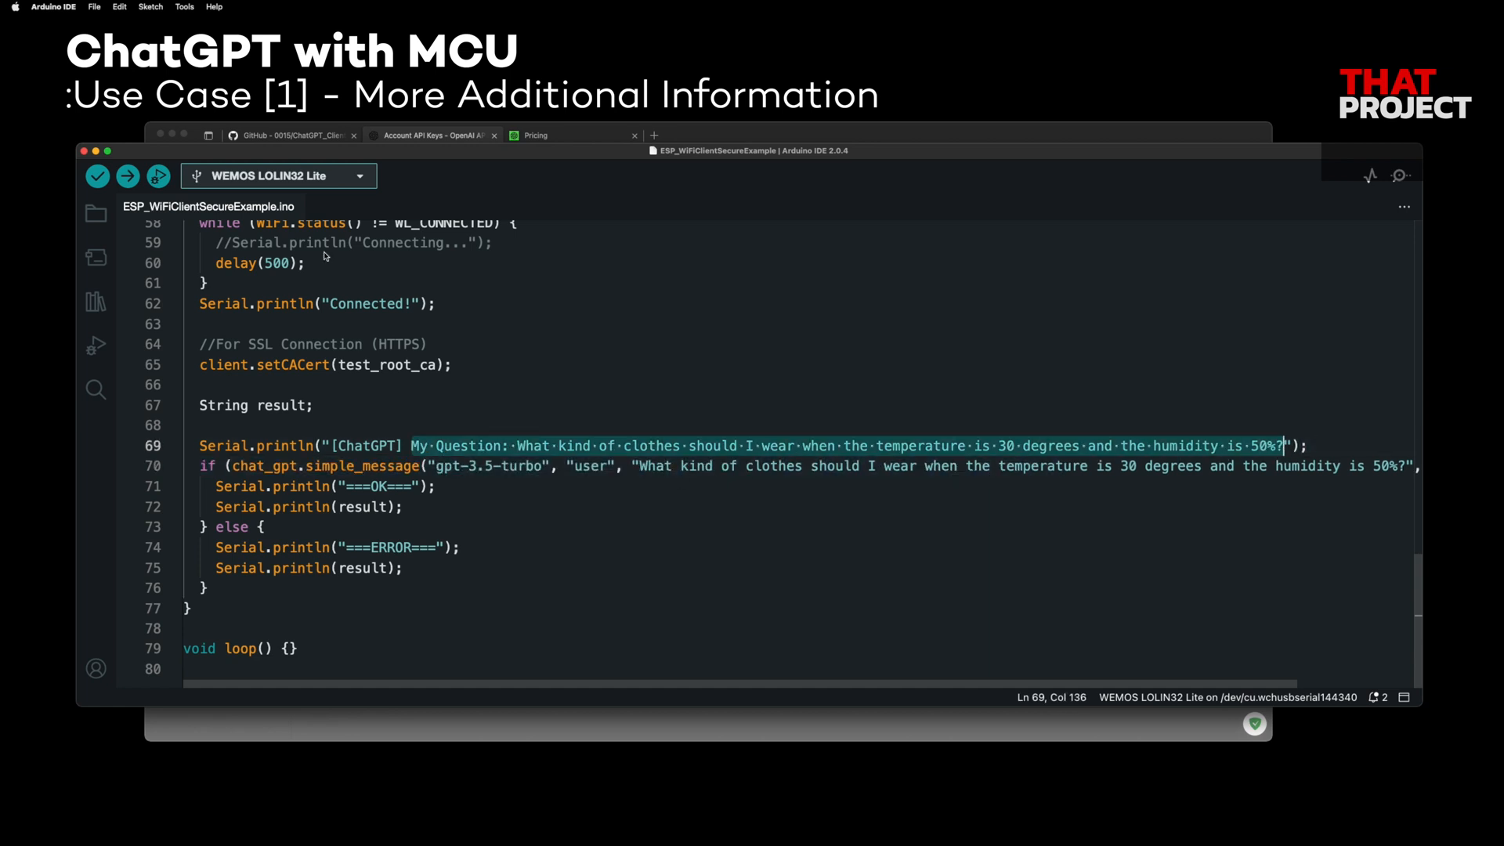
Upload the clothing-question sketch and read ChatGPT's six recommendations in the Serial Monitor.
click(127, 175)
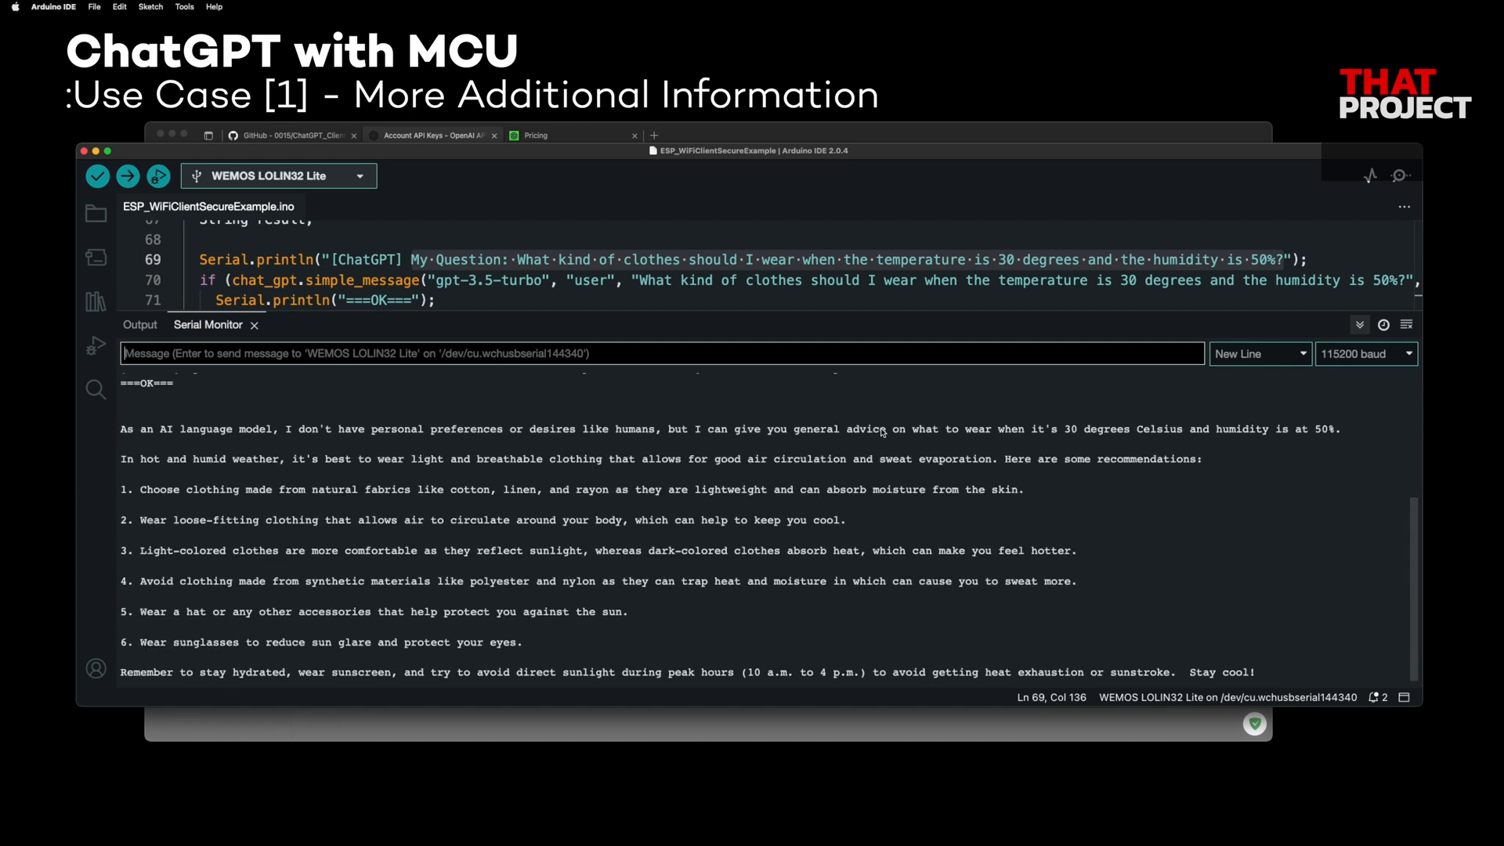
mouse_move(841, 442)
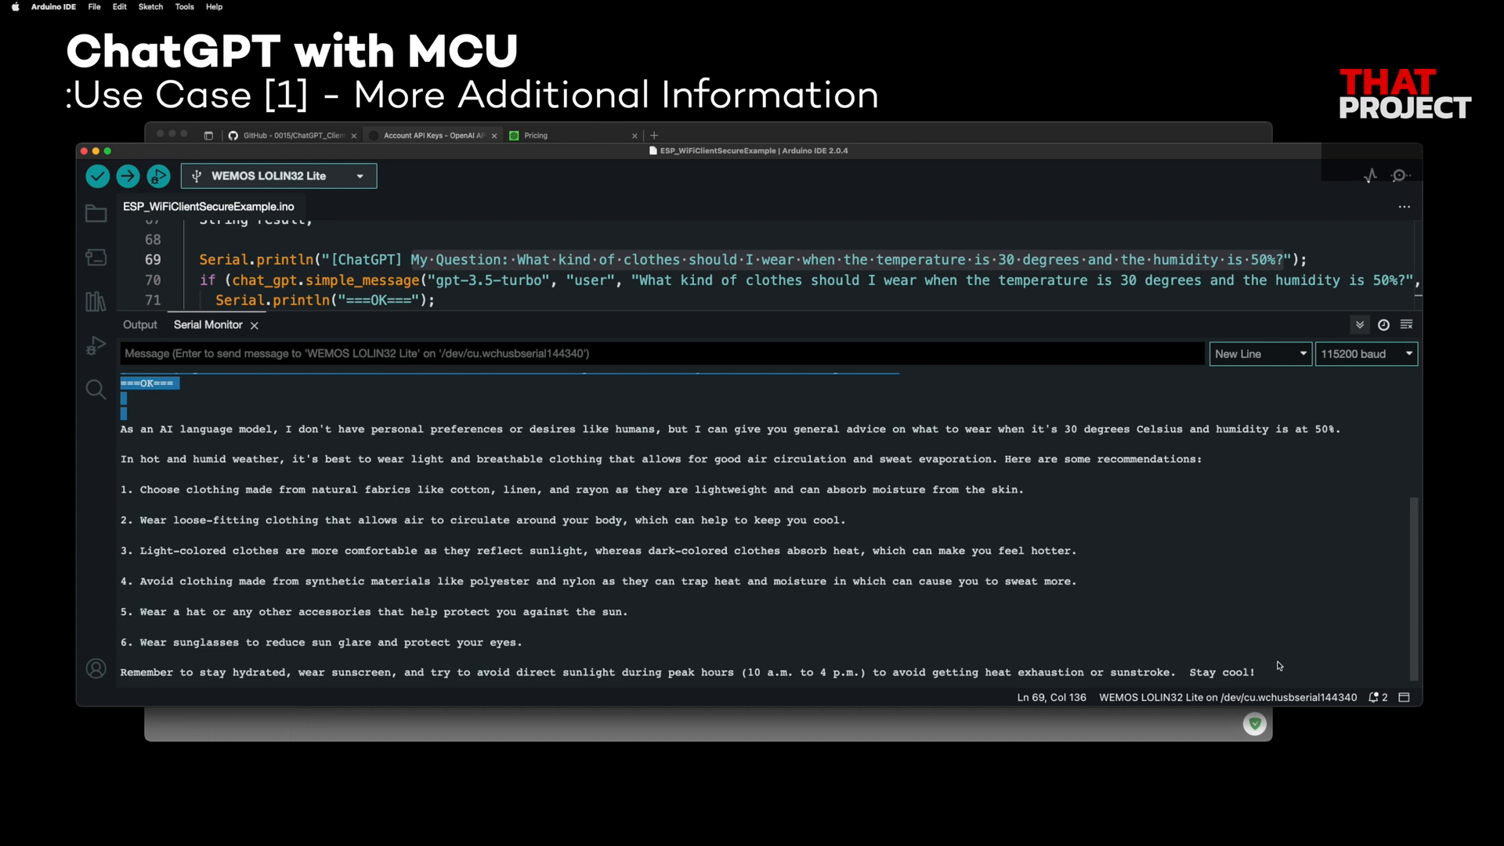
mouse_move(1202, 600)
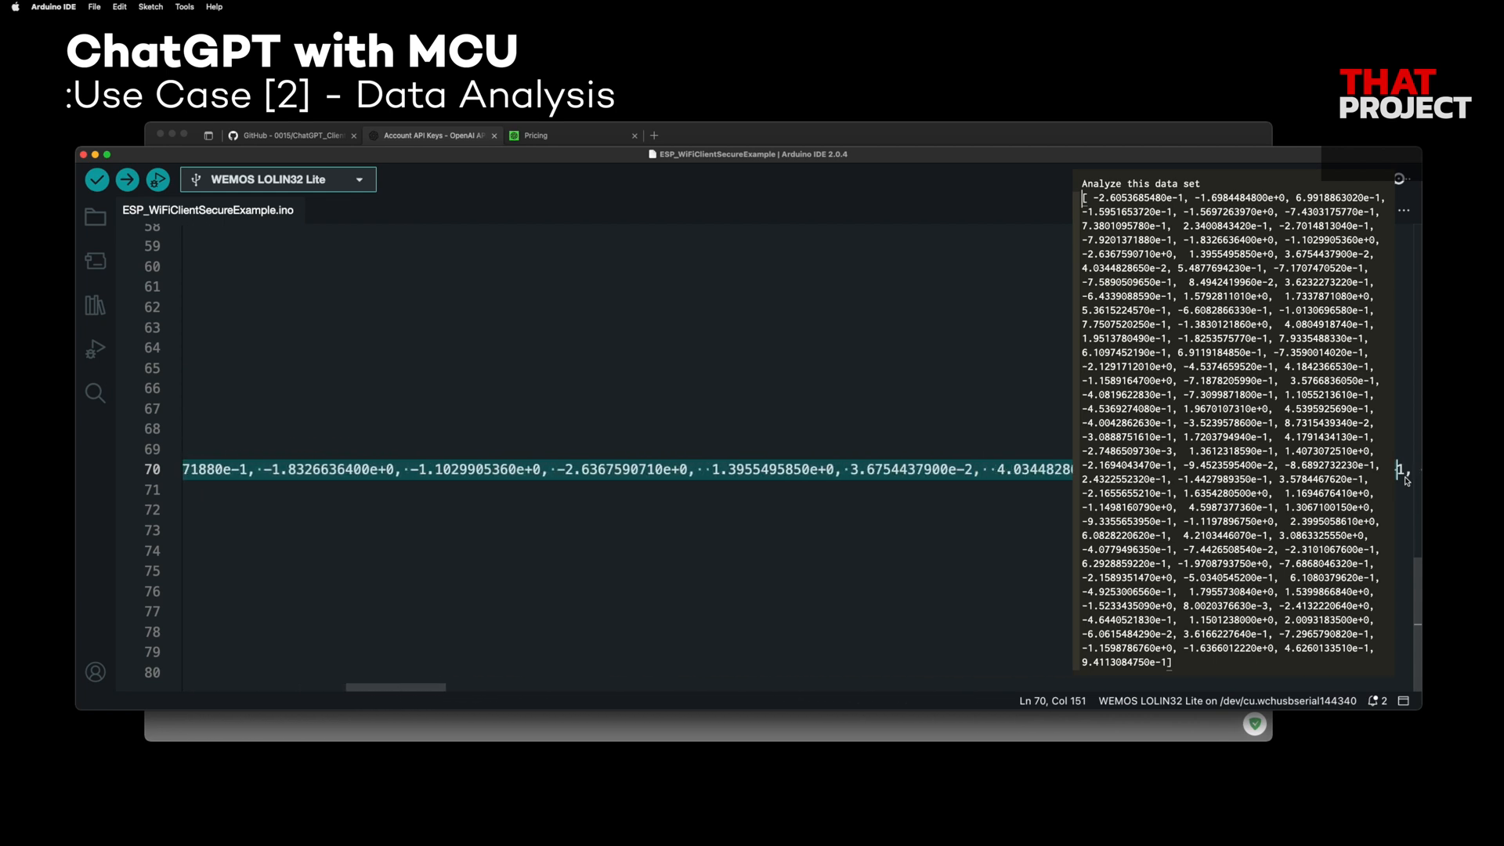
Upload the 'Analyze this data set' sketch and highlight the summary line (mean -0.177, std 1.241).
scroll(right, 3)
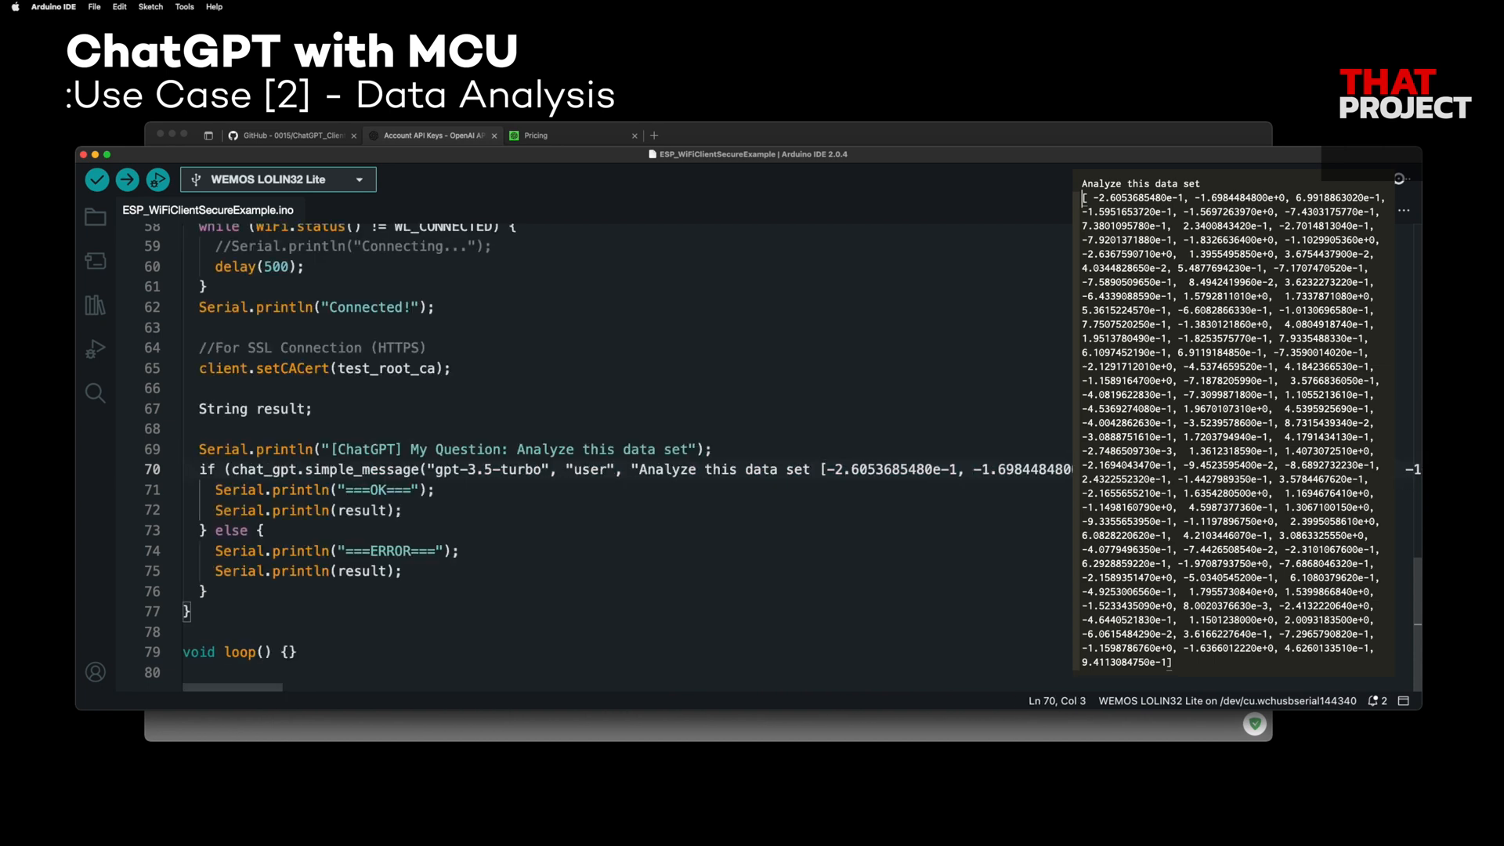
click(125, 179)
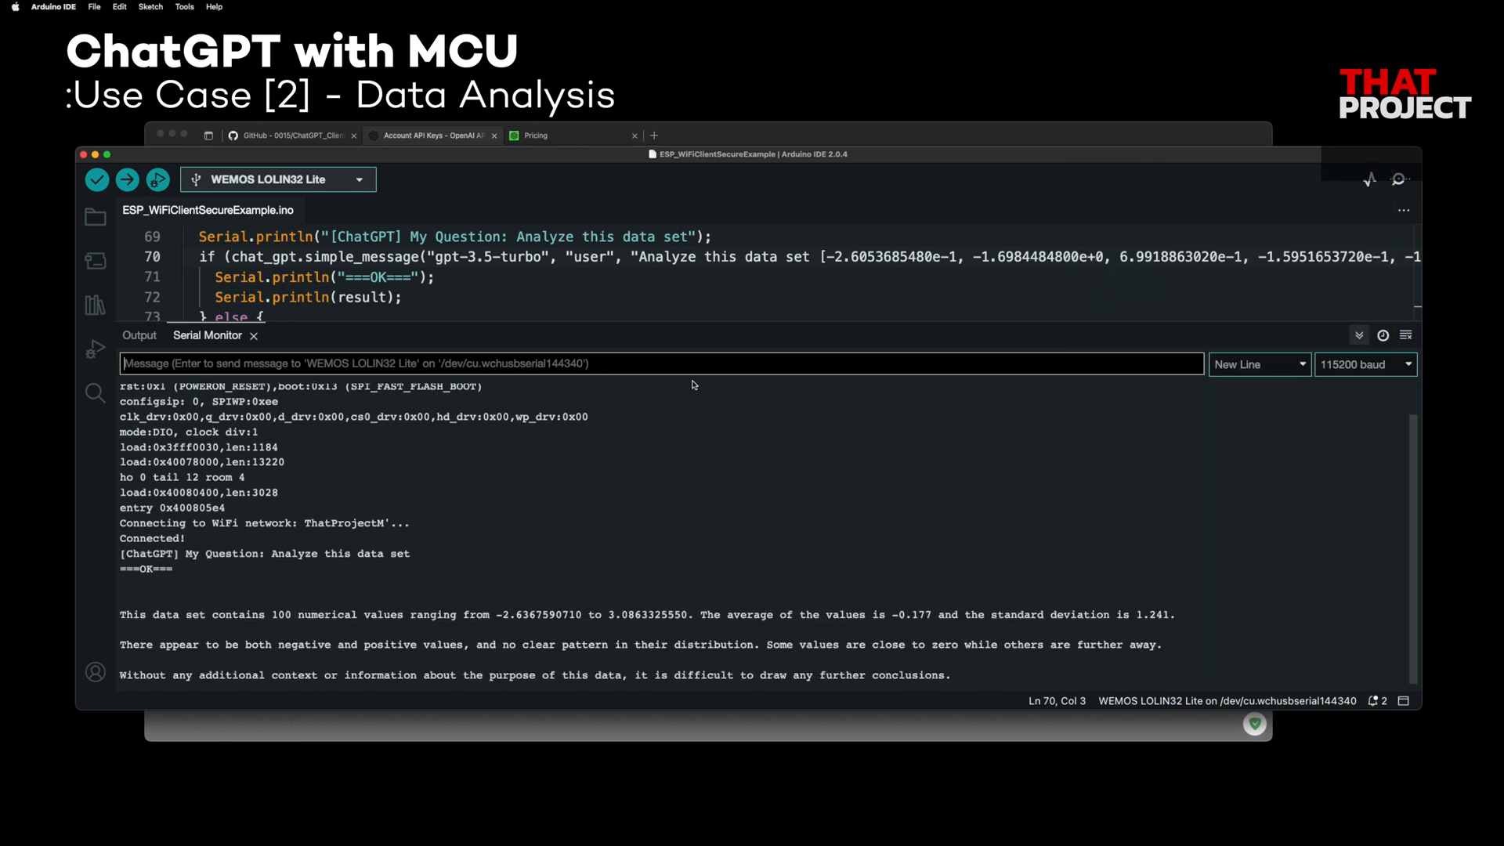
mouse_move(697, 441)
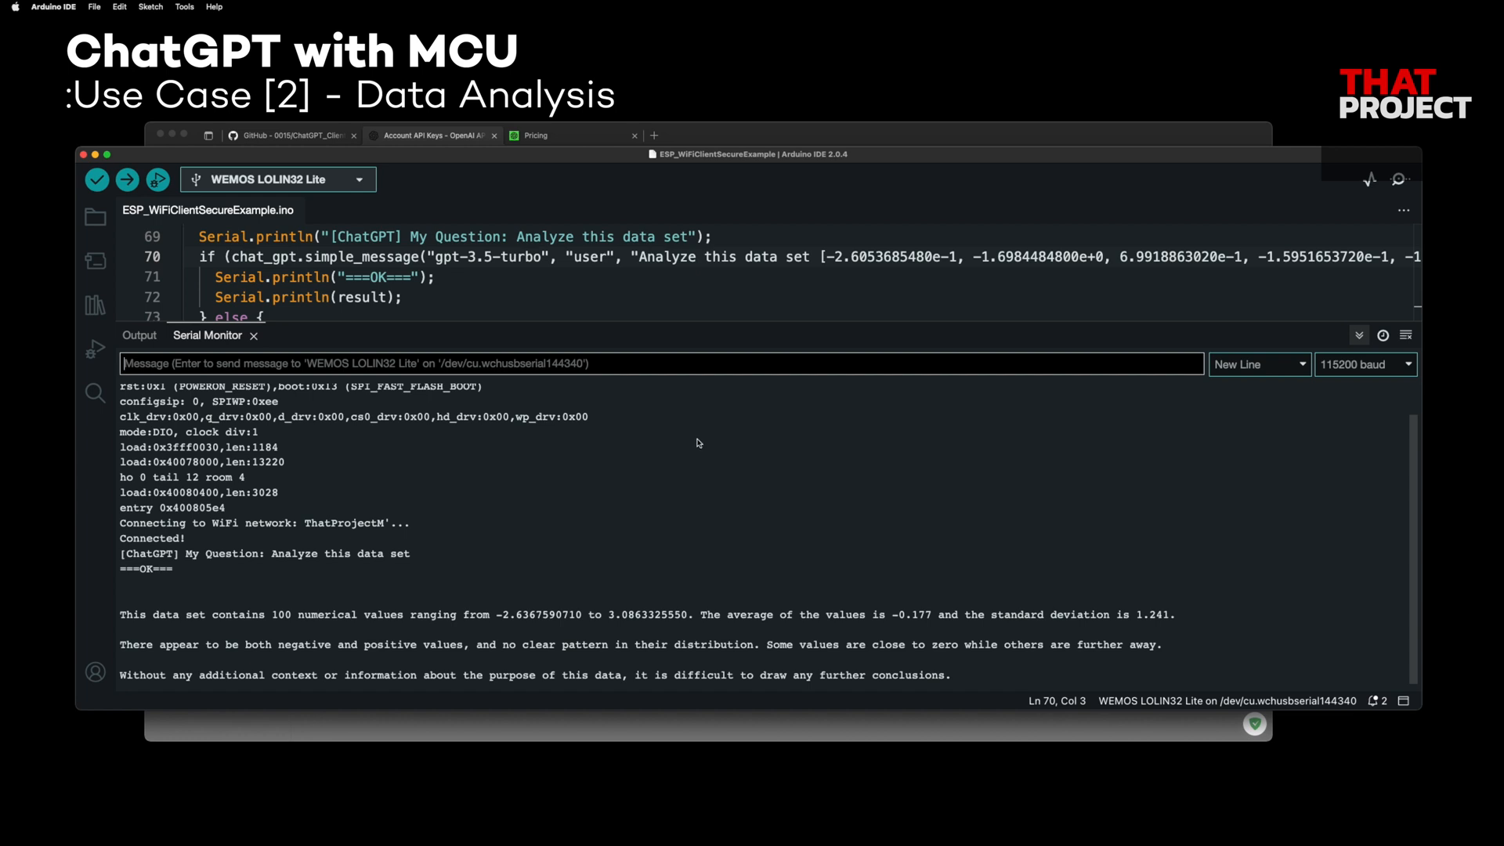
double_click(126, 614)
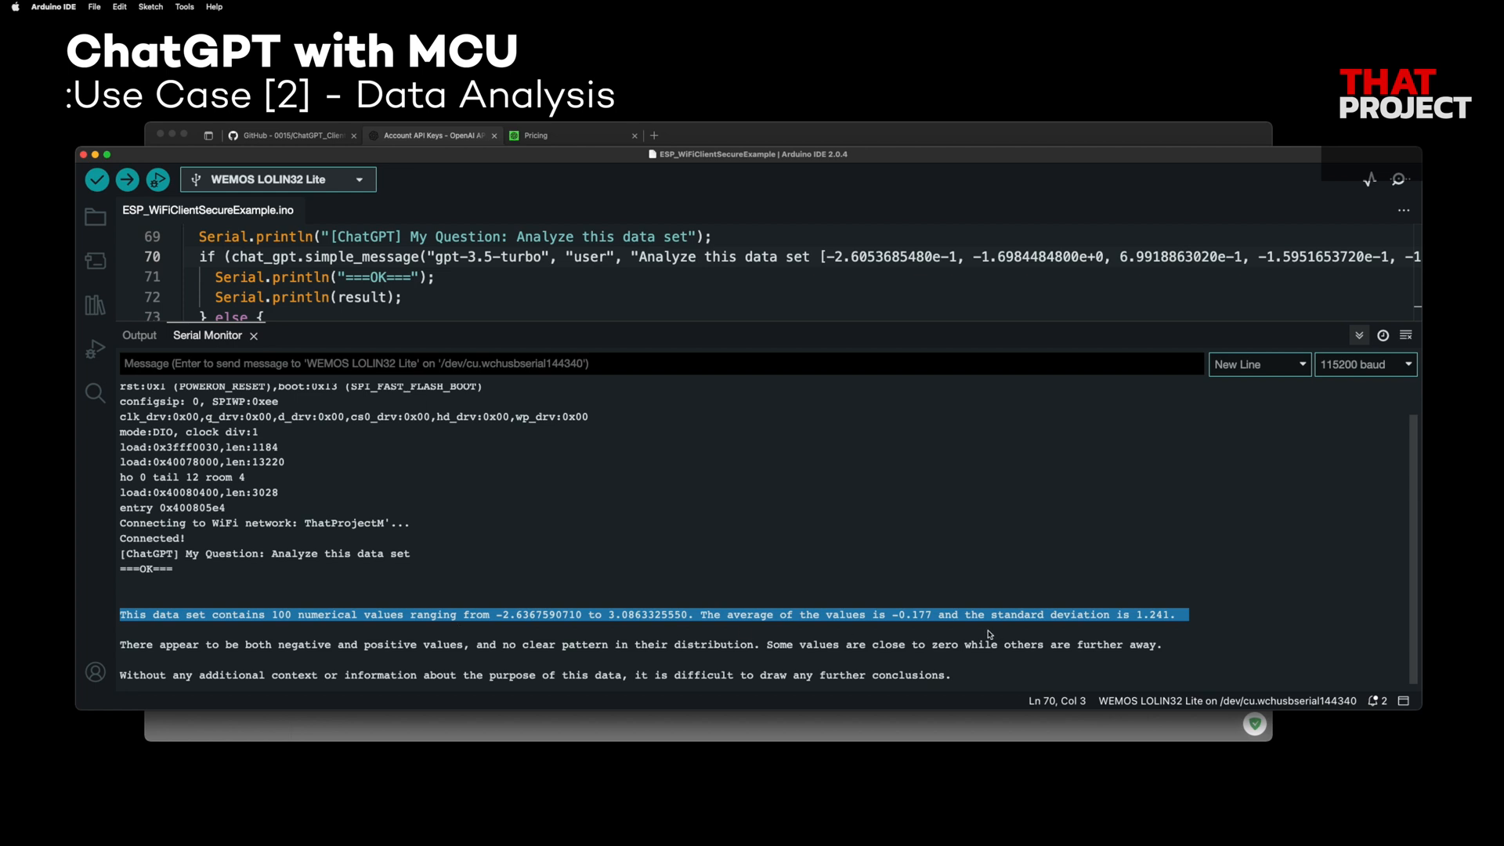
mouse_move(1037, 643)
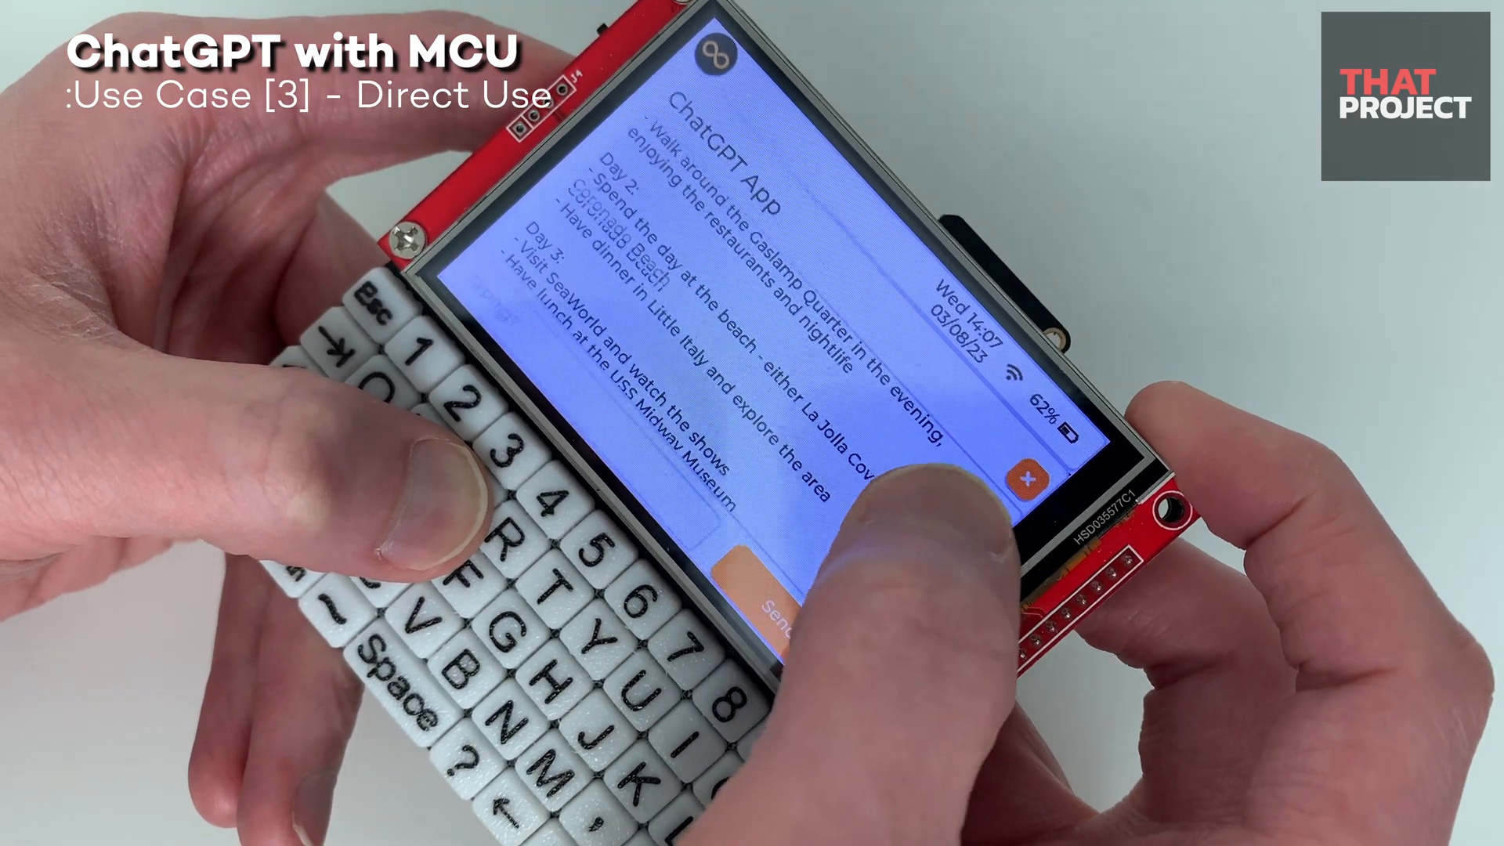
Scroll through the San Diego itinerary reply on the handheld ESP32 touchscreen.
scroll(down, 3)
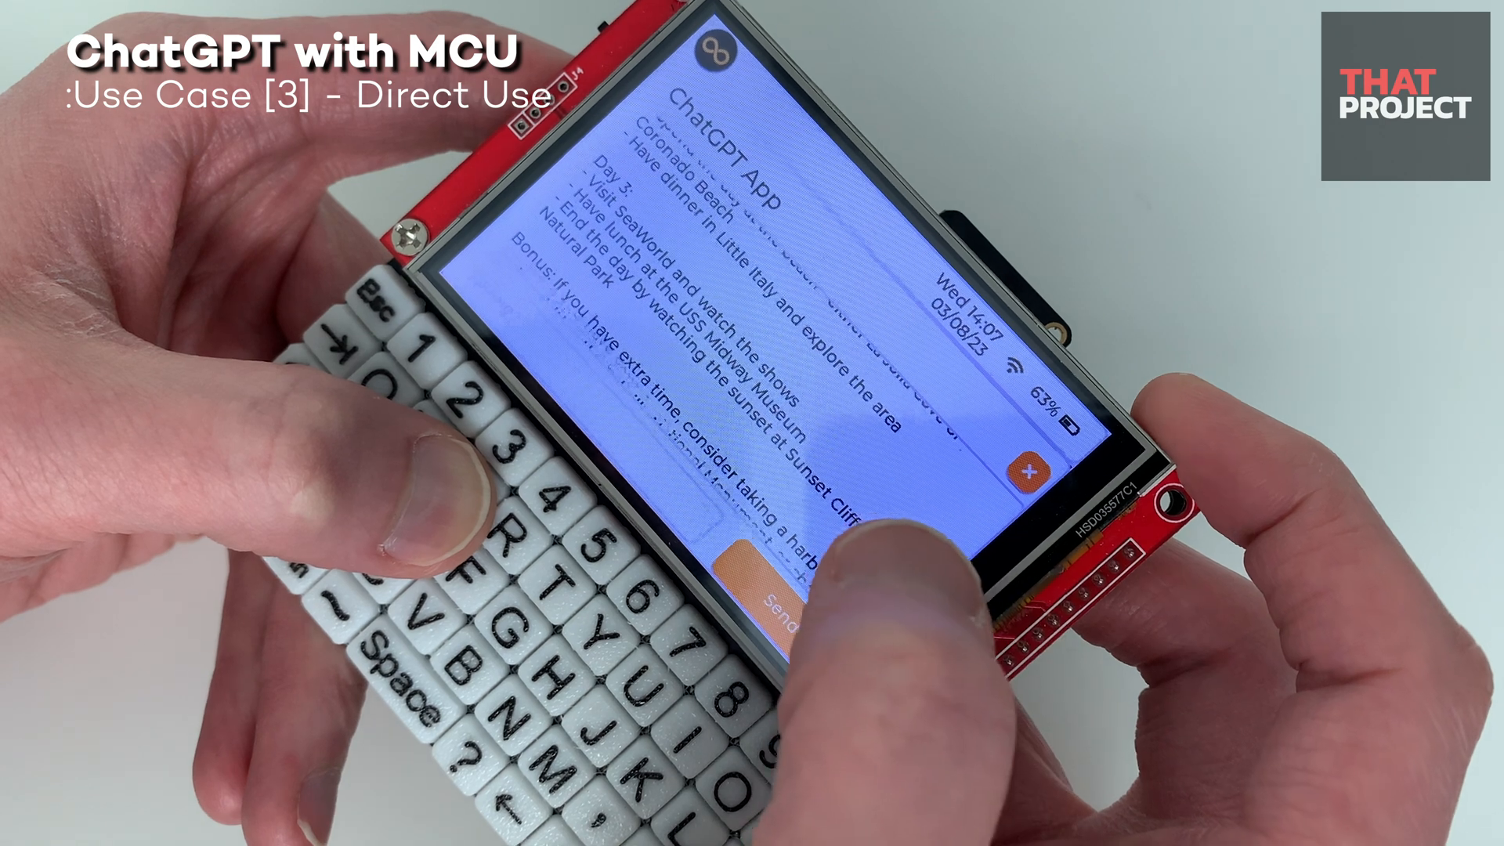